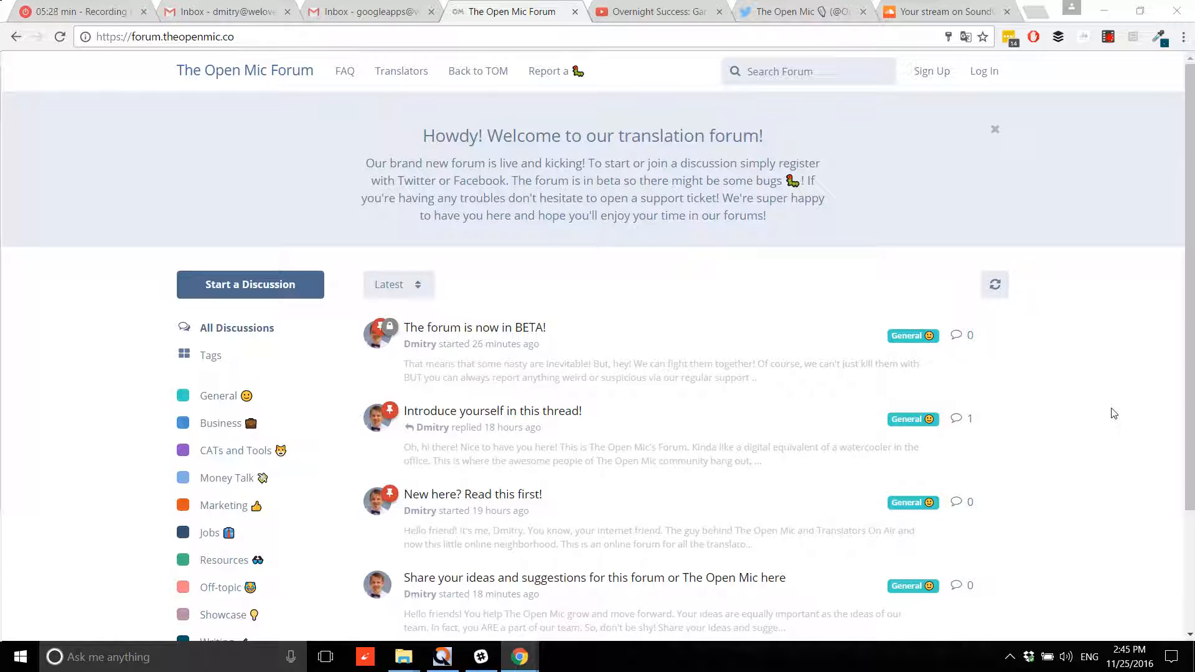
mouse_move(1129, 374)
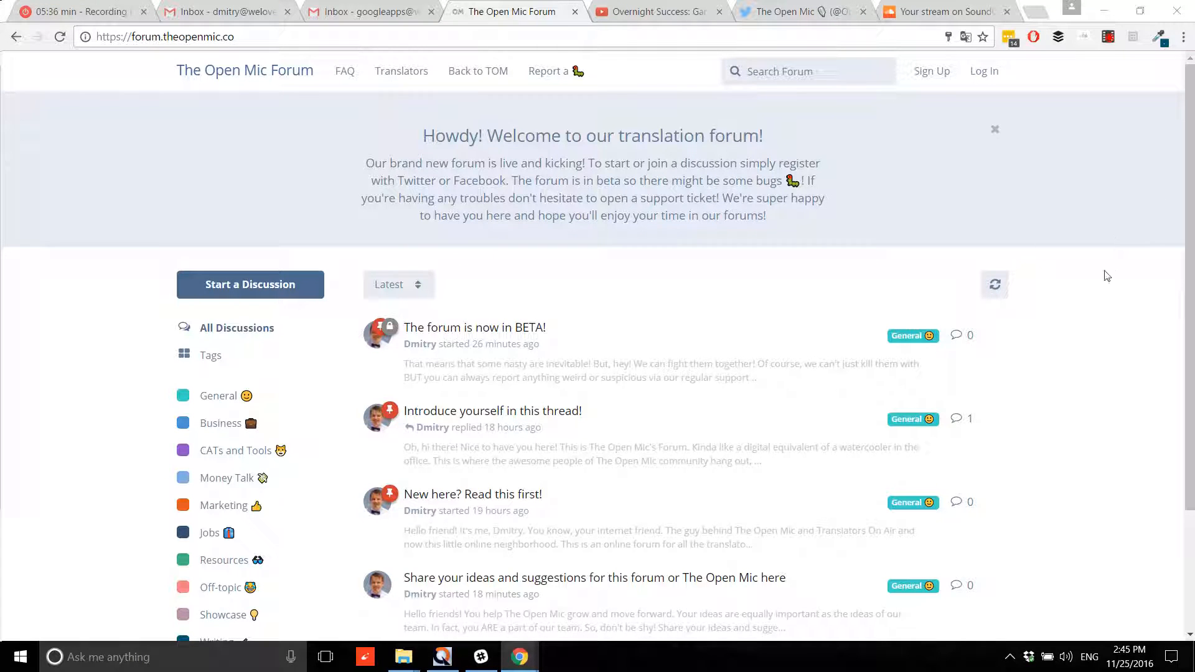
mouse_move(1115, 300)
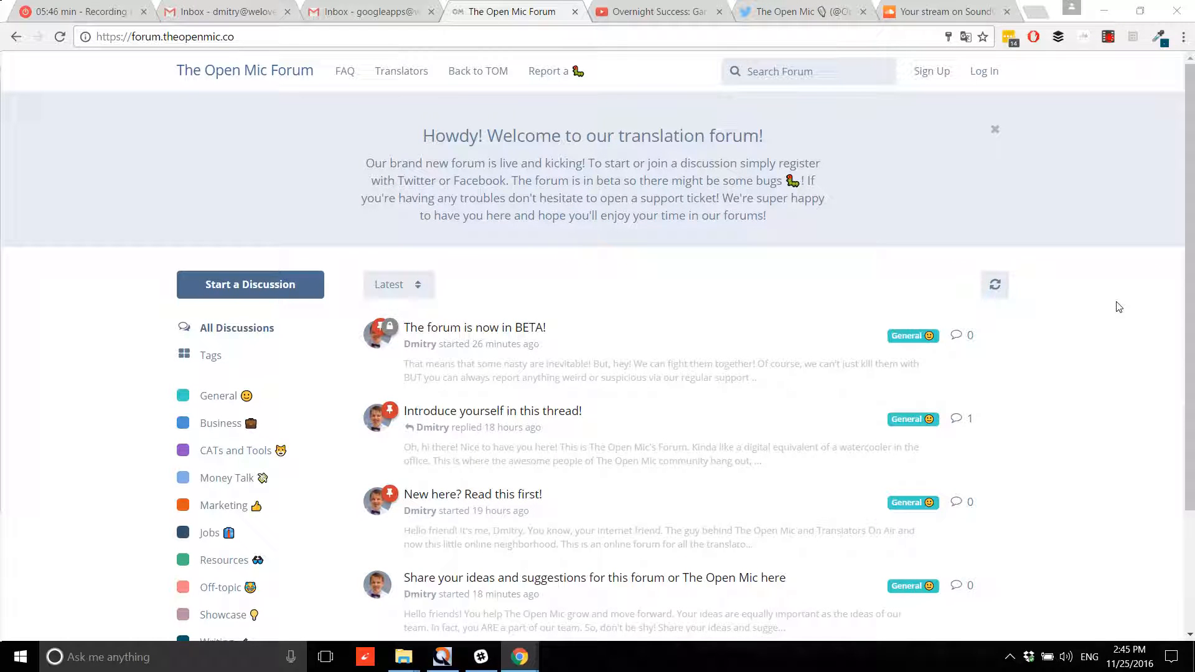
mouse_move(1117, 343)
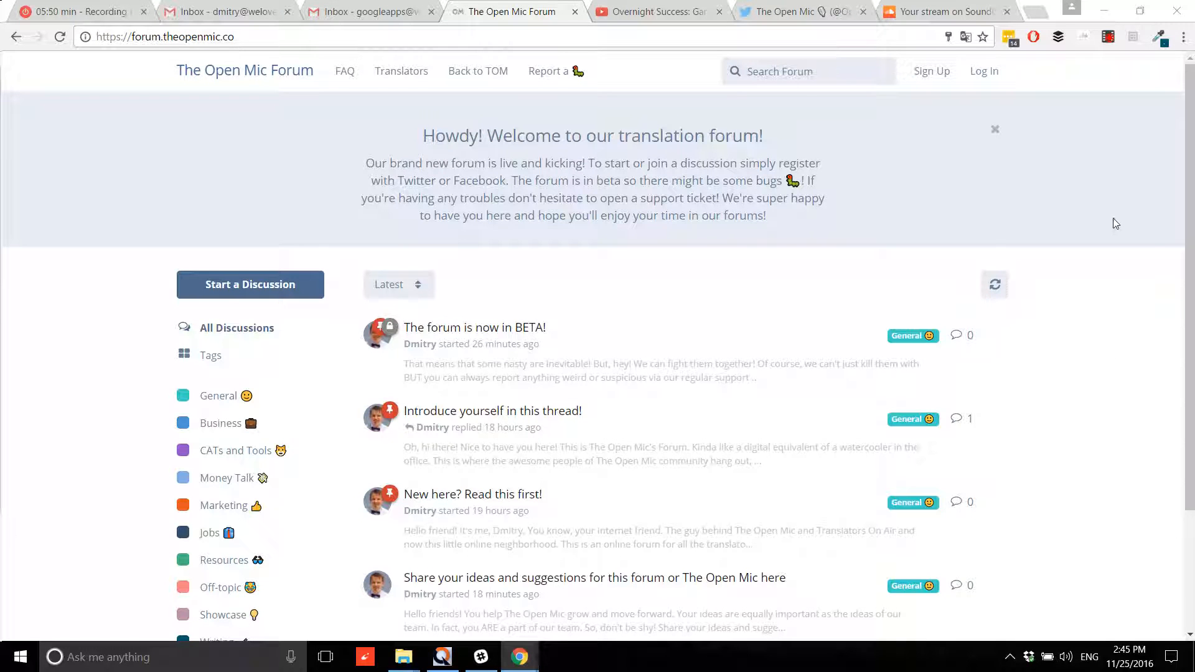
Step: Start forum sign-up via Twitter and authorize the app, prefilling username OpenMicXL8
click(931, 71)
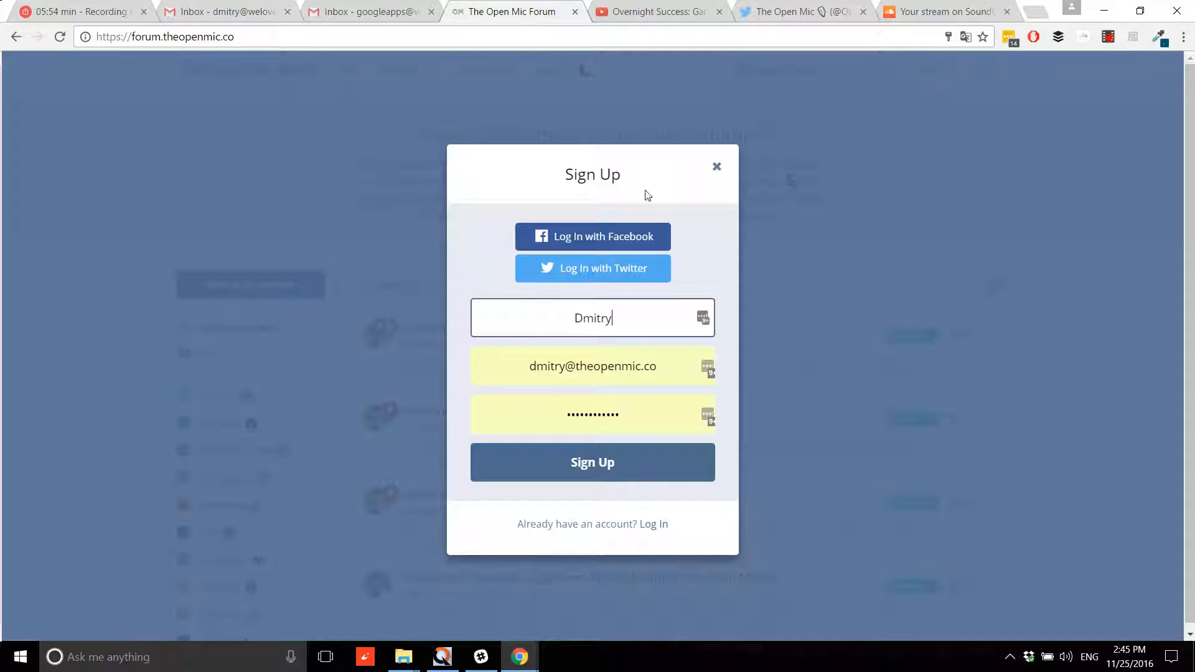
mouse_move(553, 227)
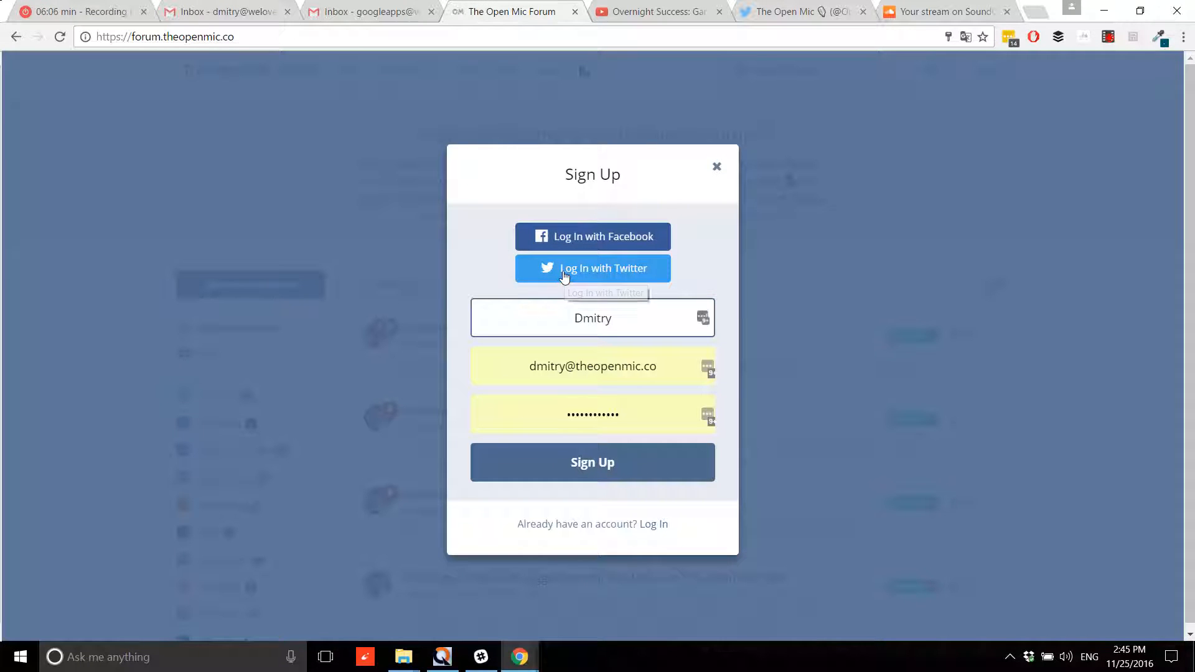
click(592, 267)
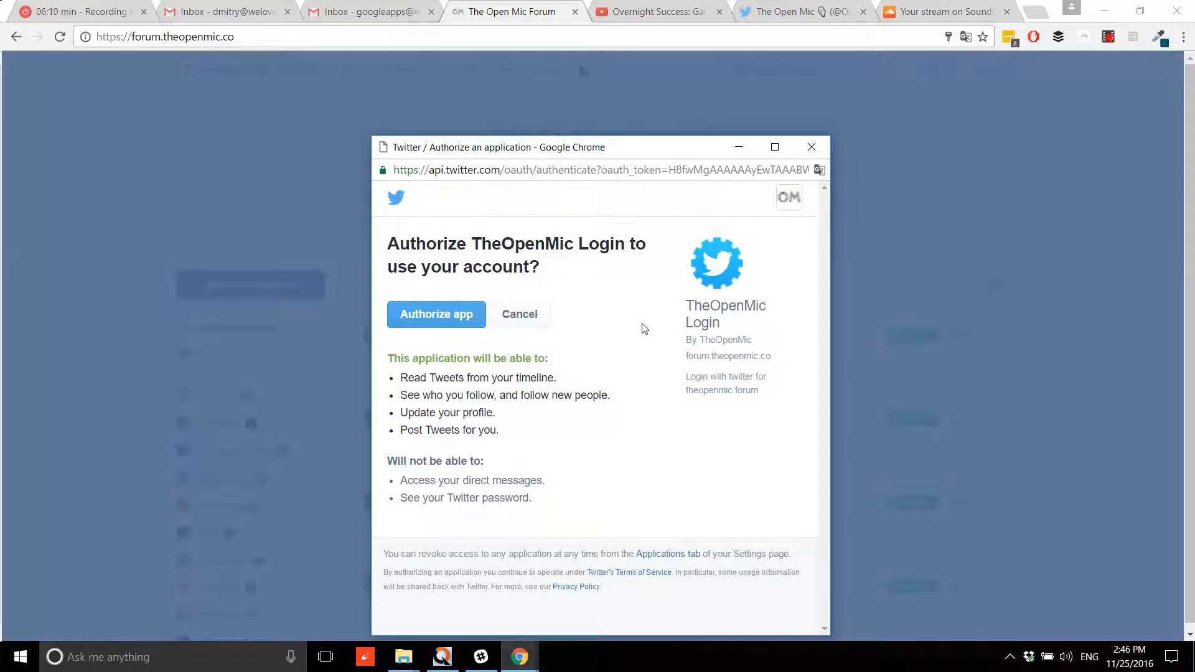
mouse_move(436, 314)
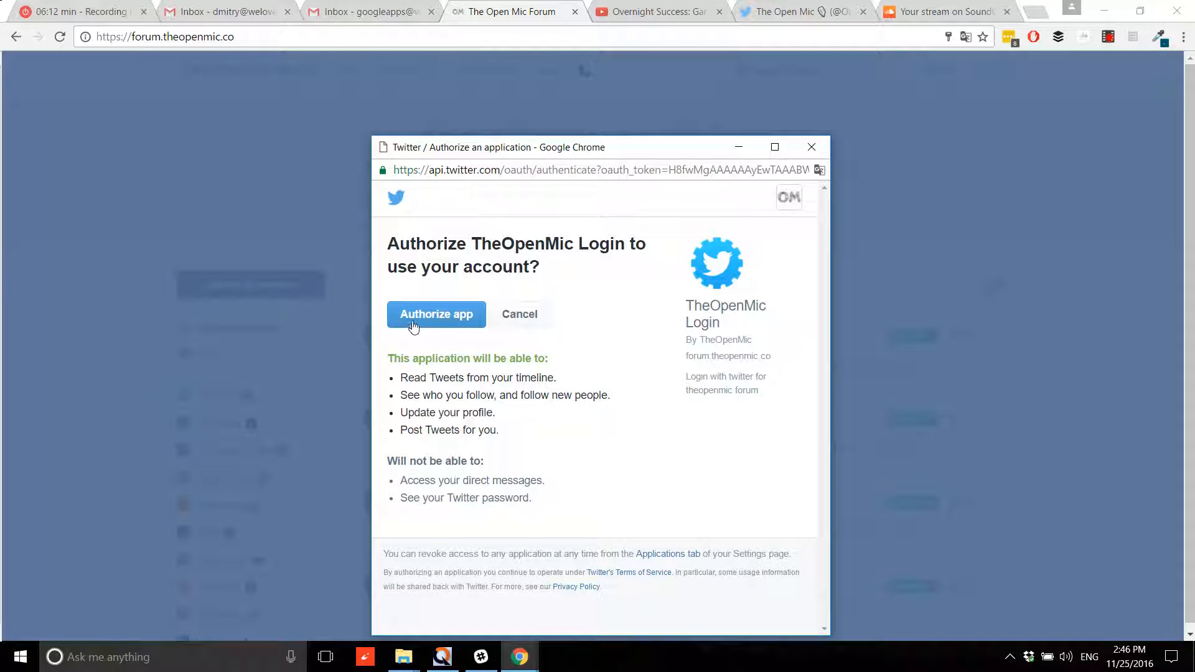
click(435, 314)
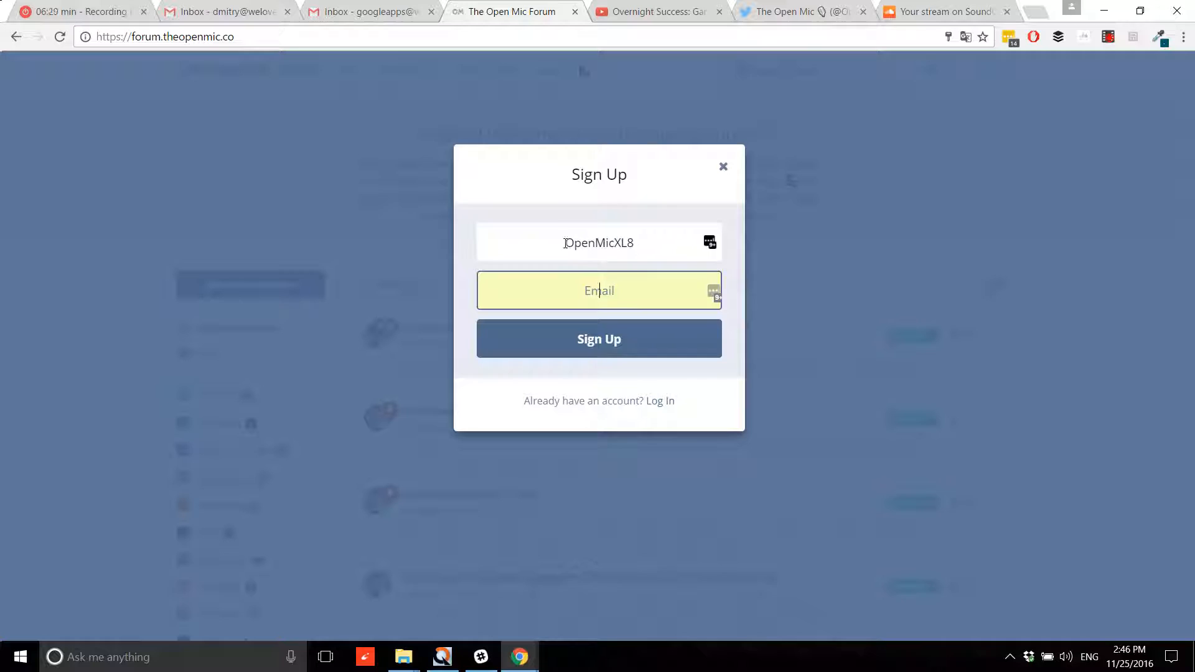
Step: Submit registration with an email, then resubmit with a different one after 'already taken'
click(599, 291)
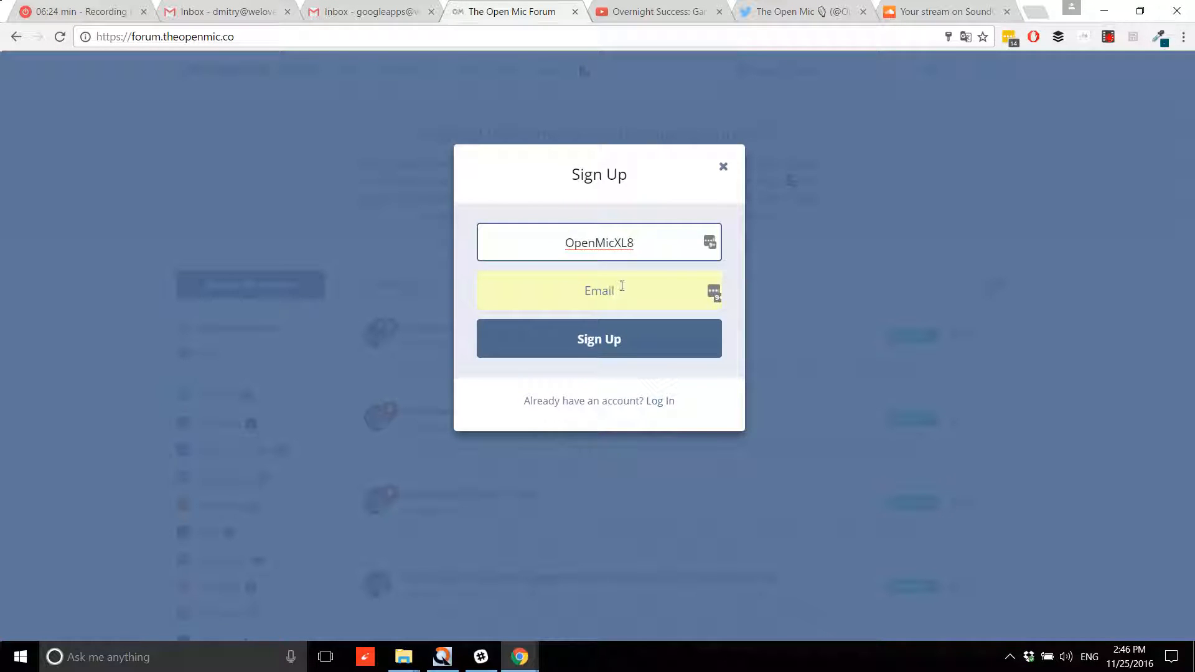
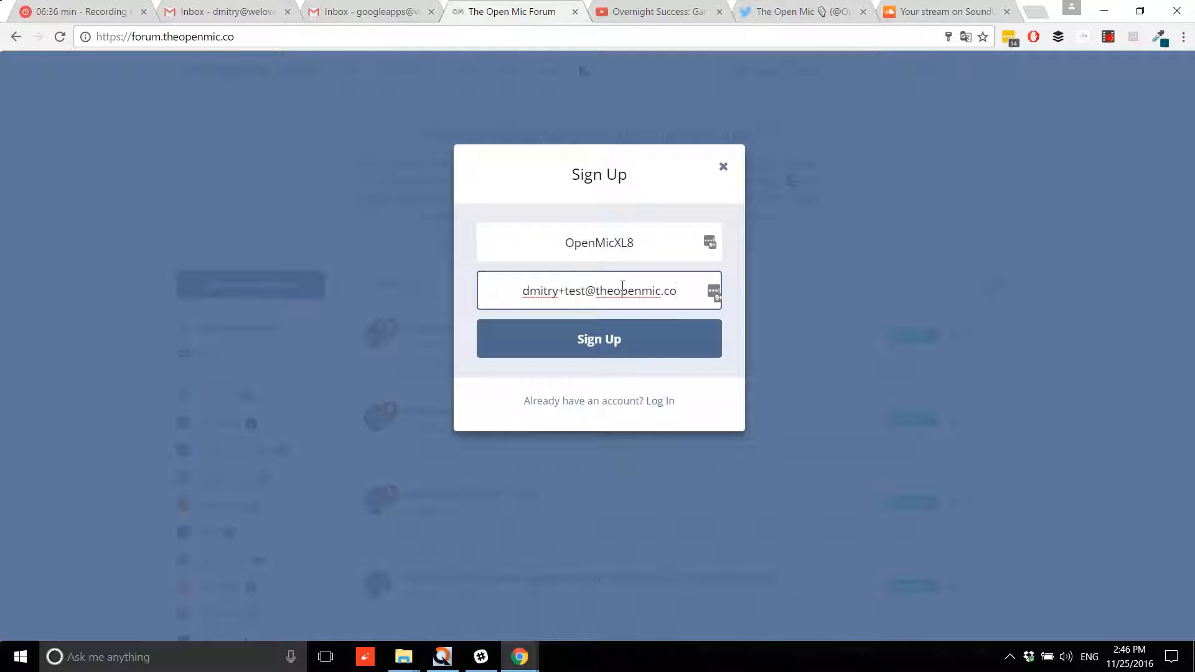
click(598, 339)
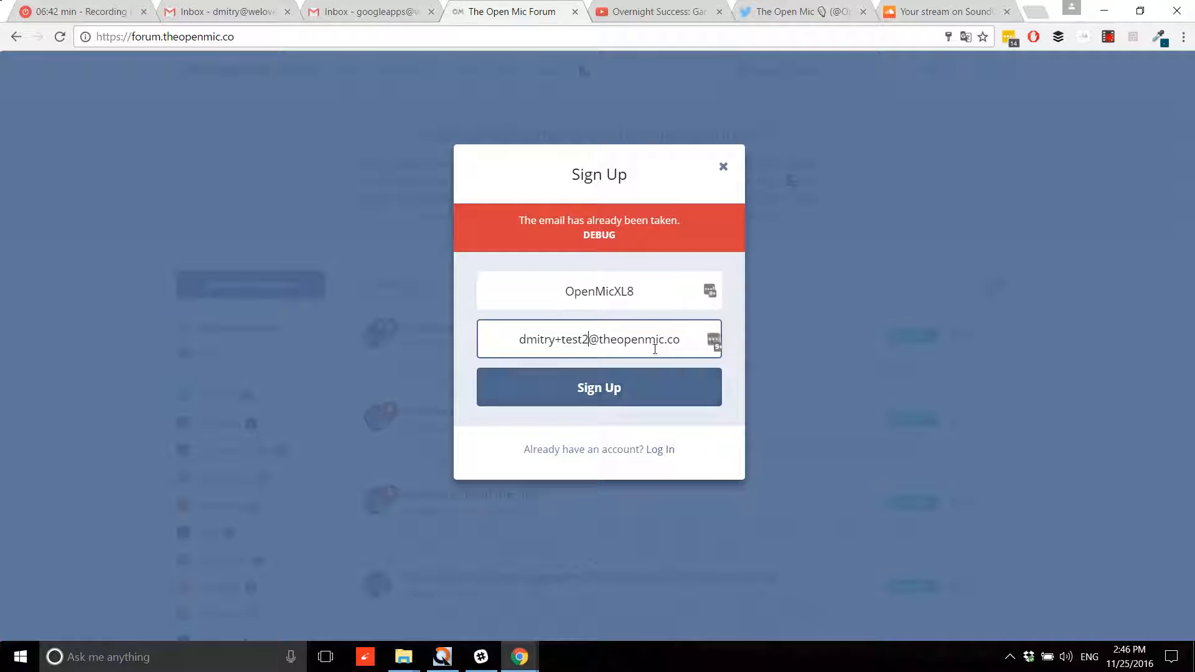
mouse_move(599, 388)
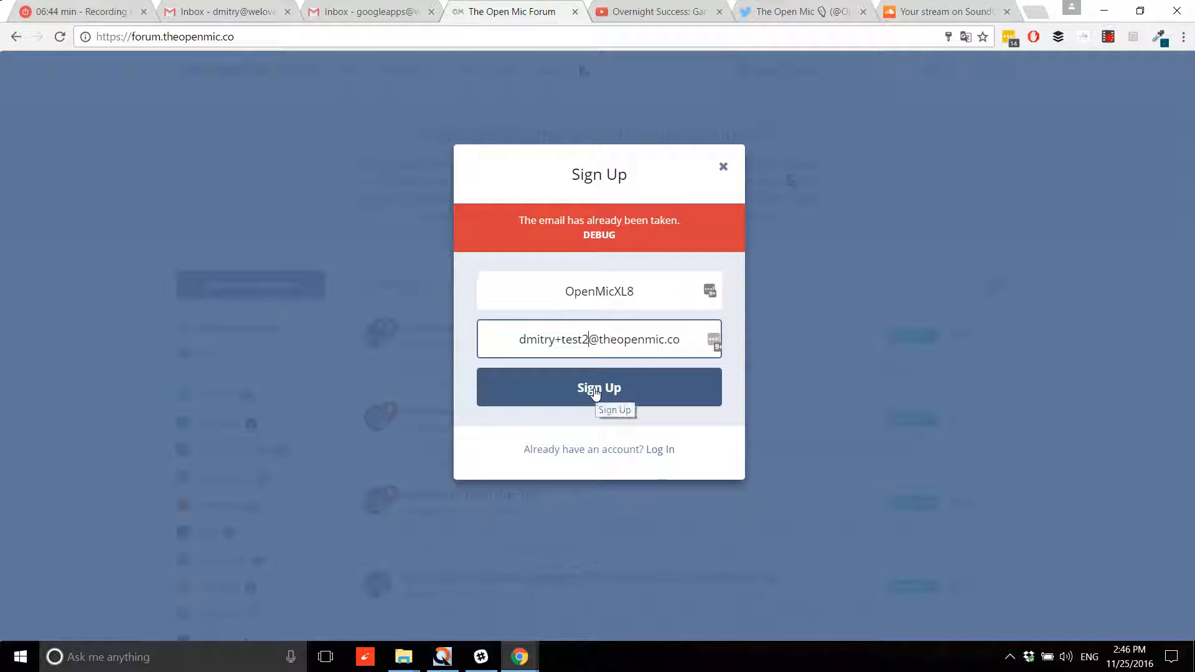
click(599, 387)
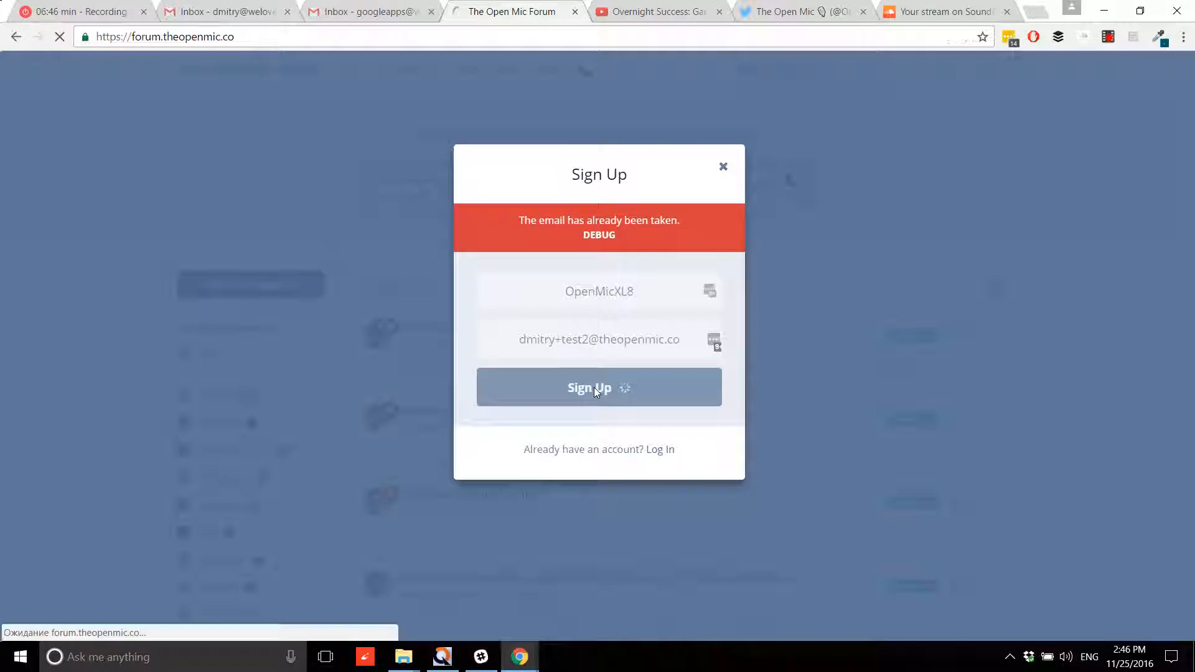
Step: Complete registration as OpenMicXL8 and switch to the Gmail inbox
click(599, 387)
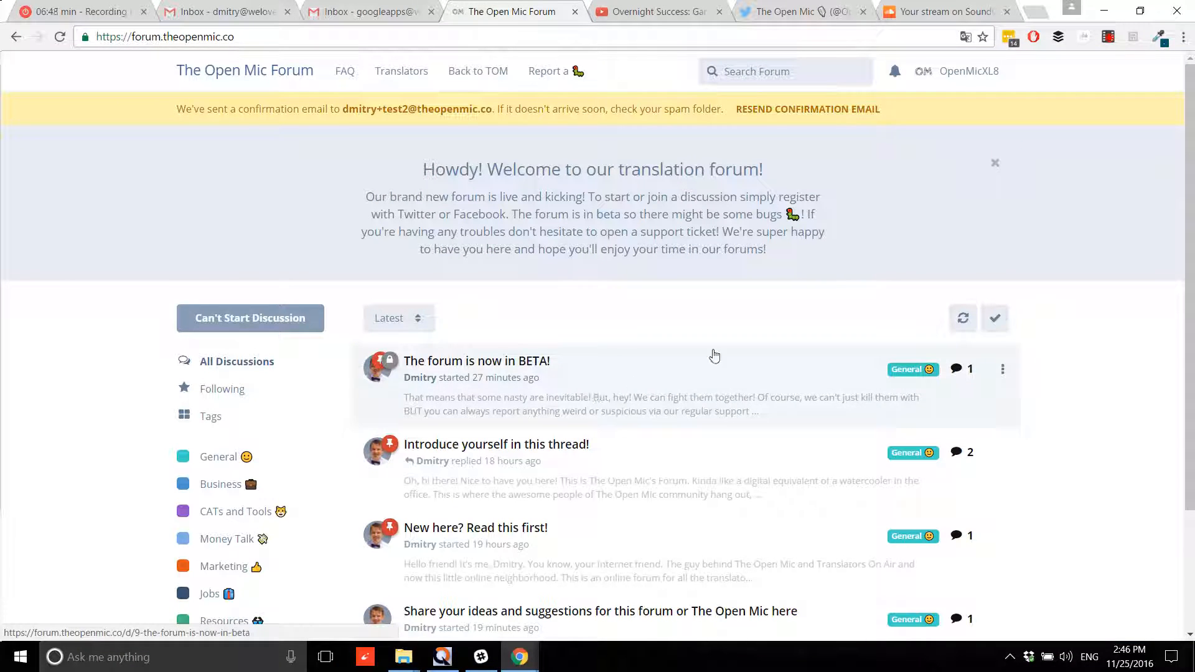
mouse_move(911, 145)
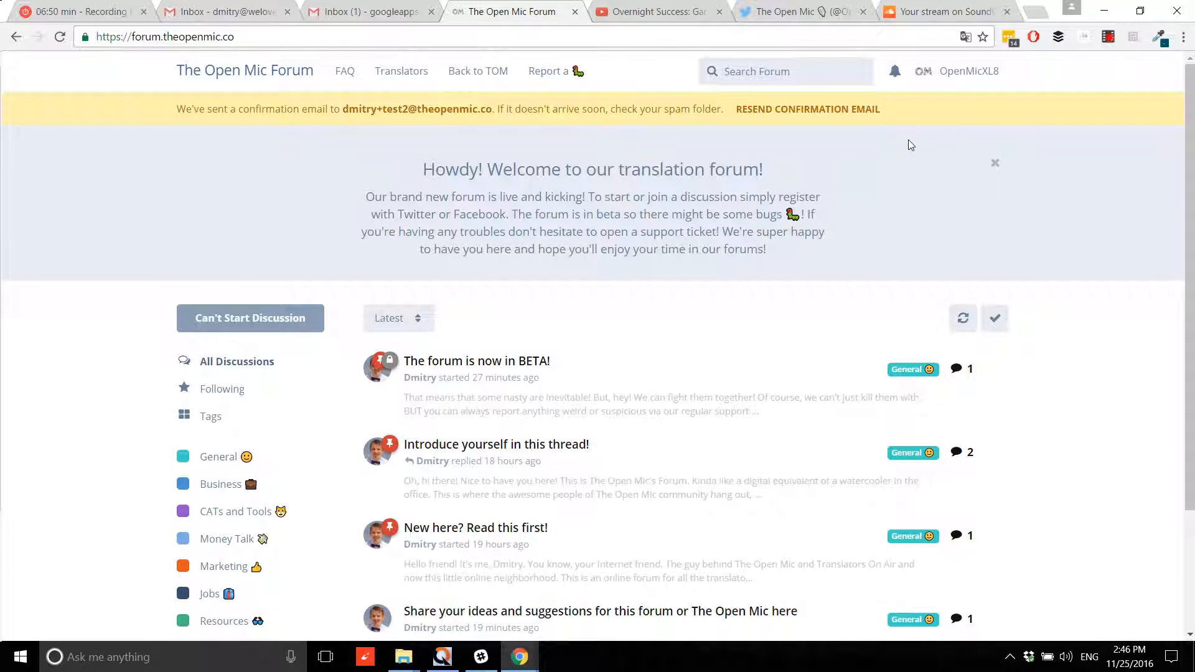
mouse_move(911, 178)
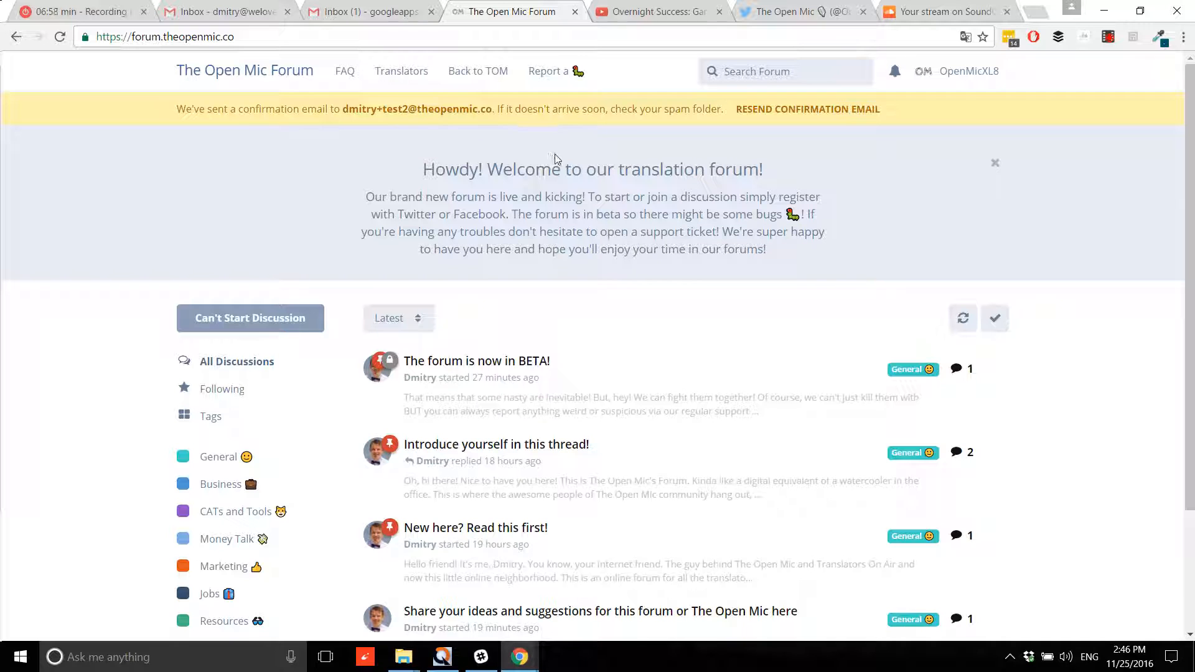
mouse_move(578, 155)
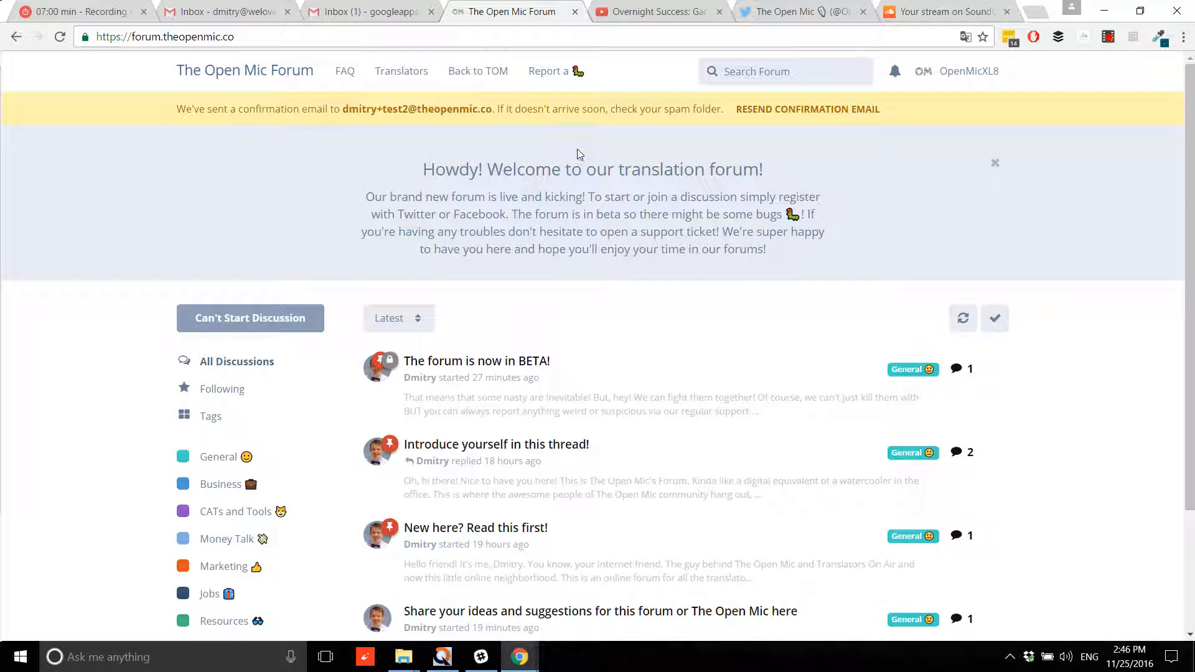
click(370, 11)
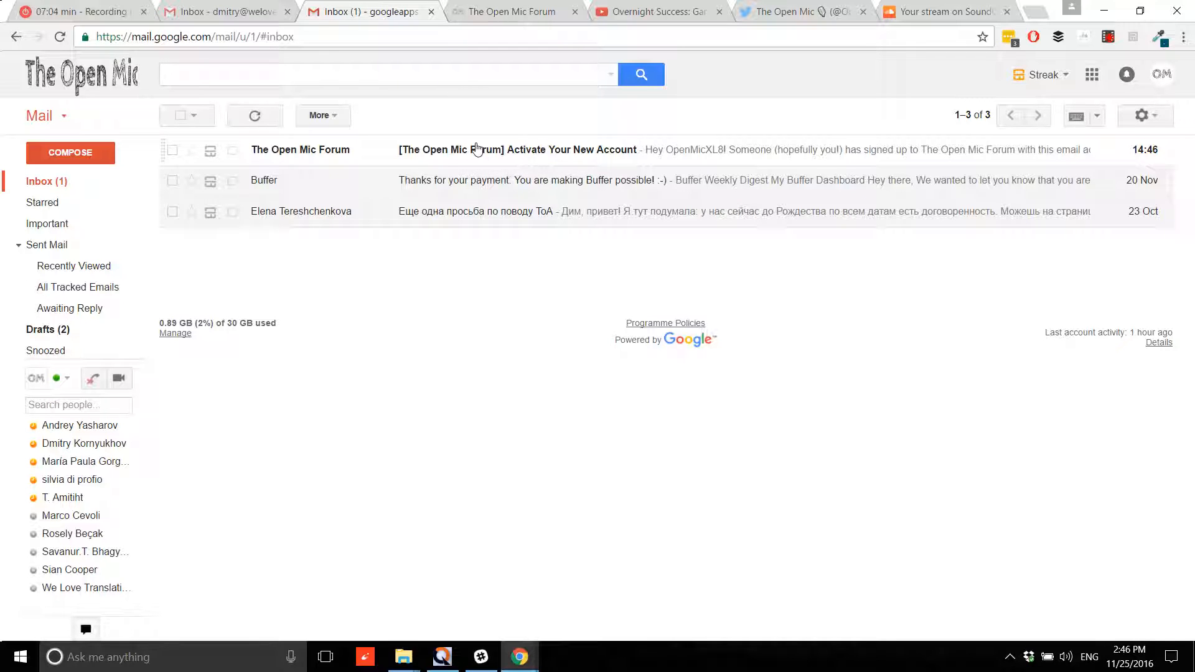
Step: Open the 'Activate Your New Account' email and follow its confirmation link
click(517, 150)
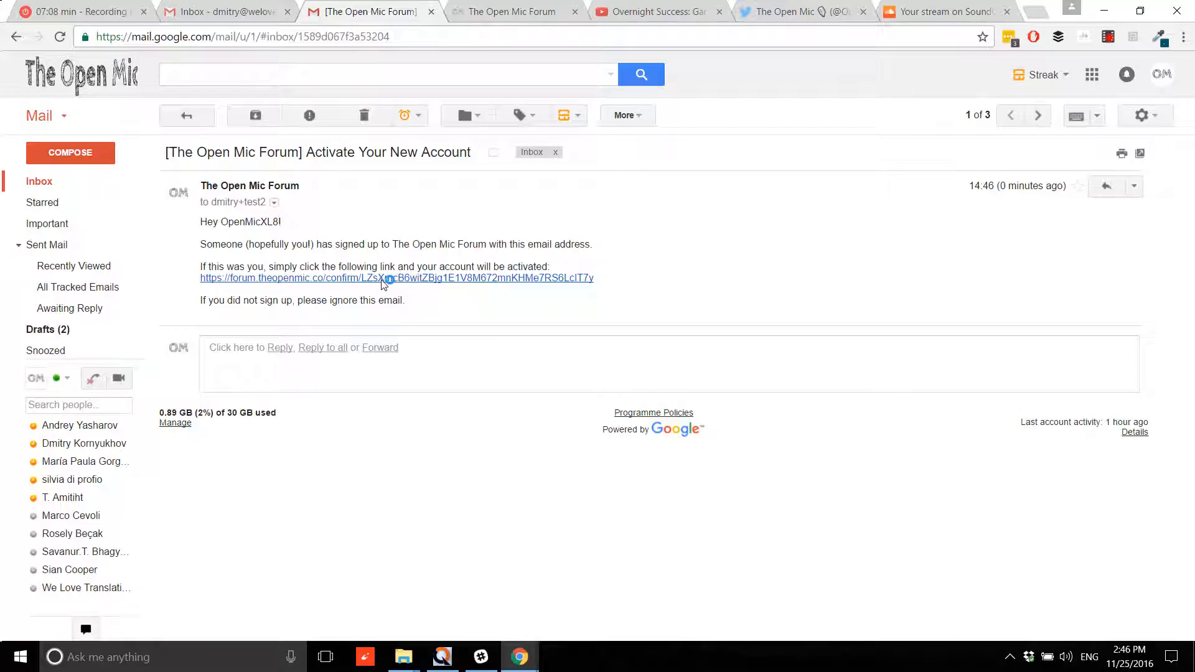
click(396, 278)
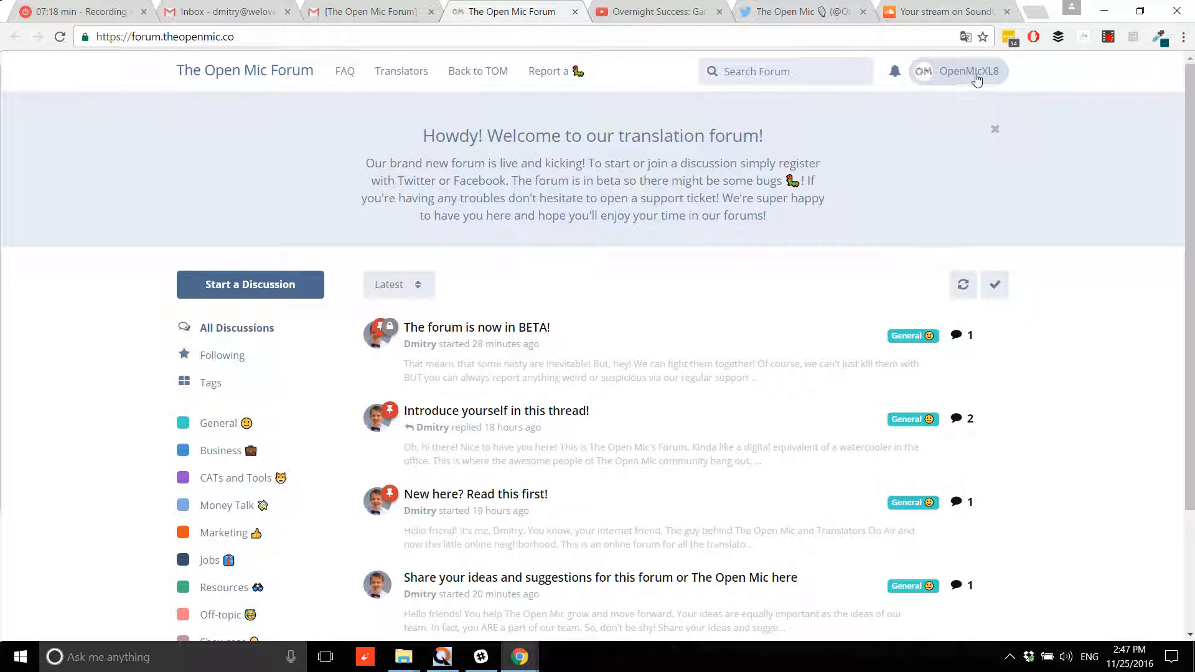
Step: Open the OpenMicXL8 profile from the account menu and enter the bio 'I'm a translator'
click(967, 71)
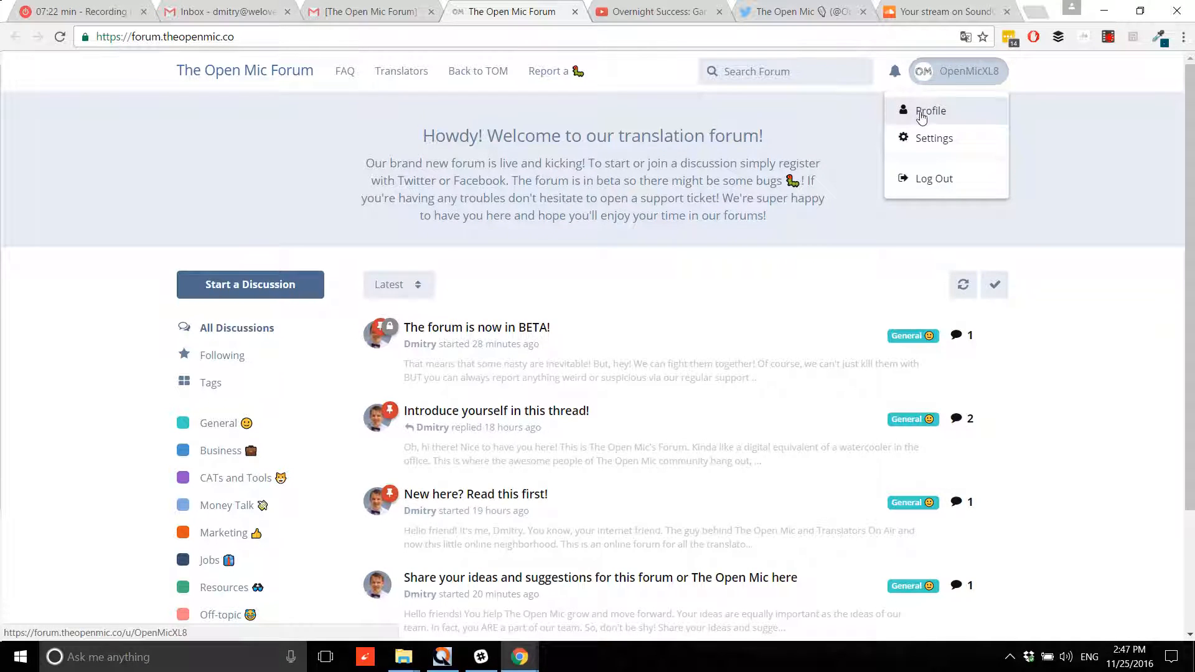
click(930, 111)
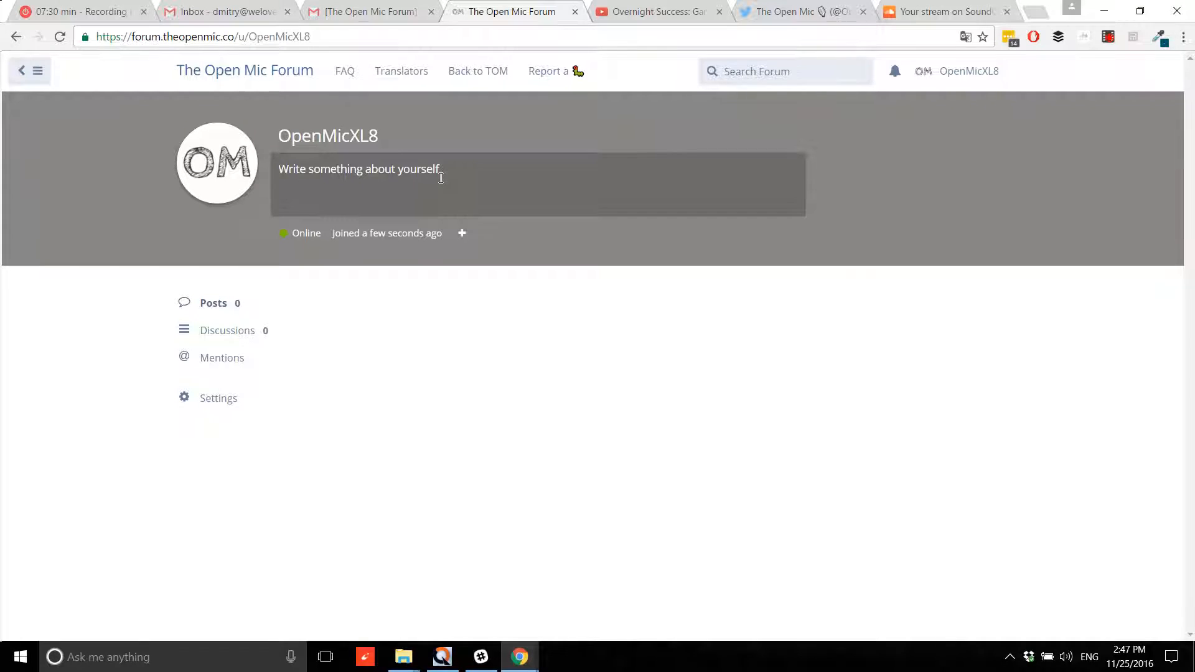
text(I'm a translator)
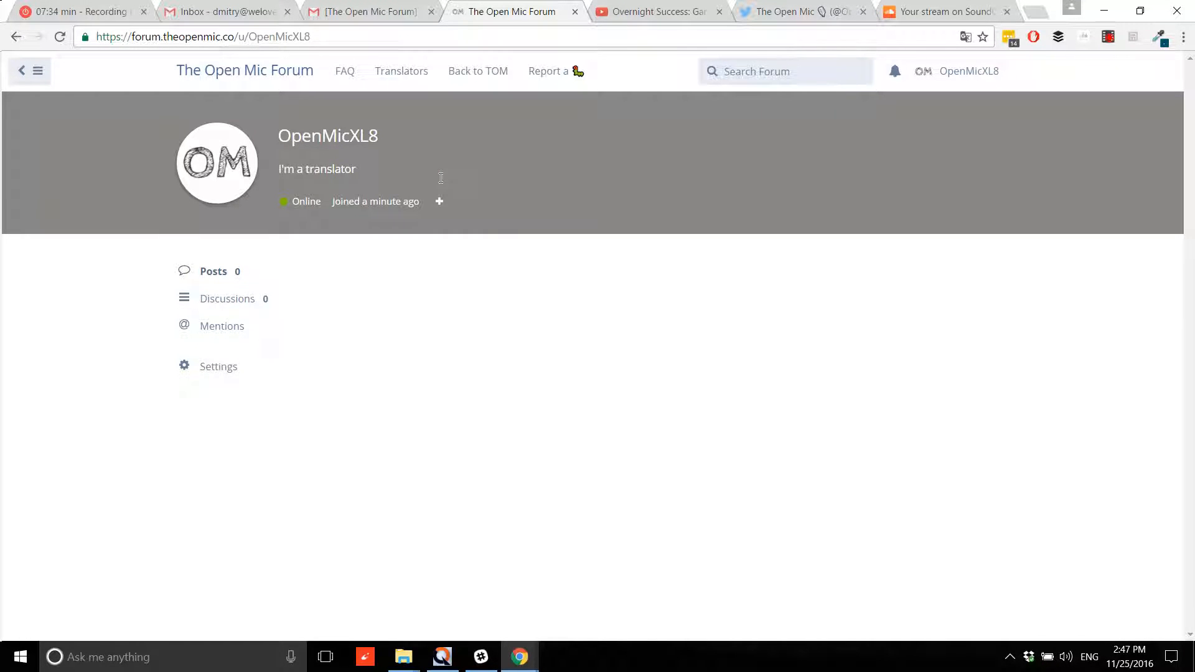
mouse_move(439, 201)
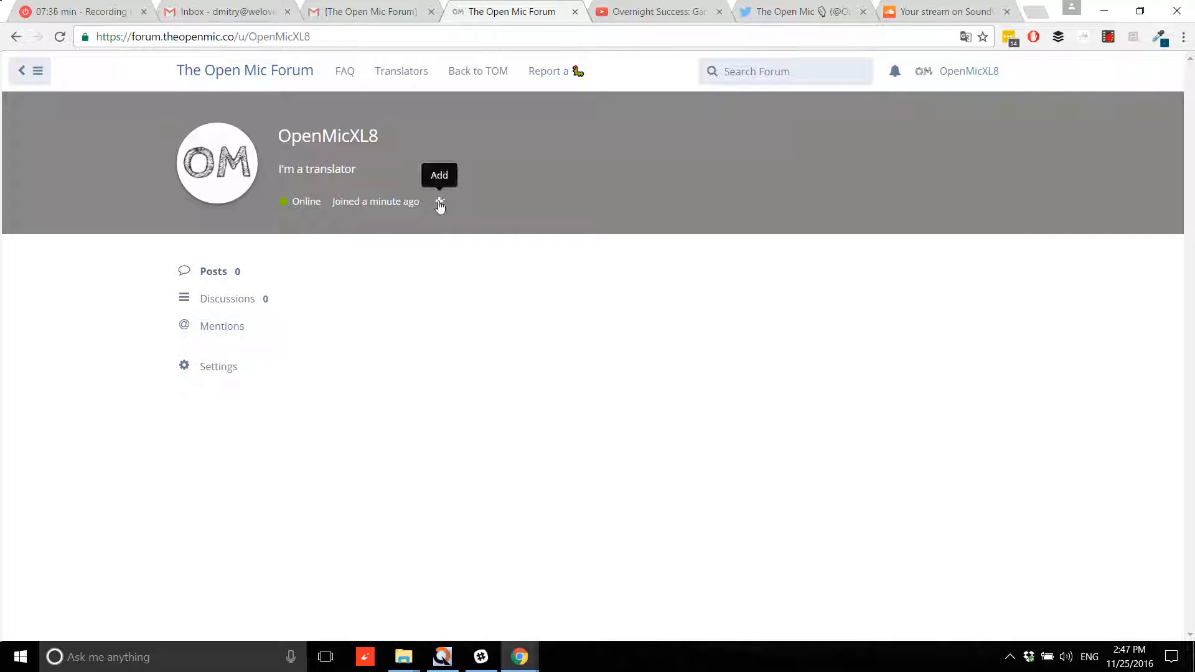
click(439, 202)
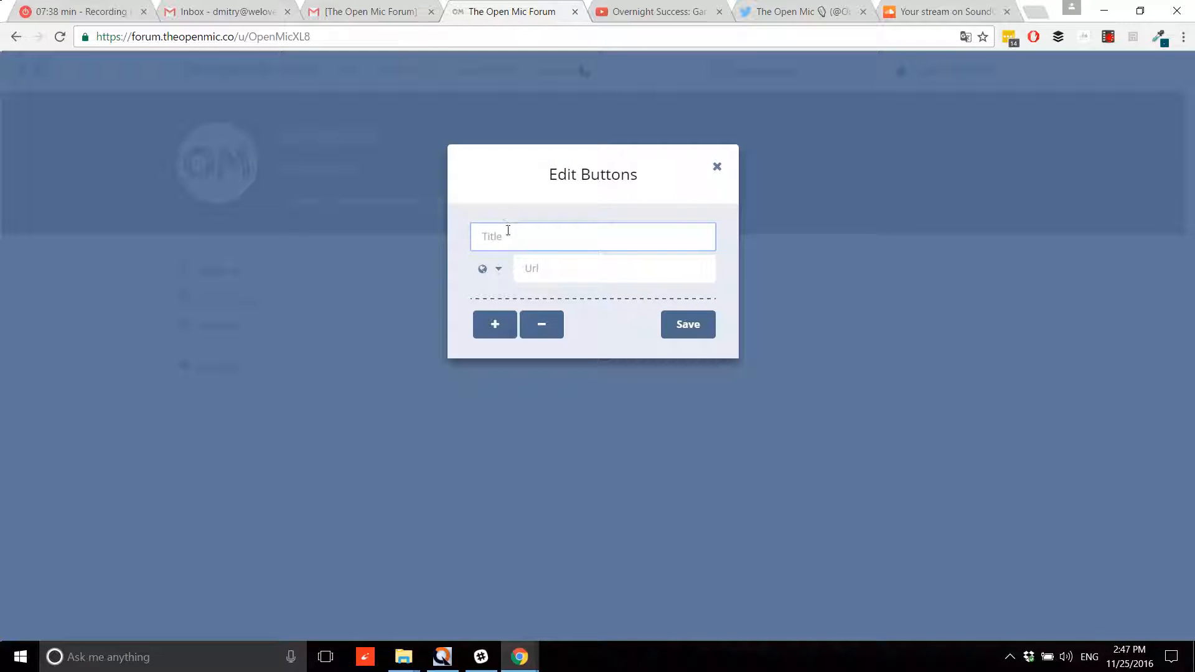
text(Face)
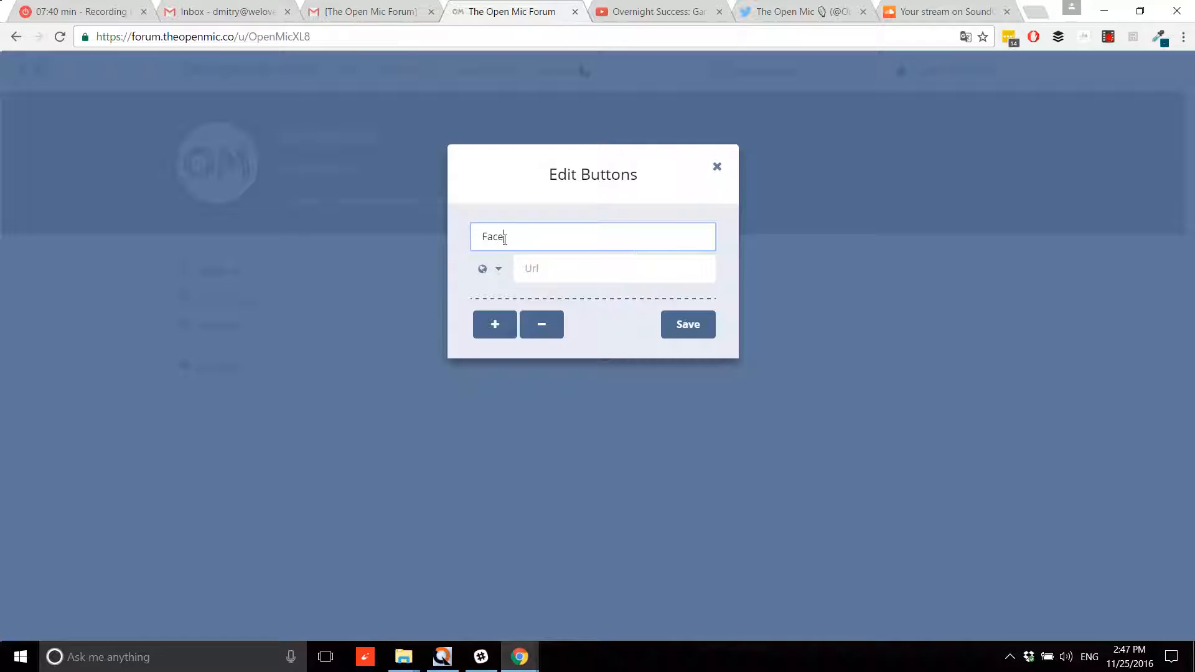
text(book)
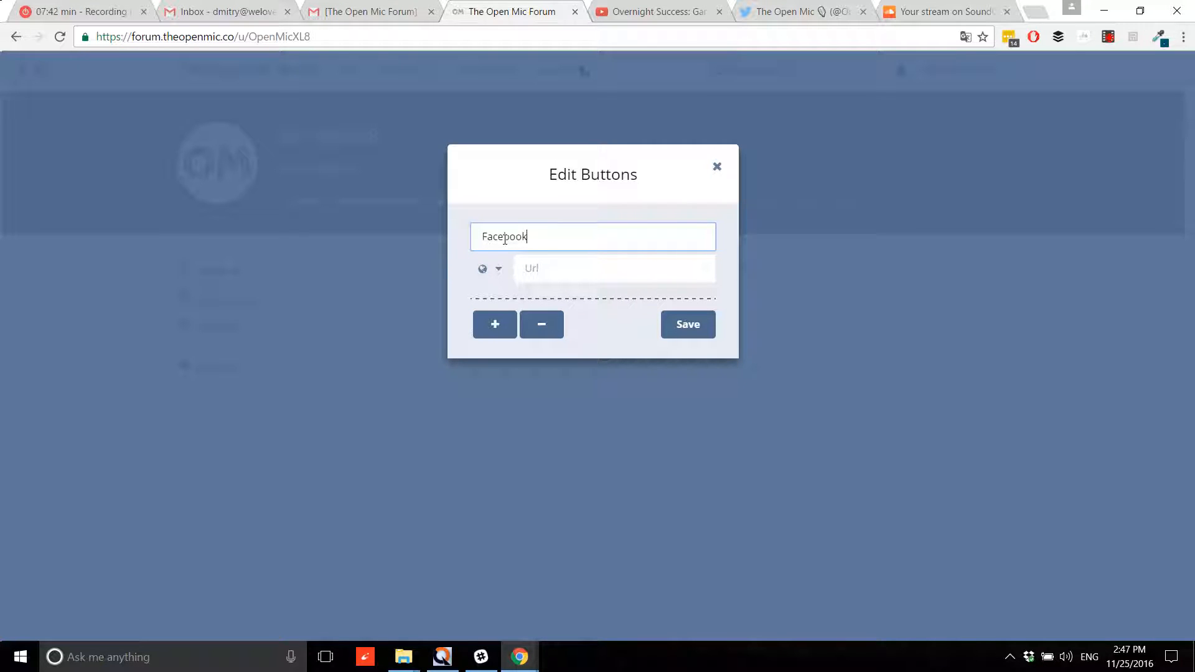
text(Twit)
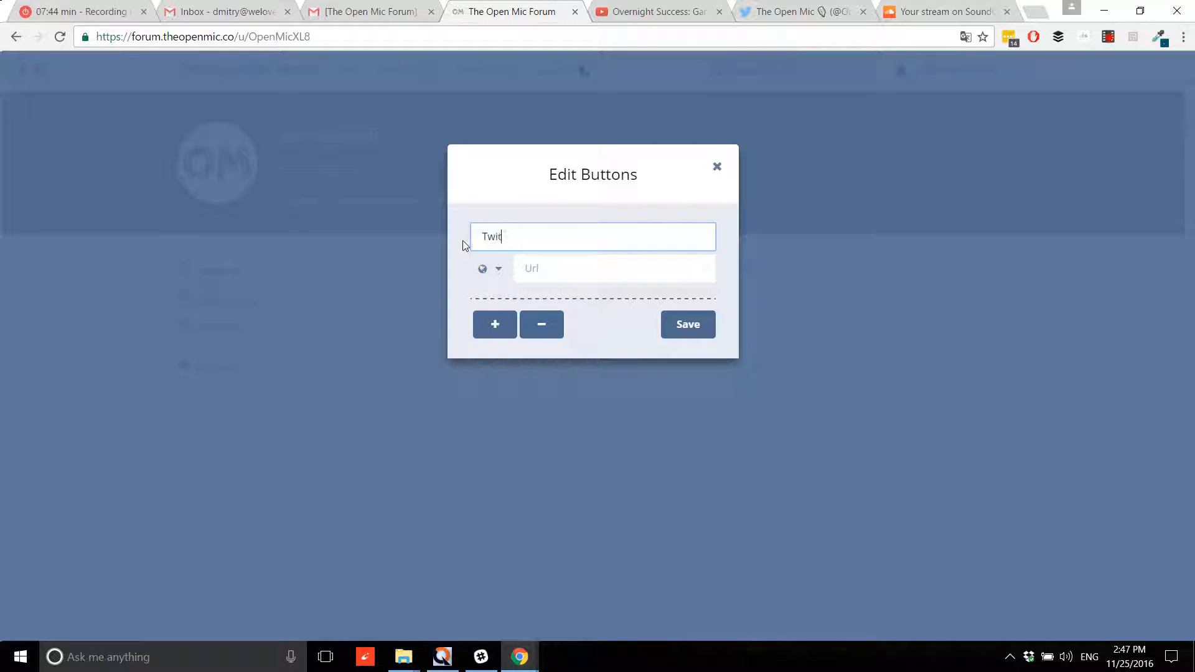
text(ter)
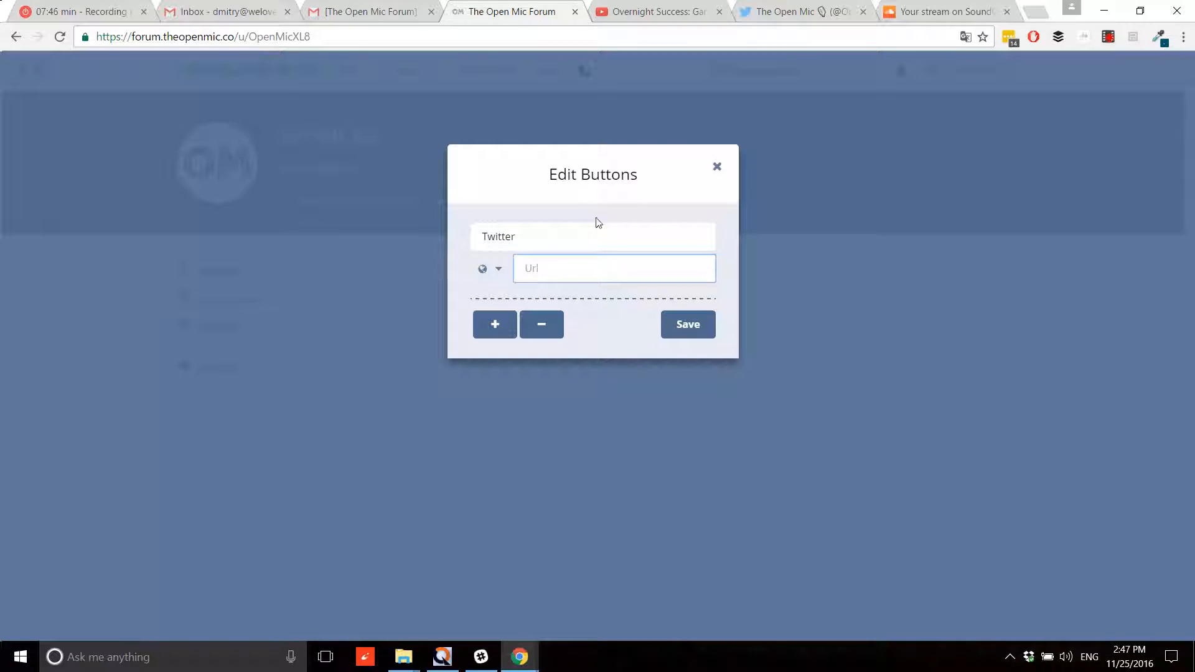
click(613, 268)
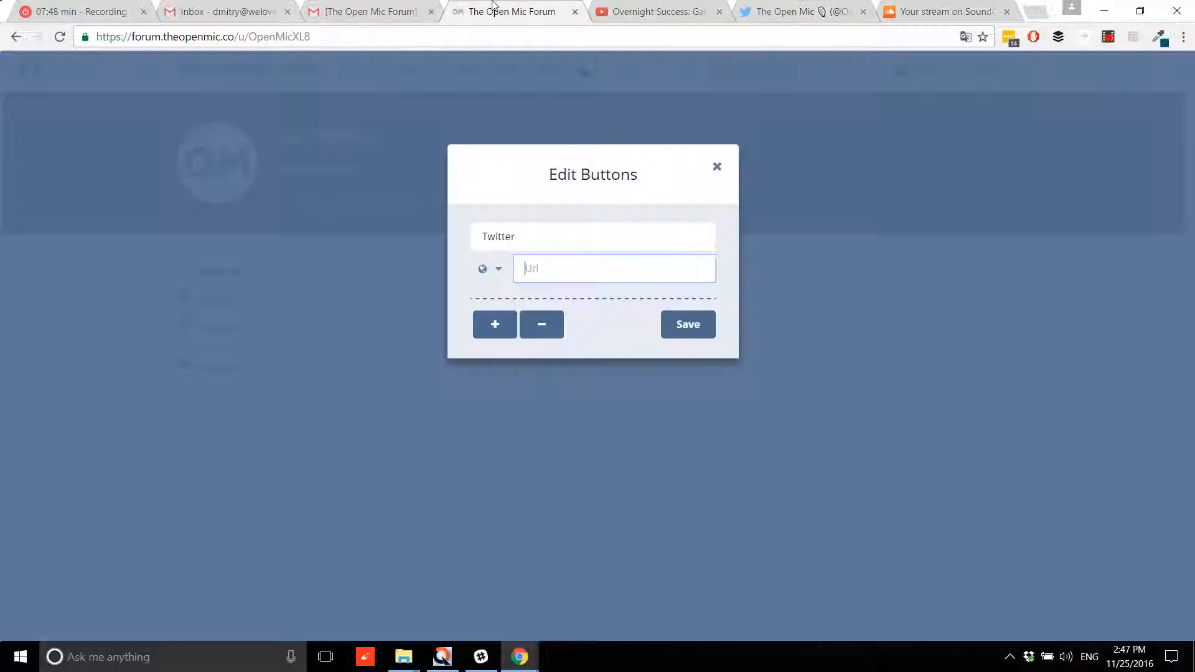
text(https://twitter.com/OpenMicXL8)
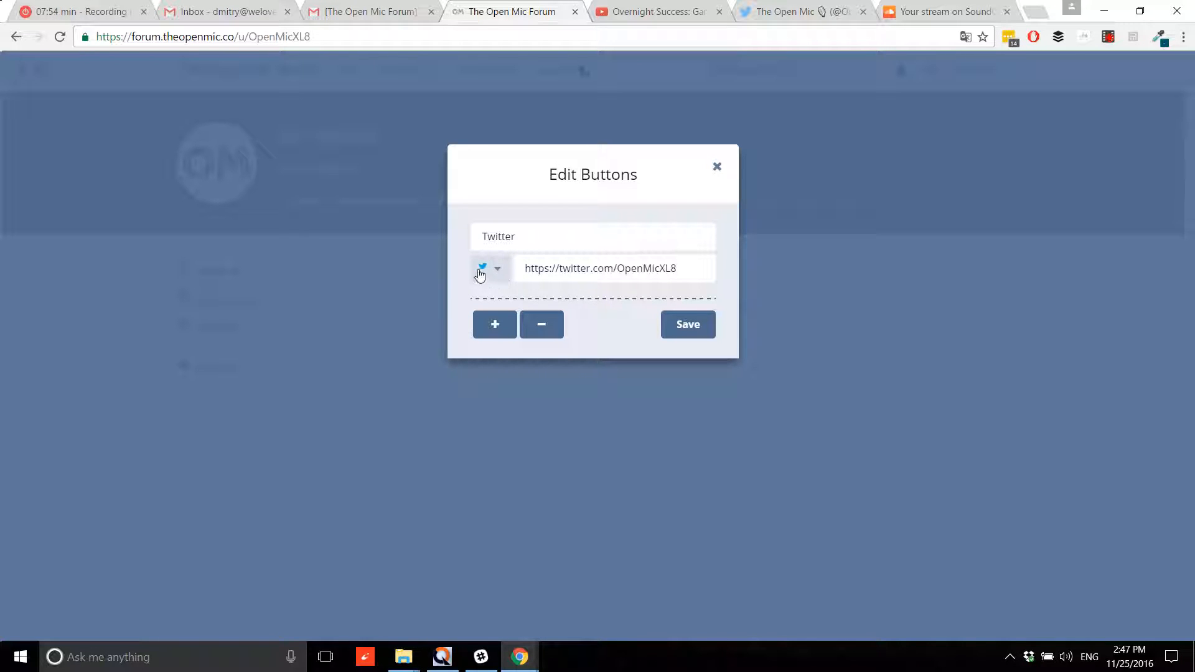
click(488, 268)
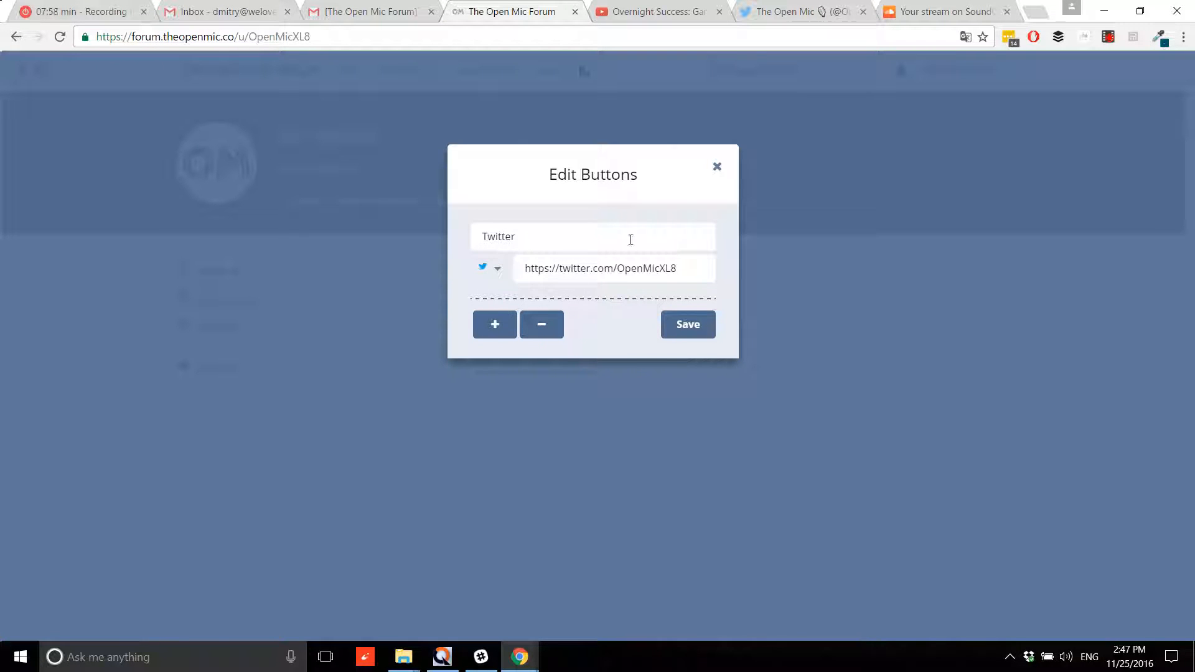
click(686, 324)
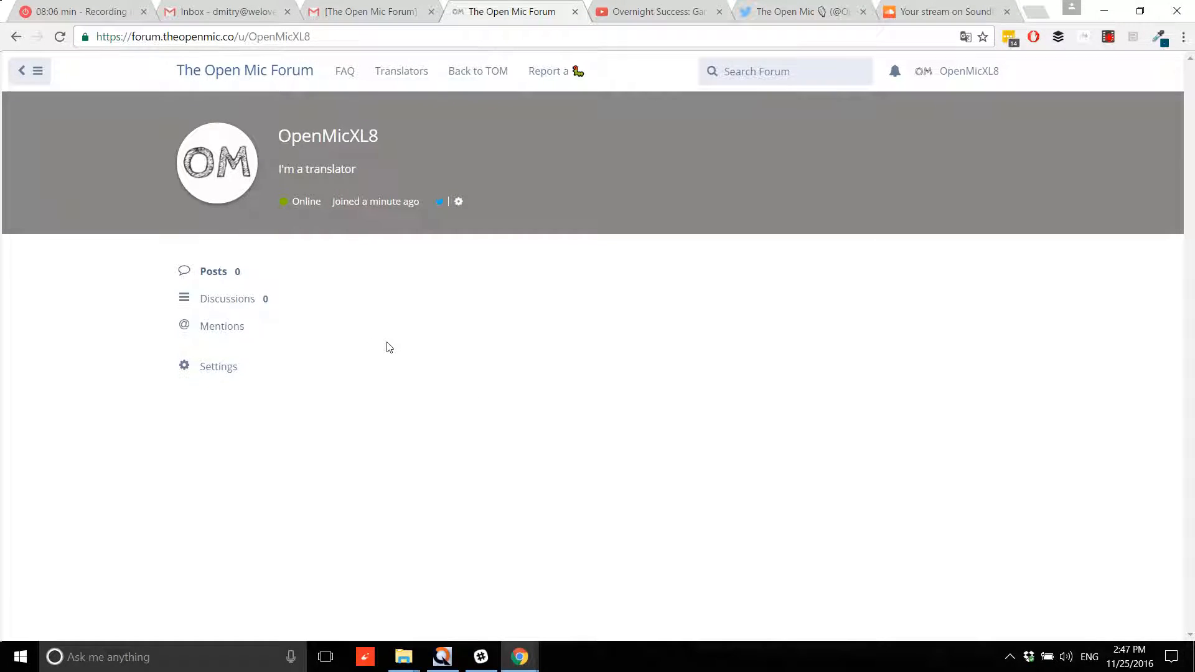
mouse_move(218, 309)
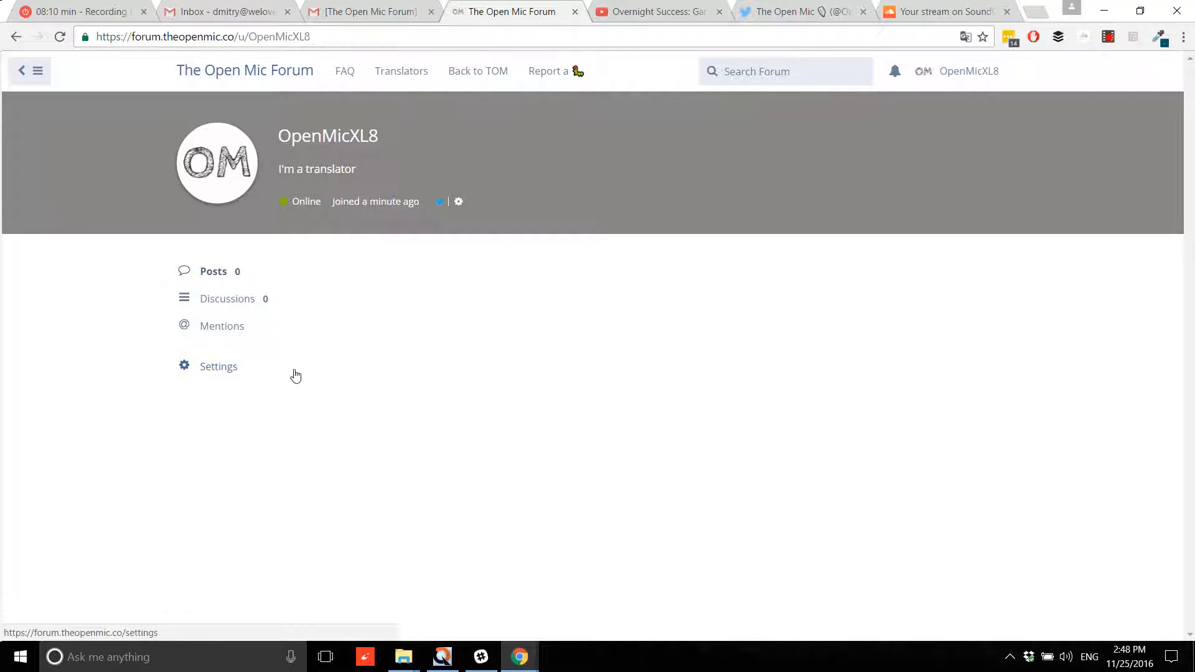
mouse_move(273, 348)
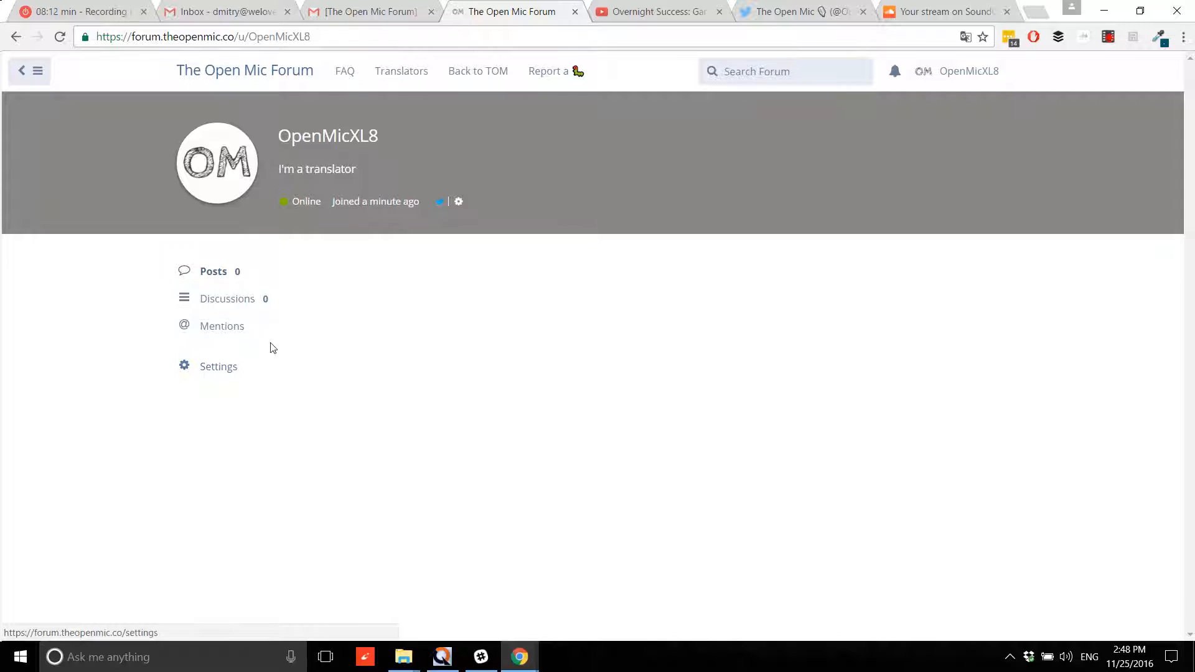
Step: Enable email alerts for replies and mentions plus auto-follow, then return to discussions
click(218, 366)
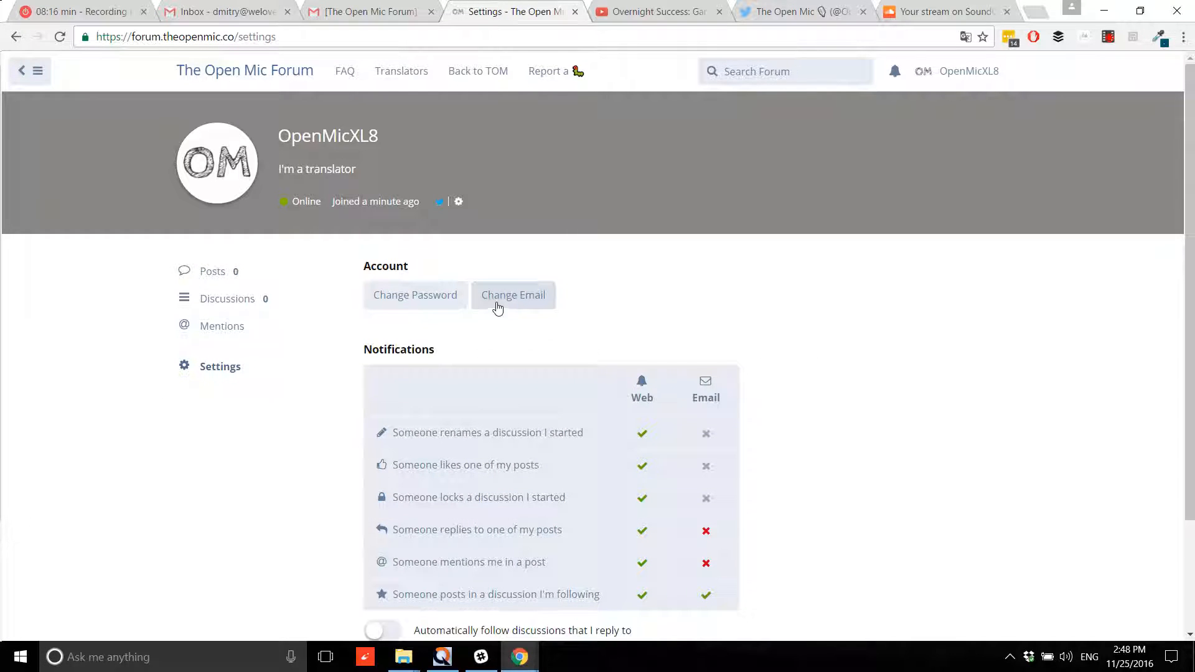
scroll(down, 3)
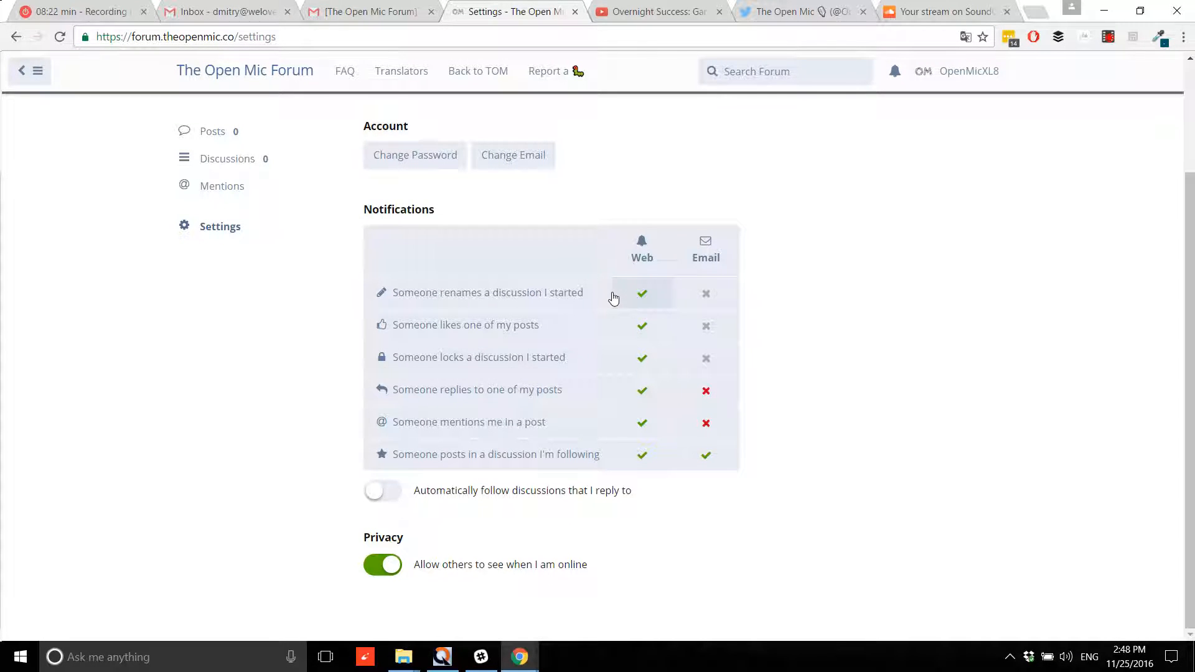
mouse_move(726, 353)
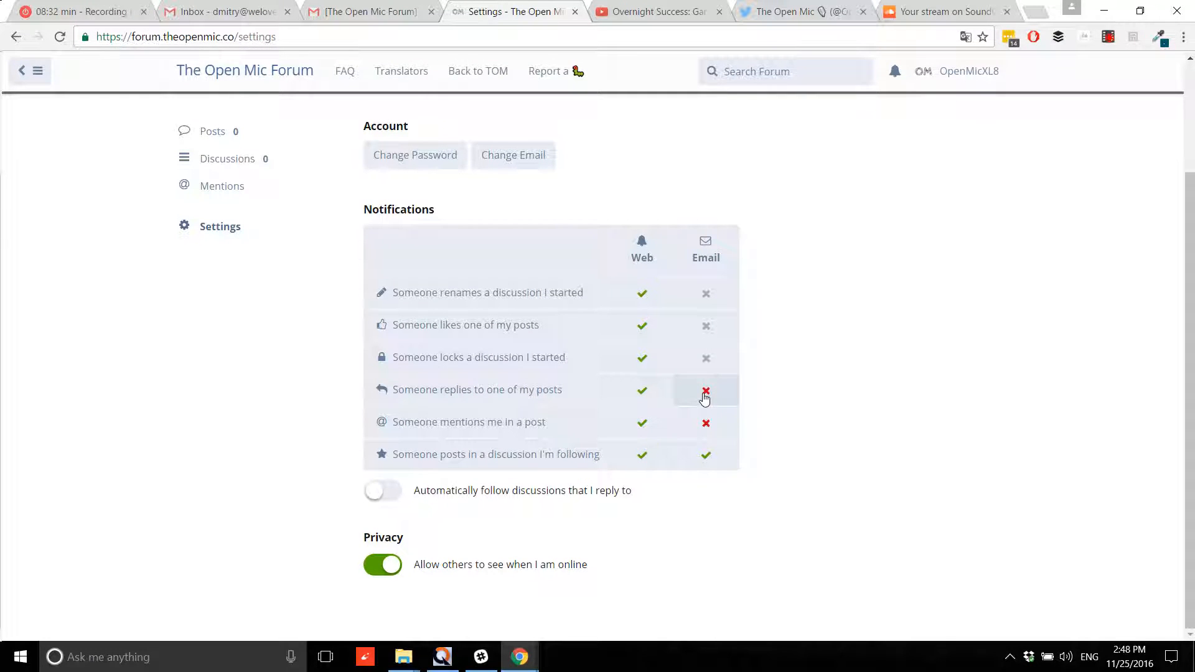
click(706, 391)
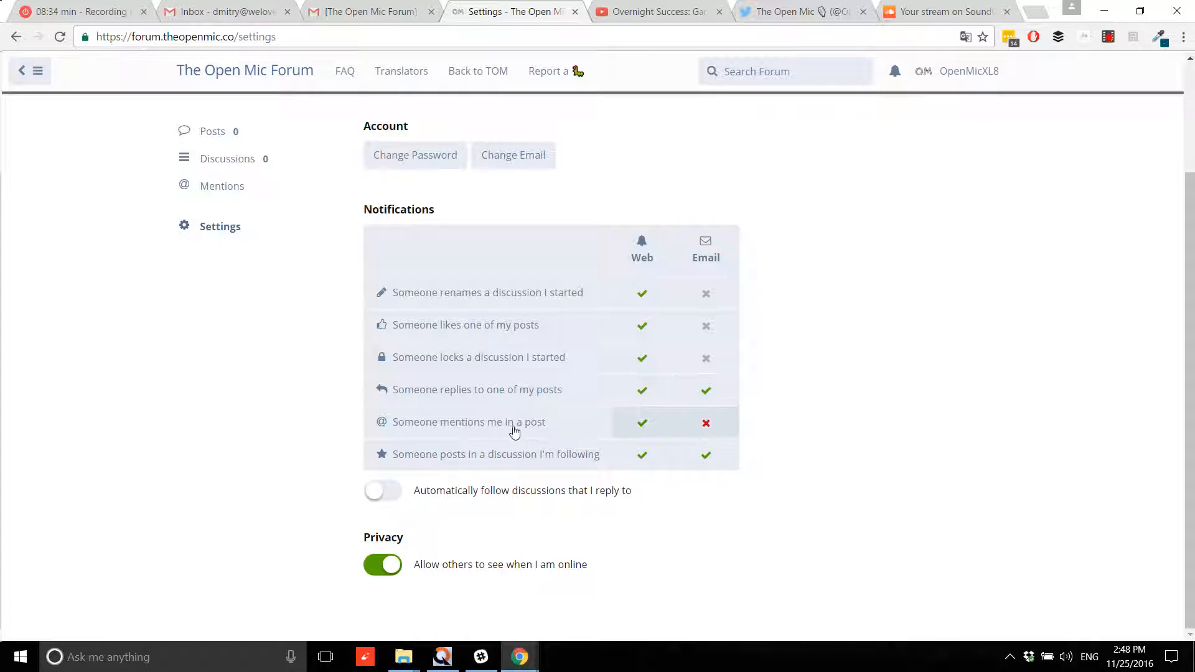
mouse_move(490, 432)
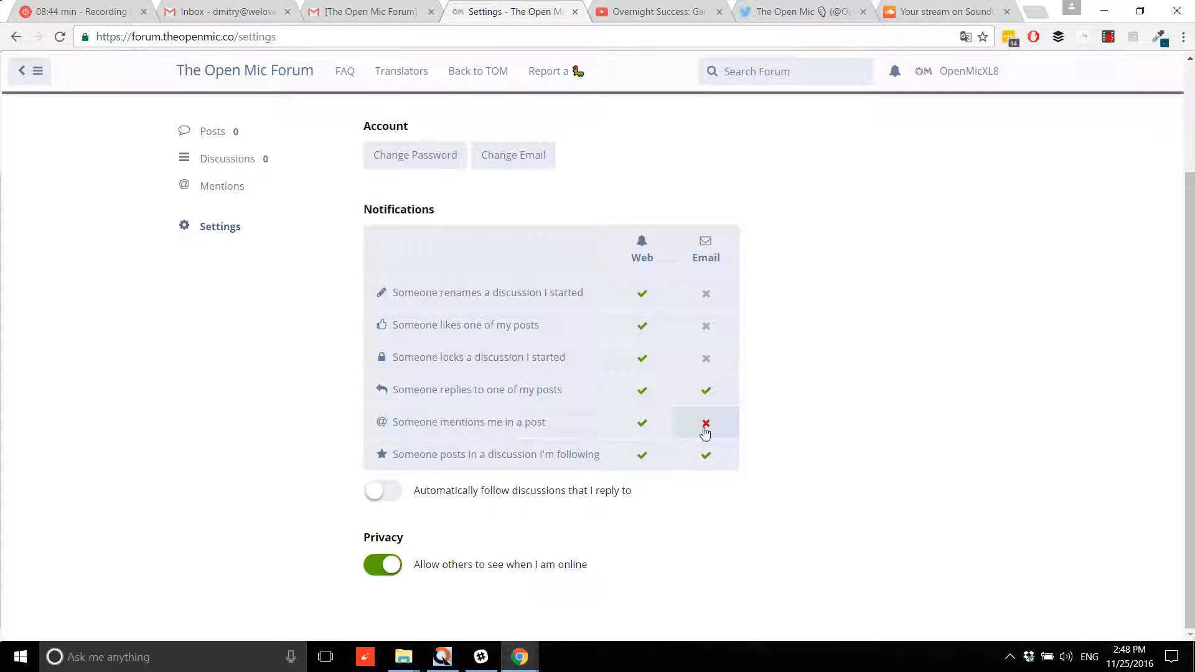
click(705, 423)
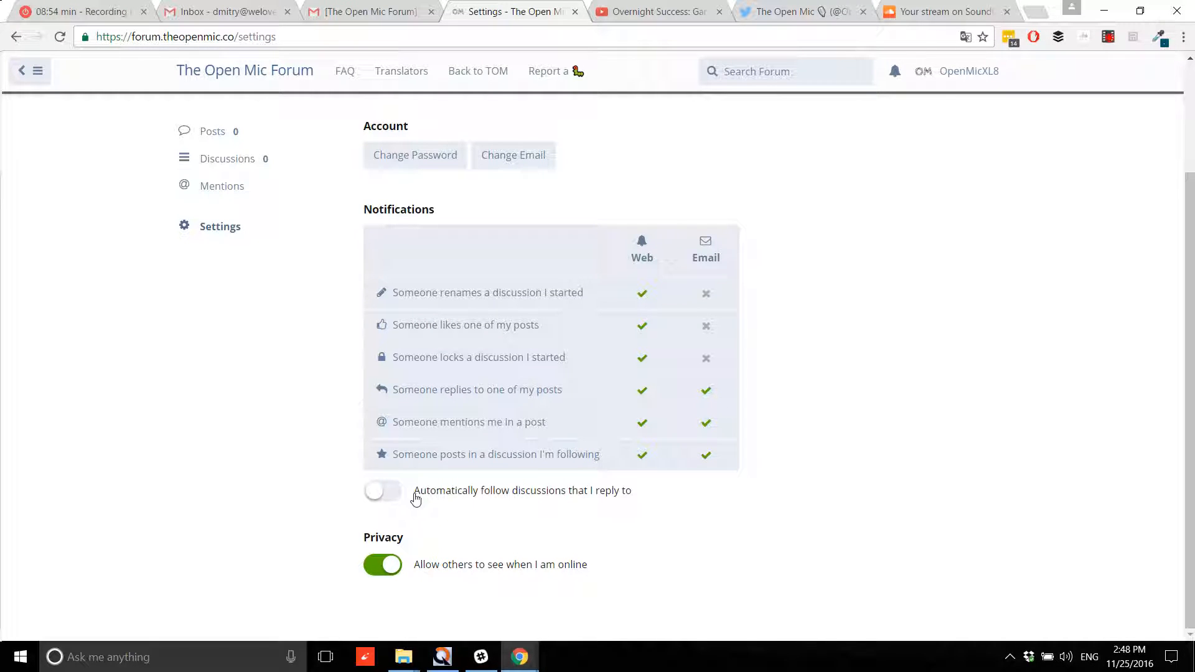
mouse_move(464, 500)
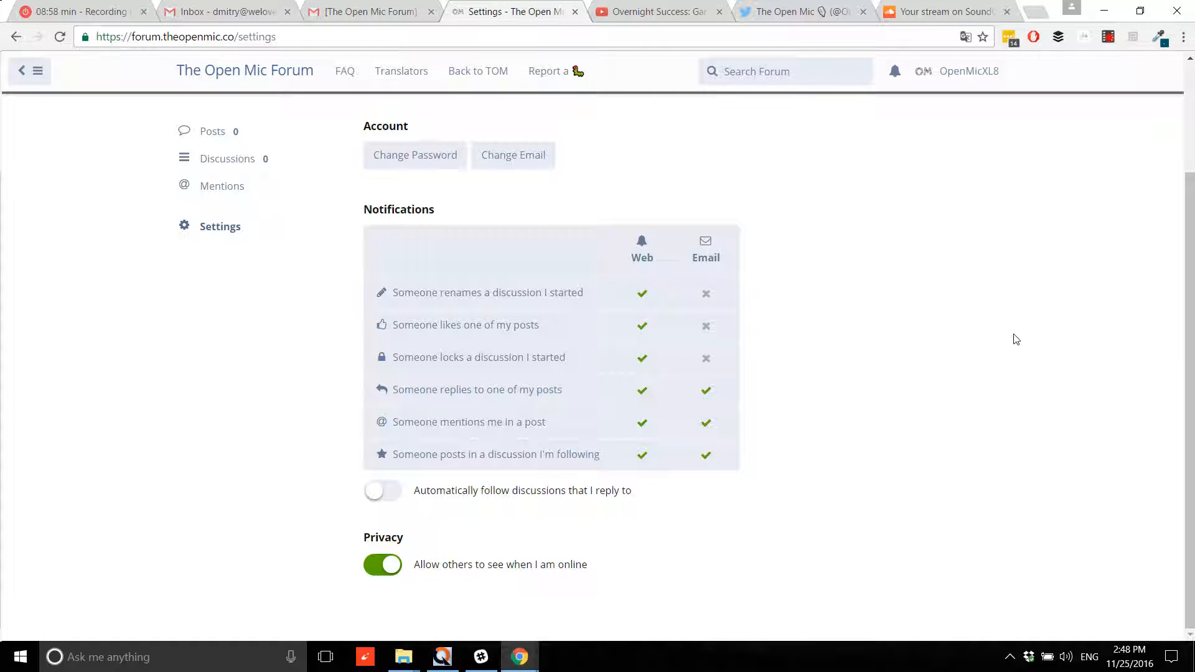
mouse_move(541, 516)
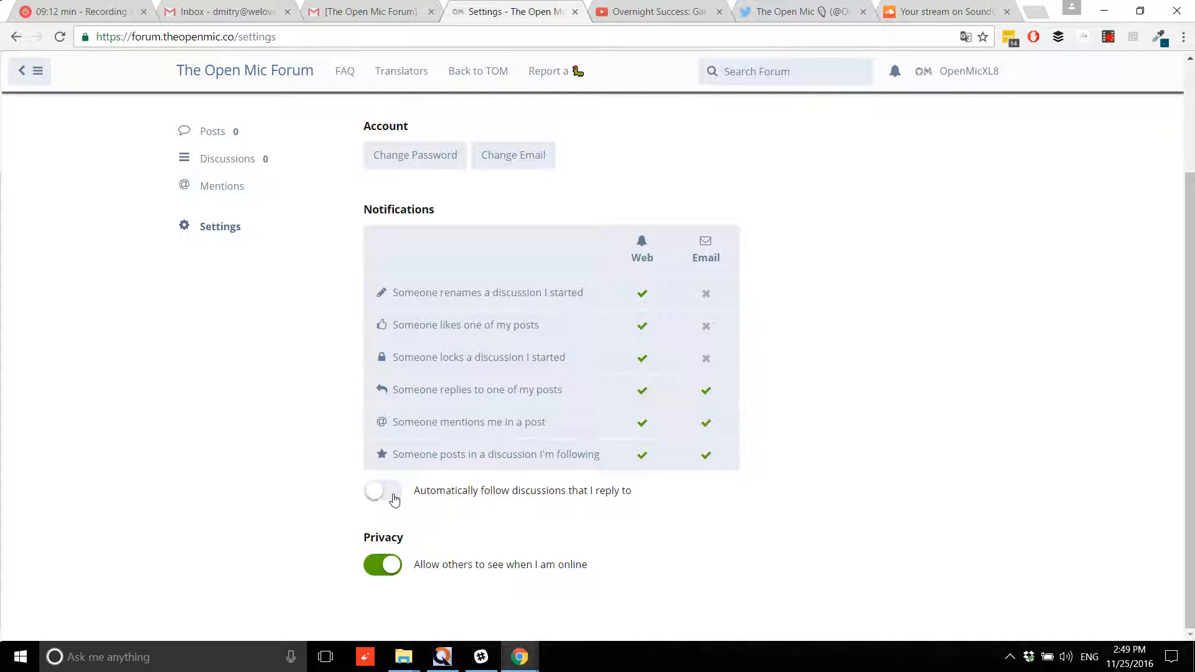
click(382, 490)
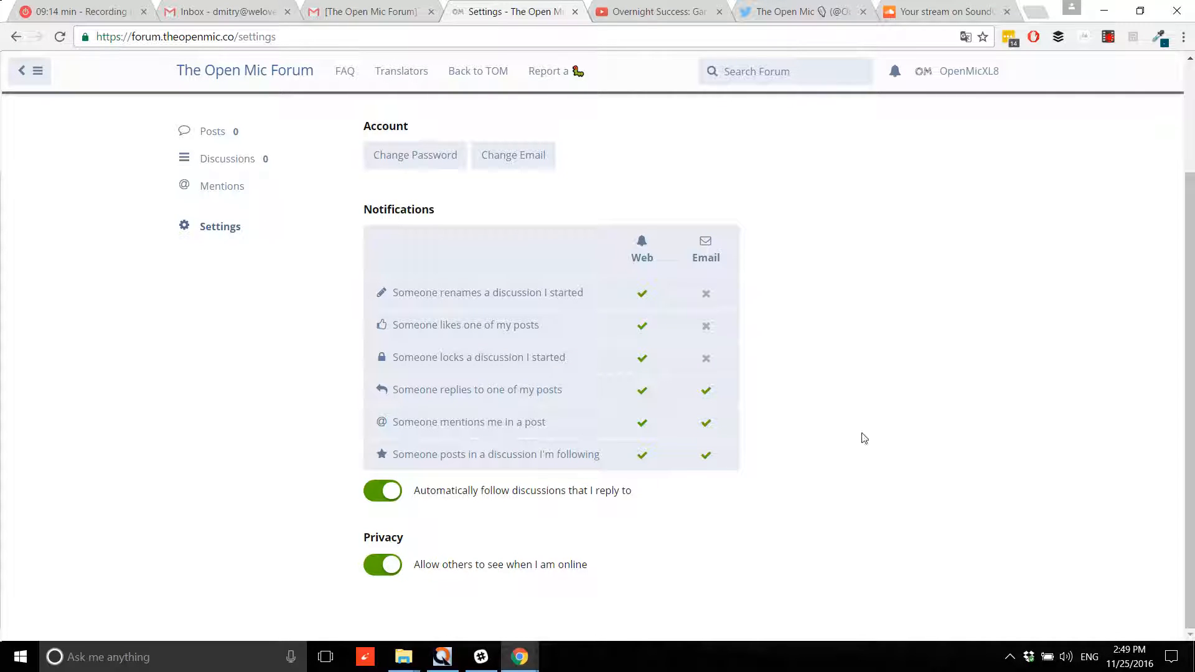
mouse_move(493, 221)
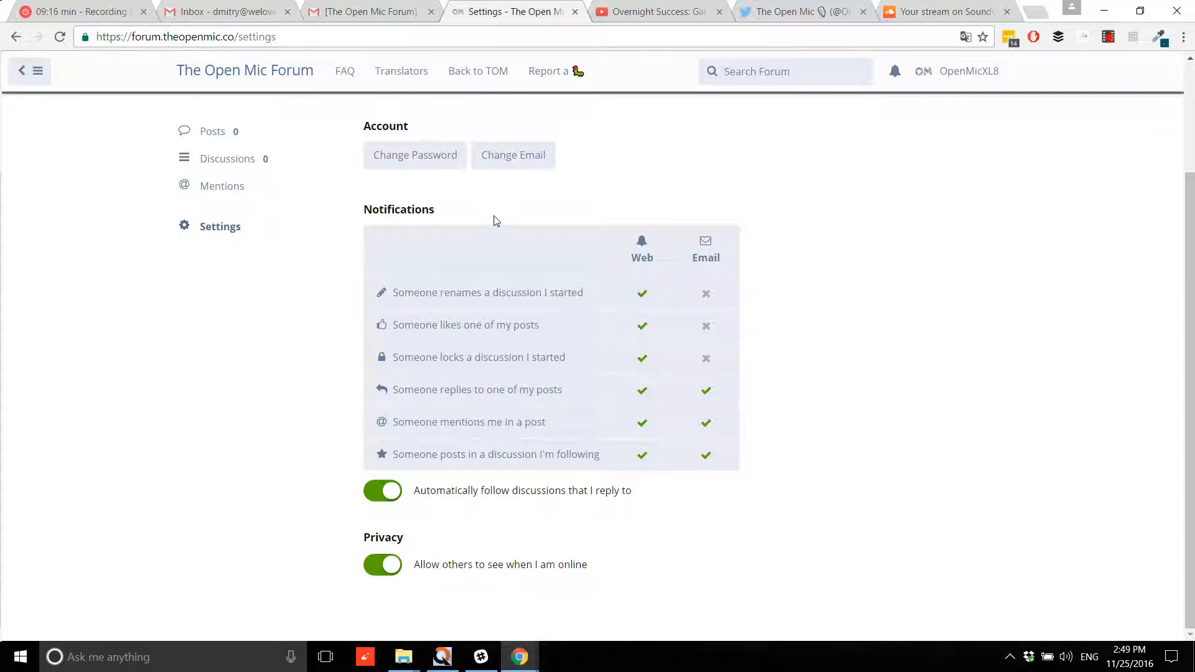
click(244, 70)
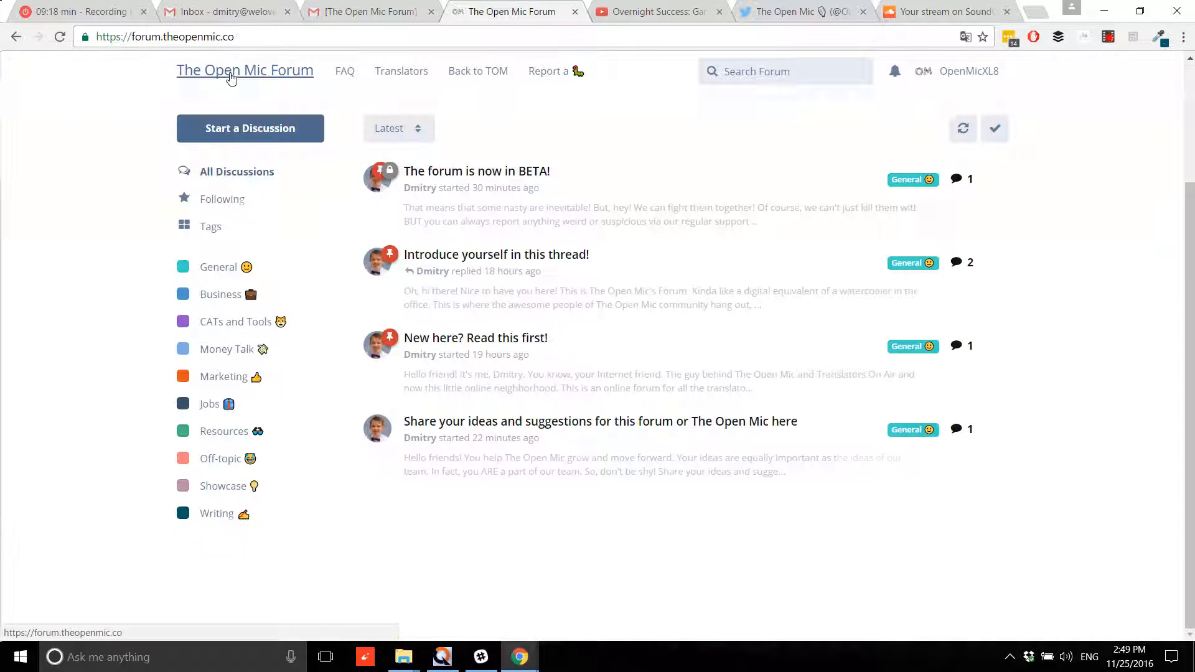
mouse_move(1073, 222)
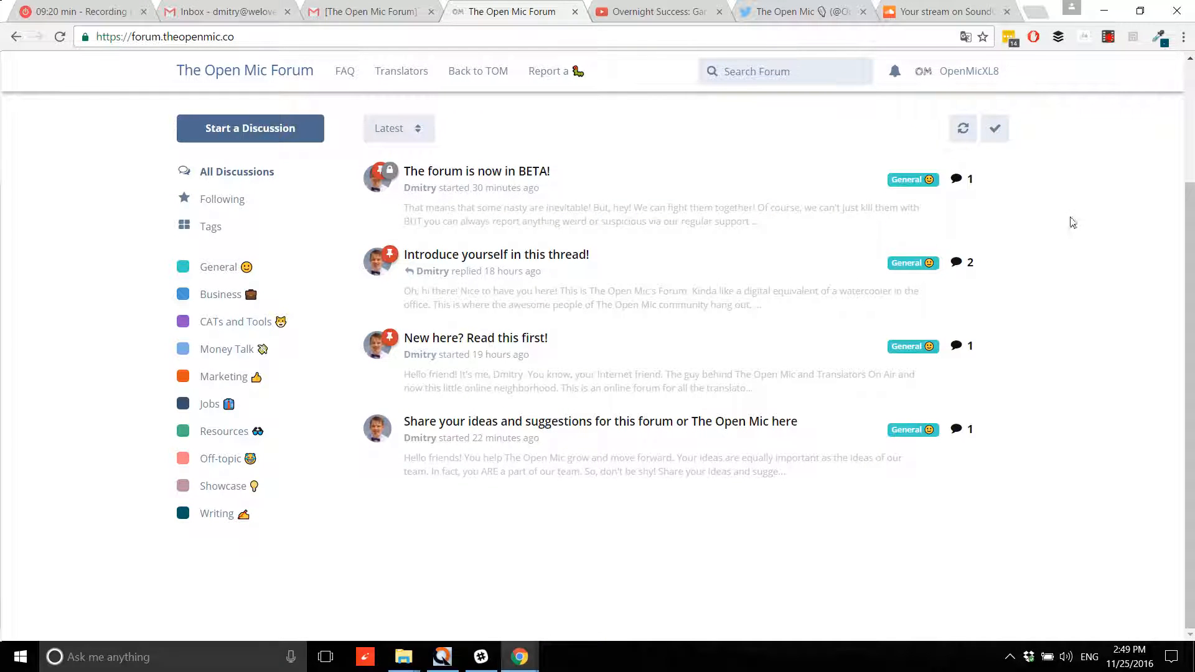
mouse_move(1133, 265)
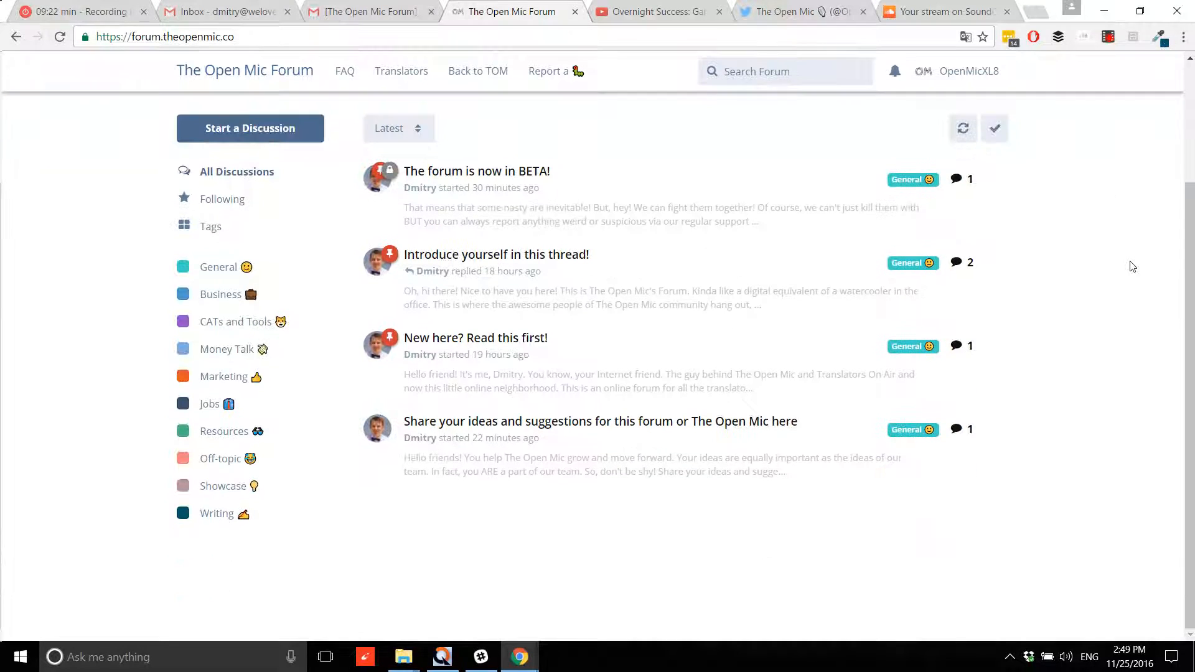
mouse_move(211, 226)
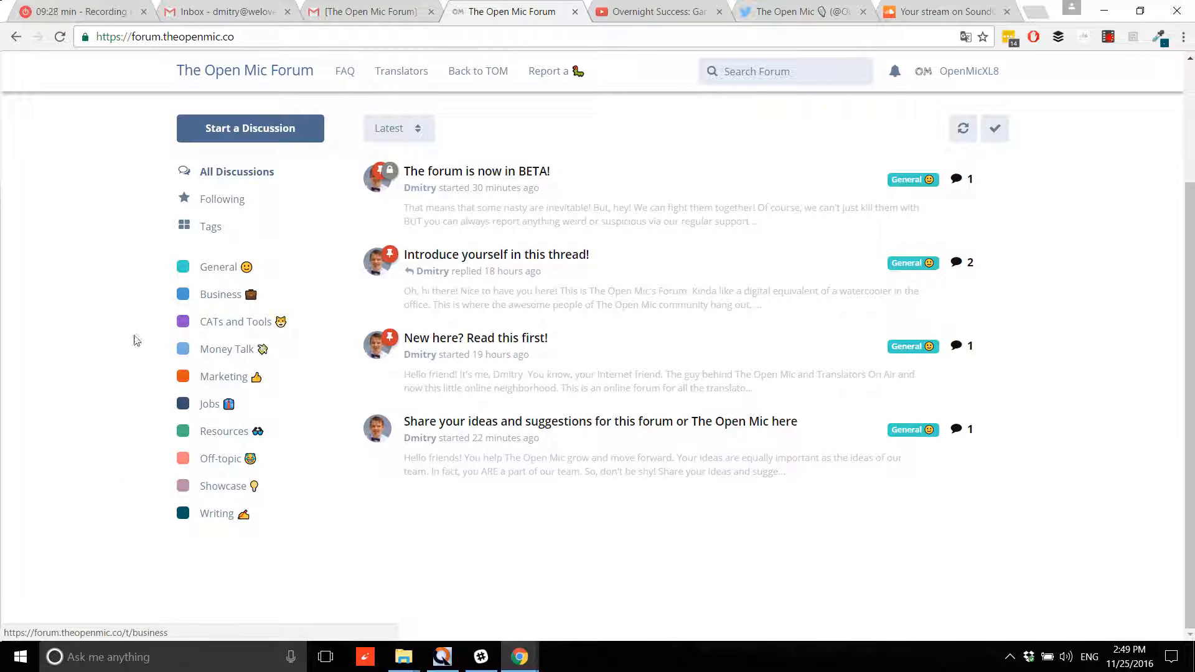
mouse_move(243, 284)
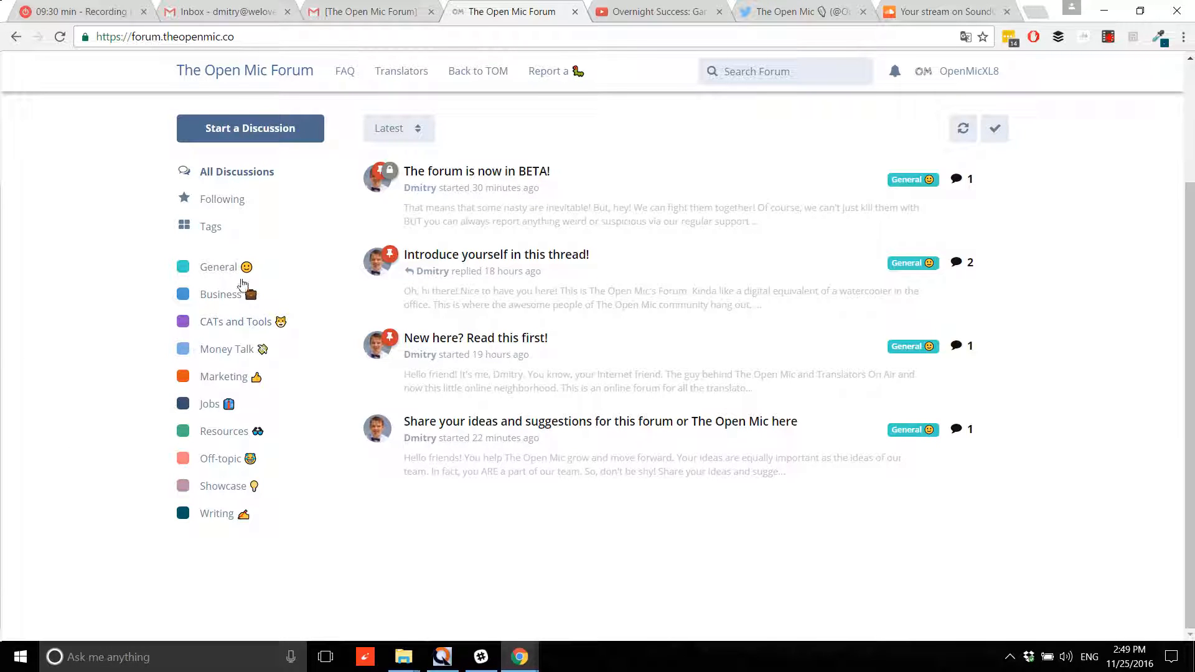
mouse_move(221, 295)
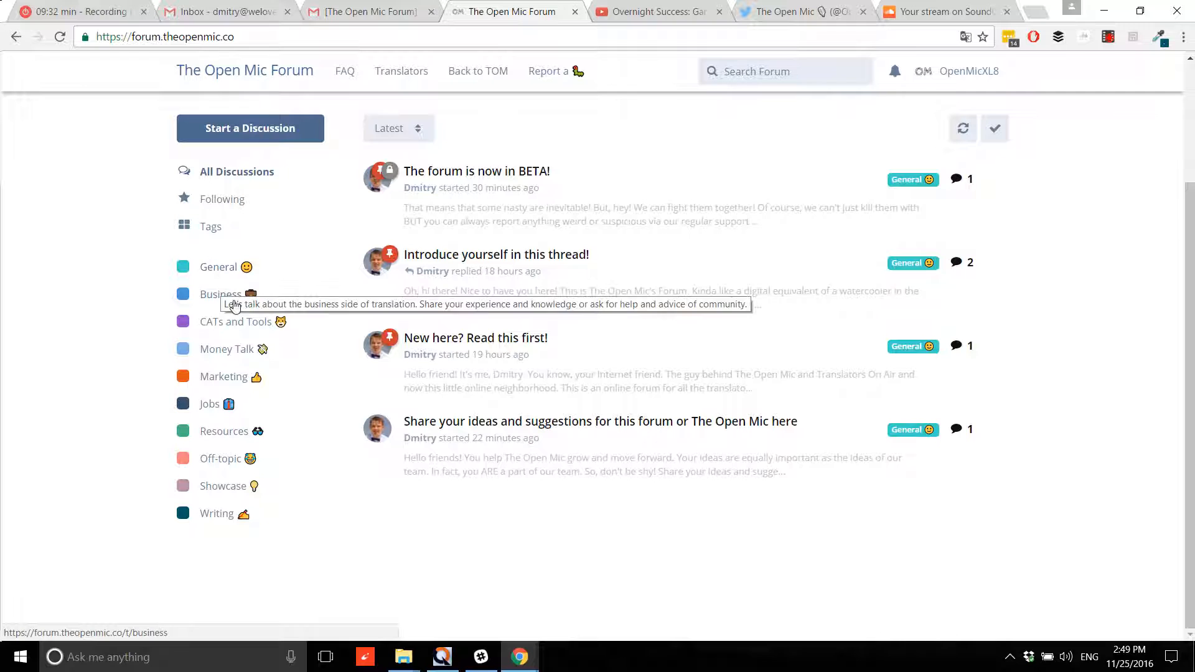
mouse_move(216, 300)
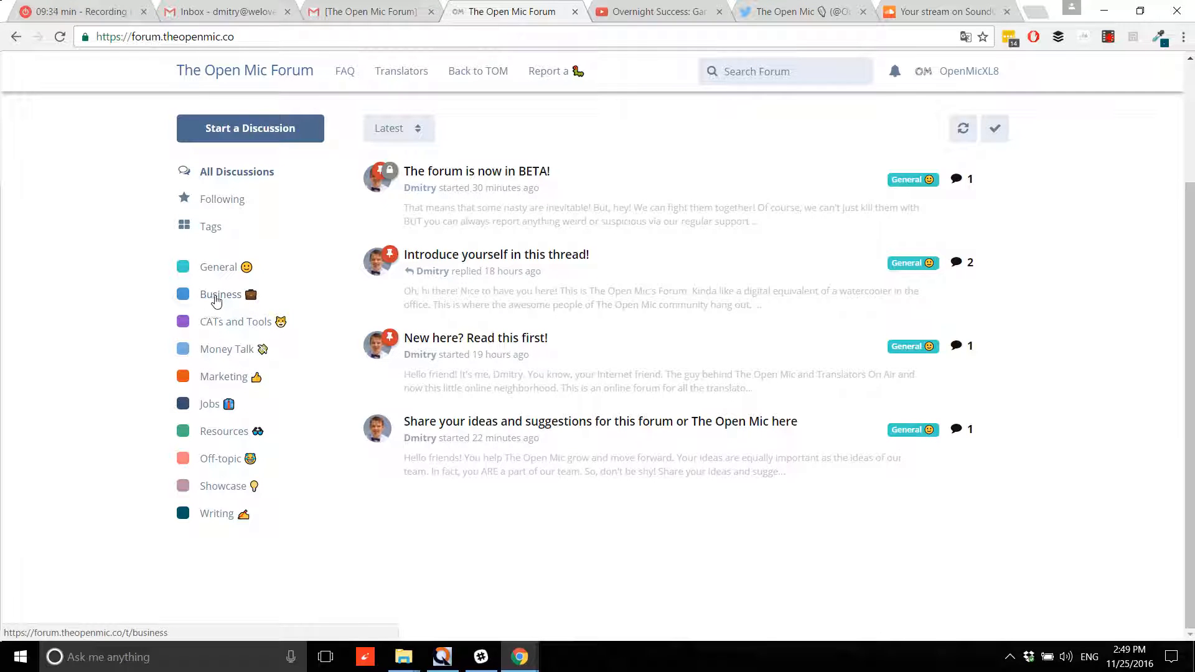
mouse_move(221, 295)
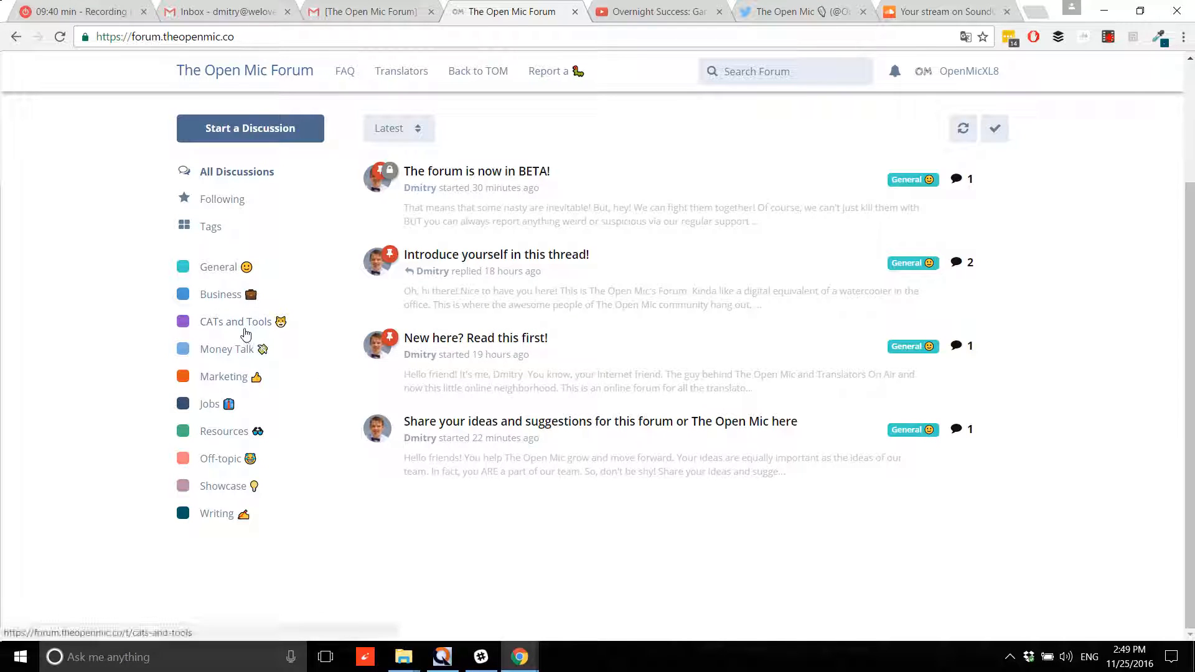
mouse_move(235, 322)
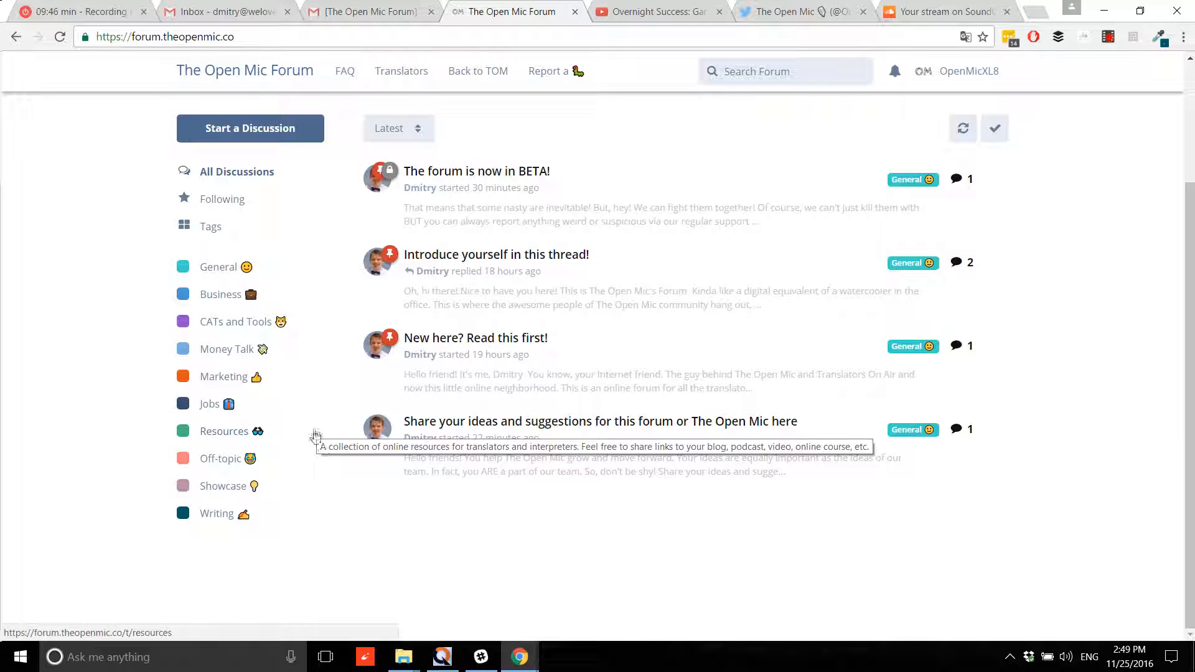
mouse_move(227, 349)
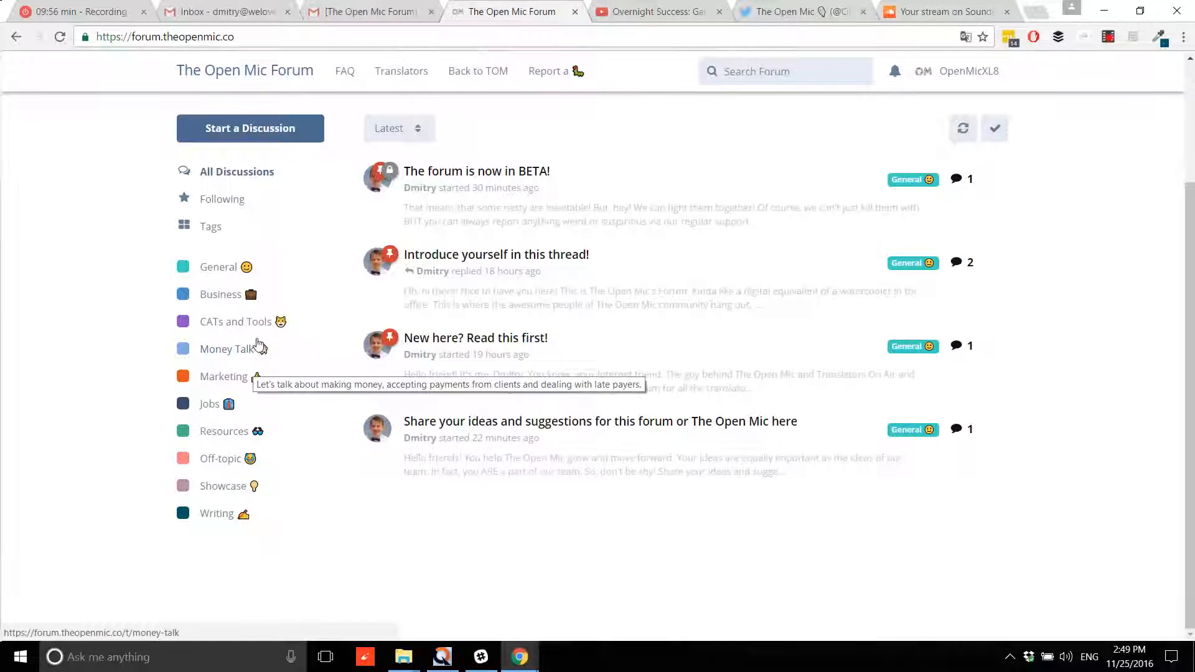
mouse_move(210, 404)
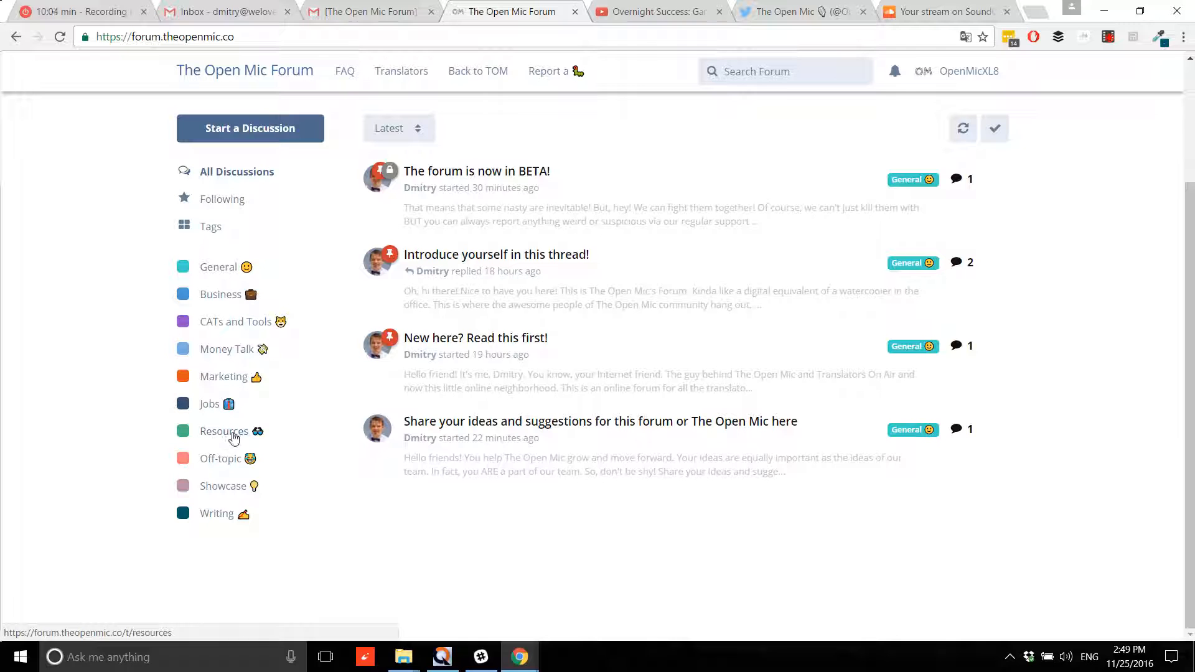
mouse_move(224, 431)
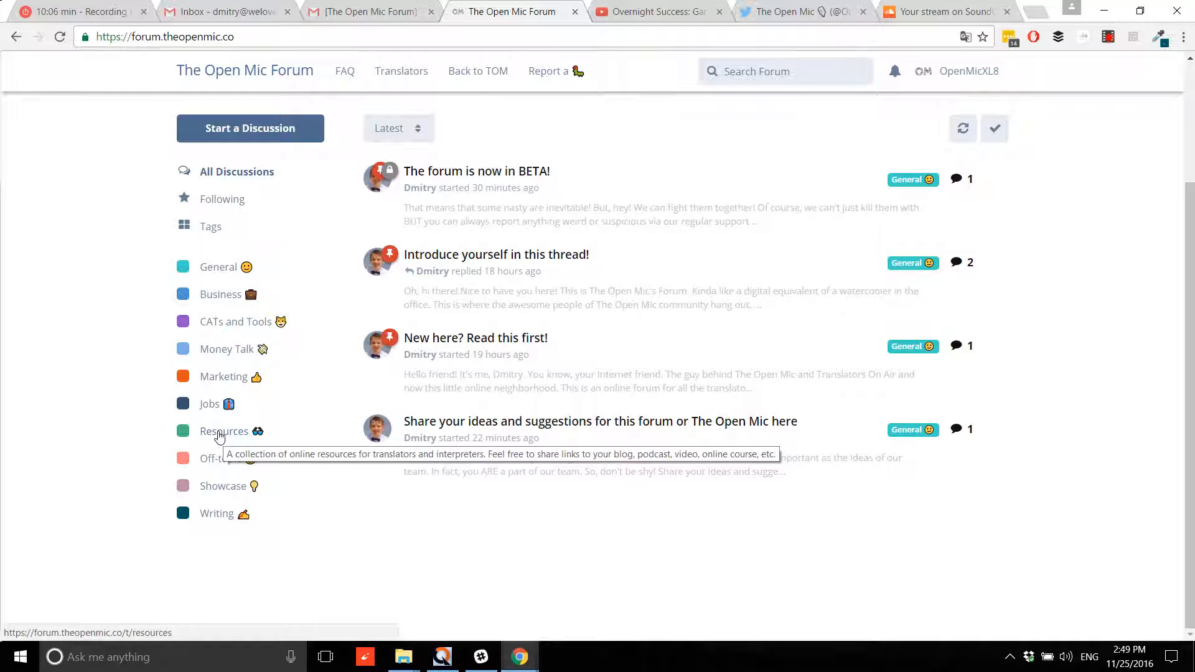
mouse_move(288, 438)
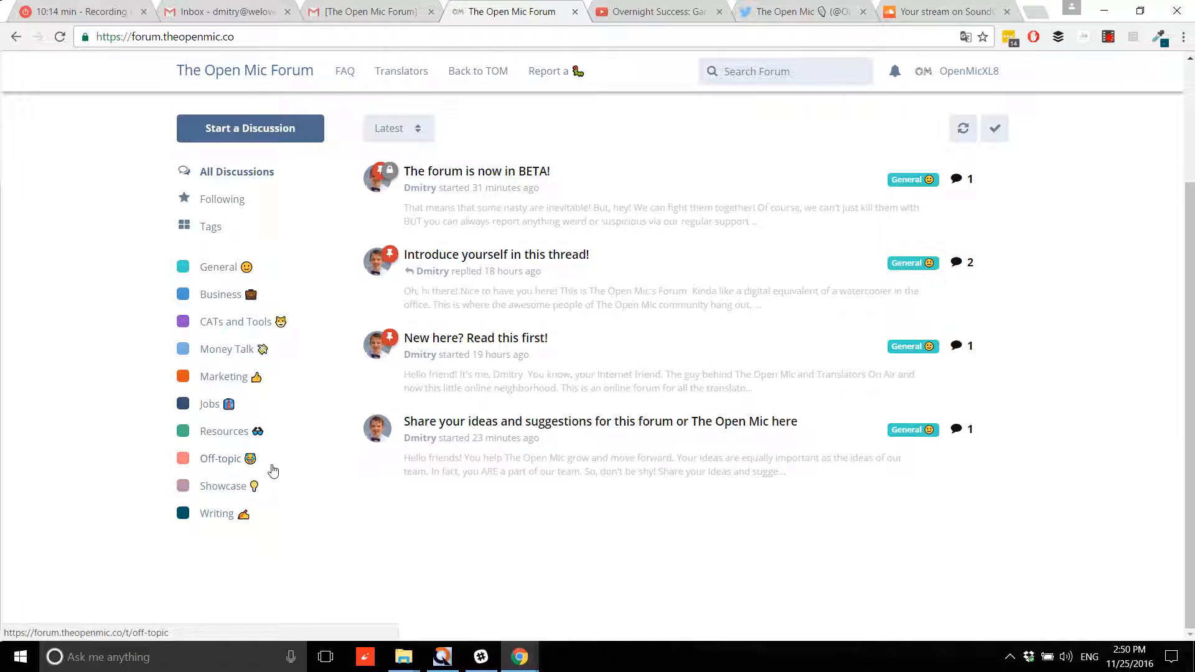
mouse_move(220, 459)
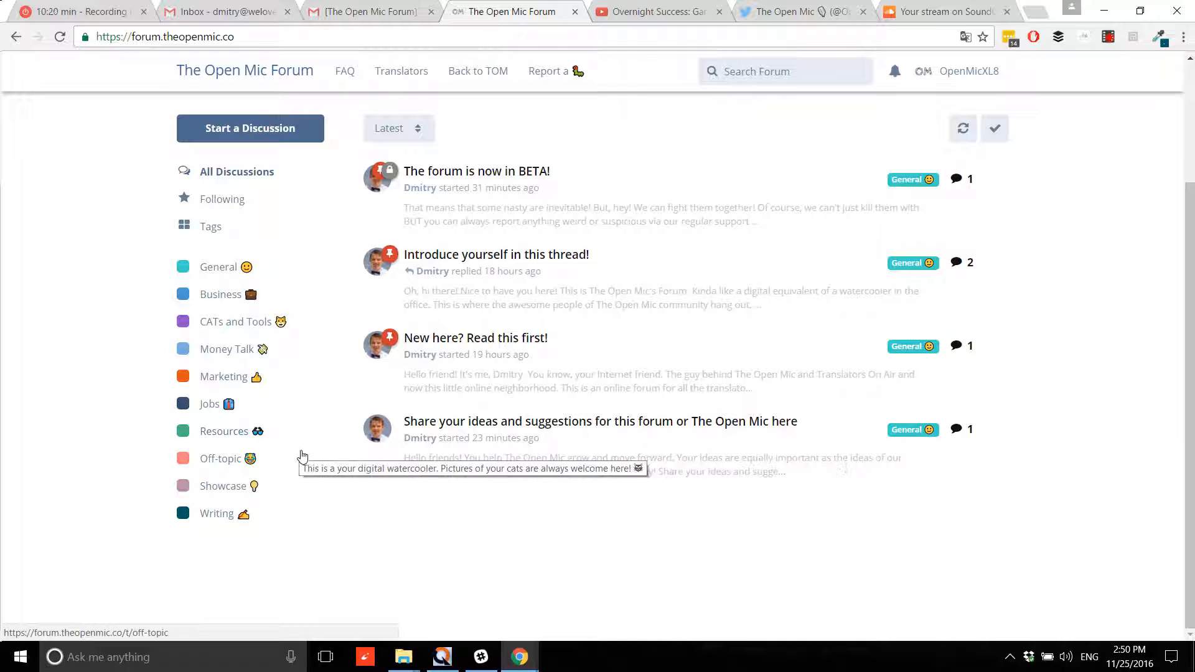
mouse_move(224, 486)
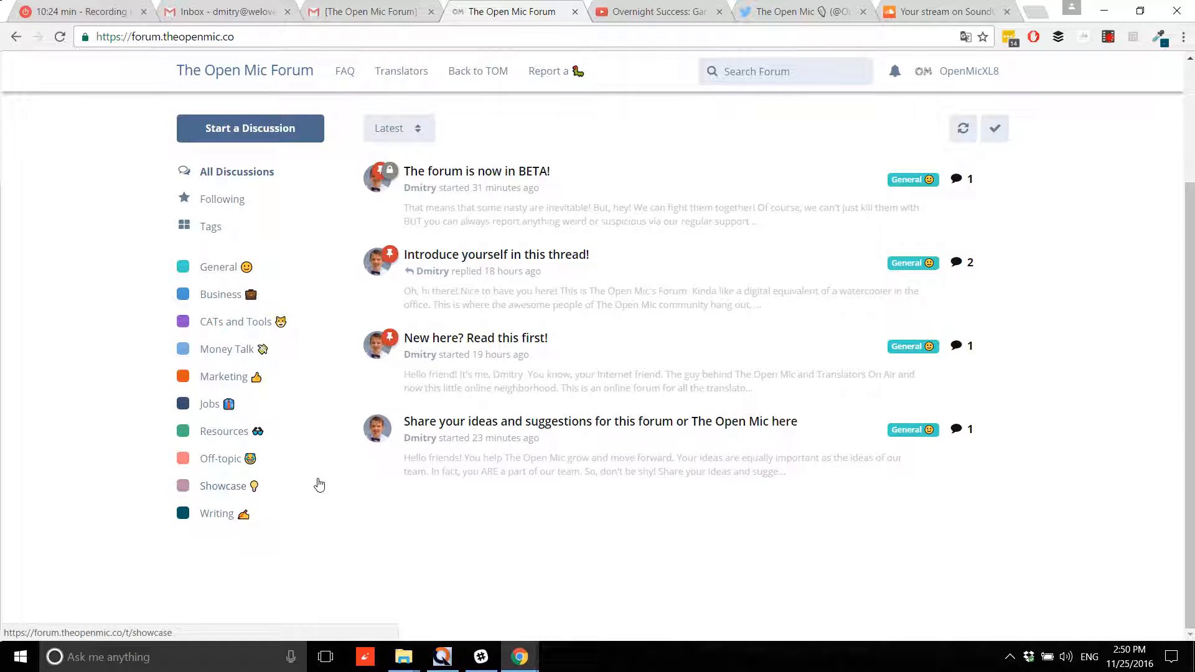
mouse_move(319, 485)
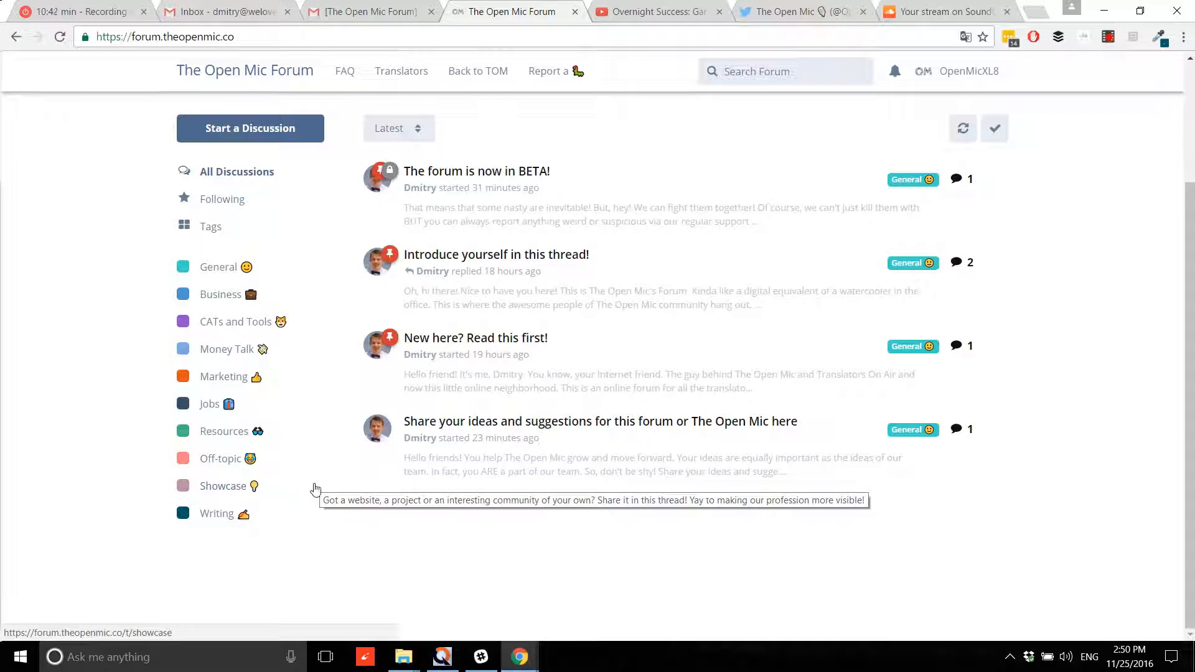
mouse_move(306, 493)
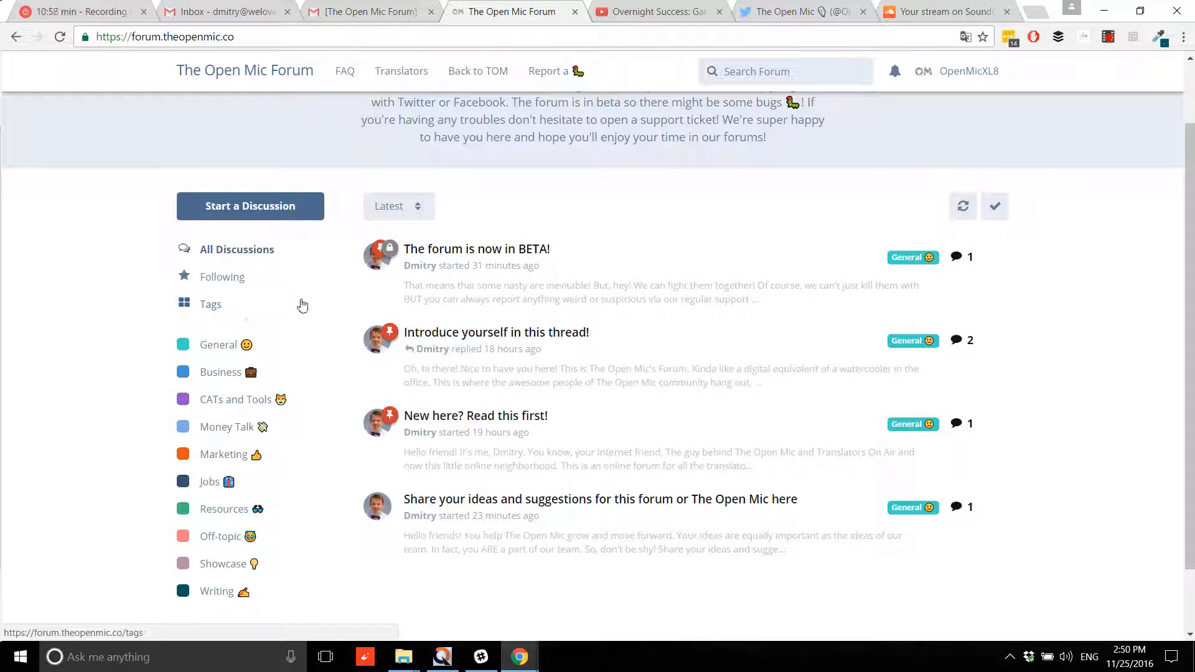
Step: Open the Tags overview listing General, Business, CATs and Tools, and Jobs
click(211, 305)
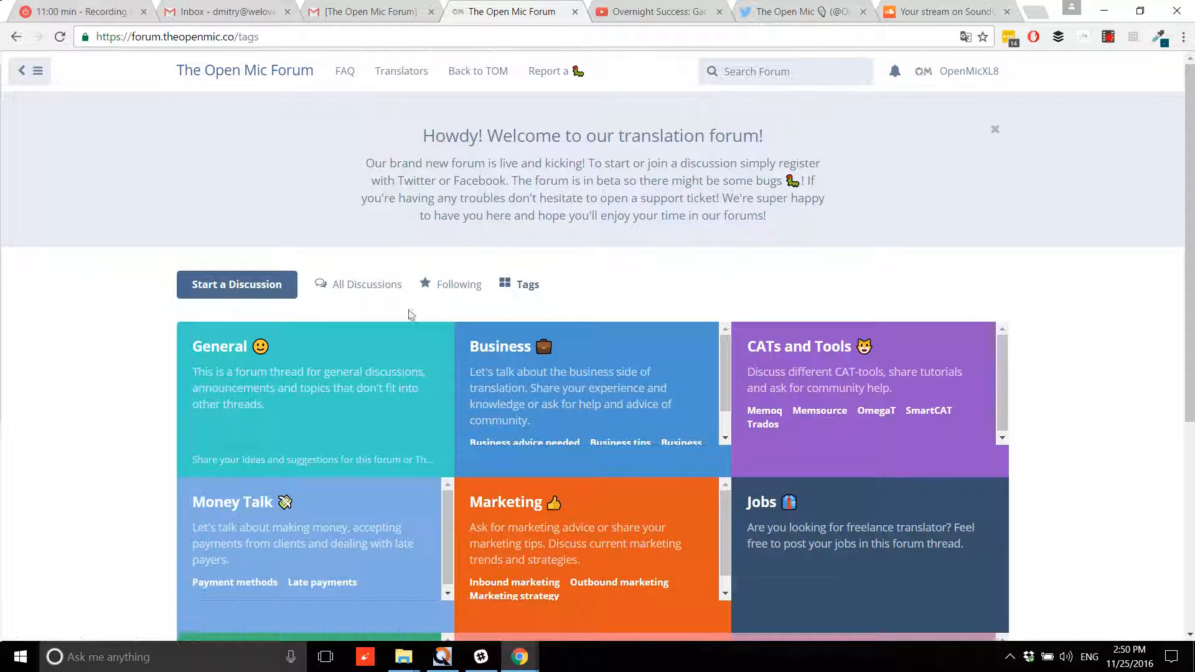
Step: Scroll the tags page and open the Marketing category with Inbound and Outbound subtags
scroll(down, 3)
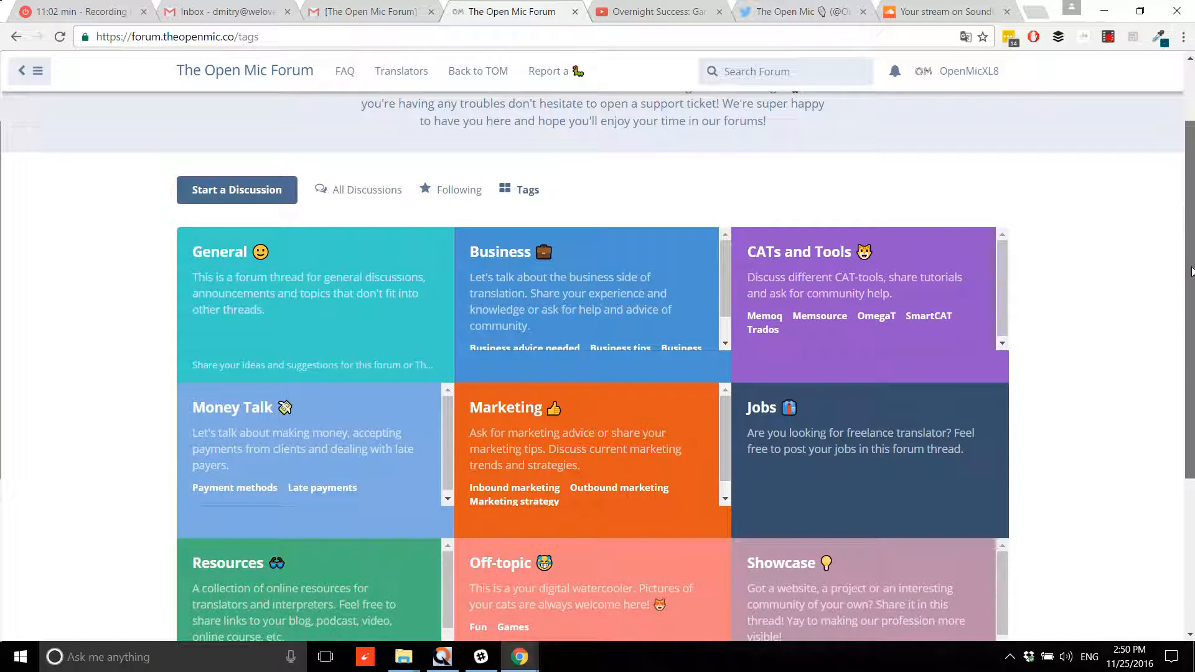
scroll(down, 3)
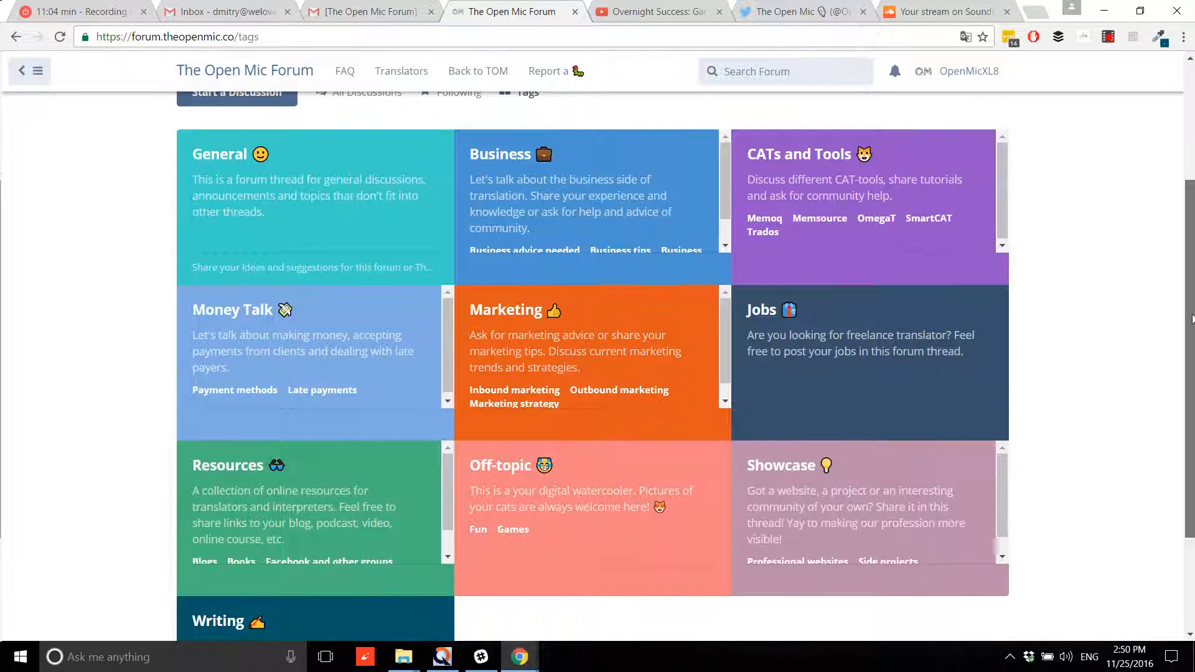
mouse_move(303, 189)
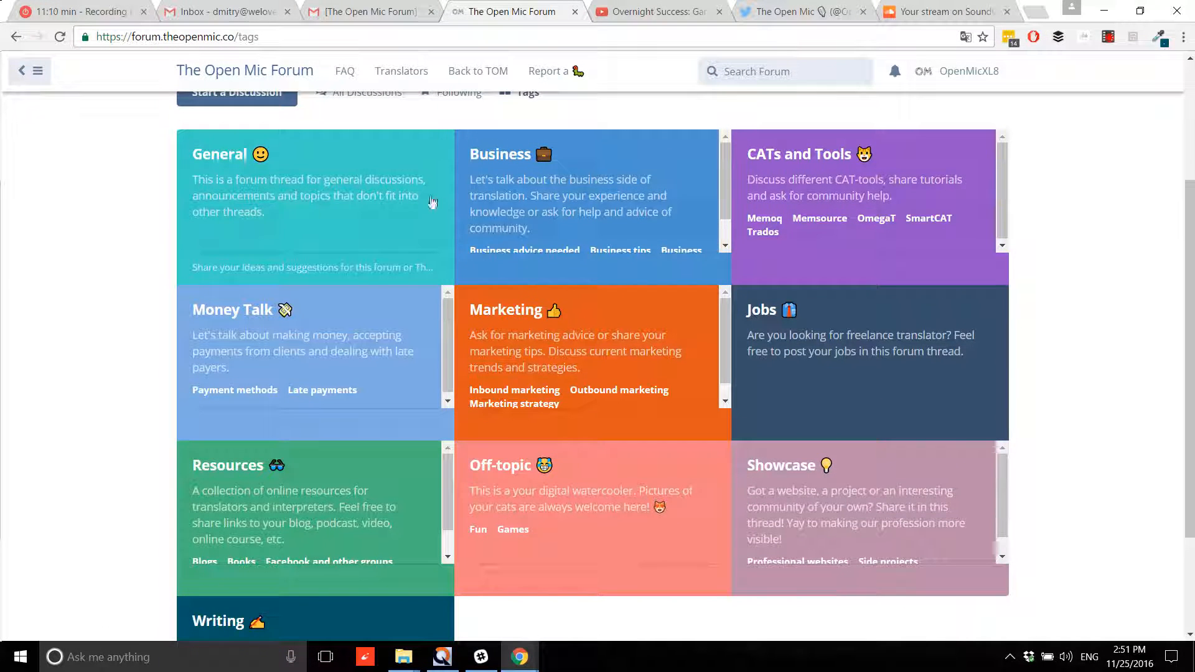
mouse_move(282, 343)
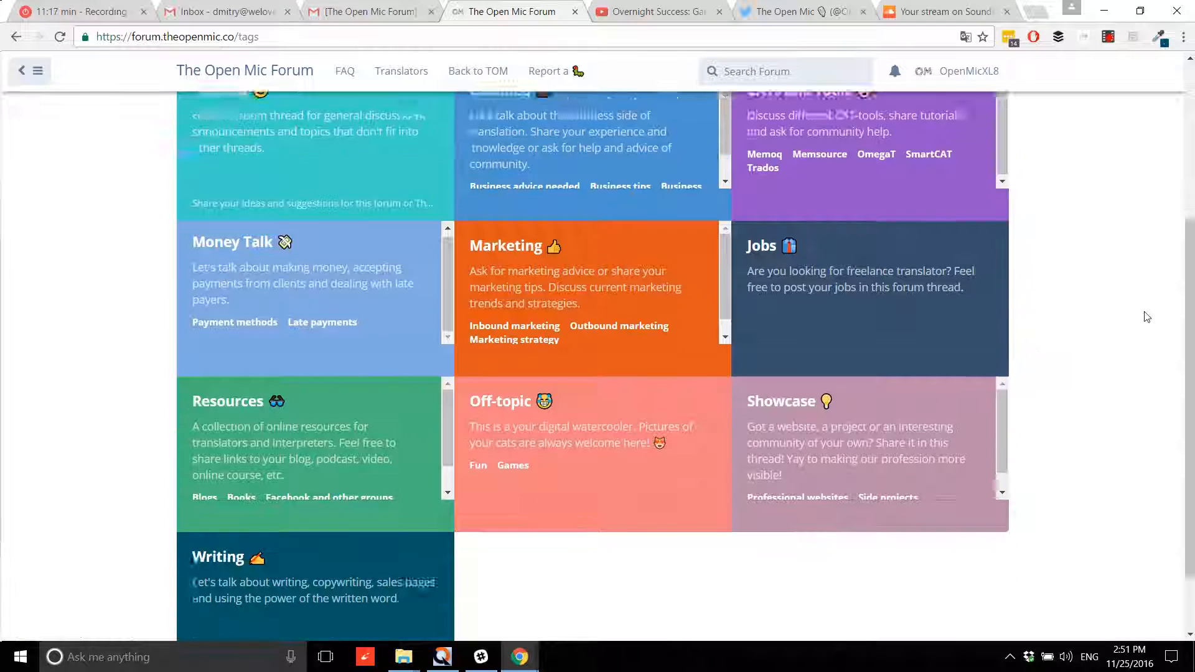
scroll(down, 3)
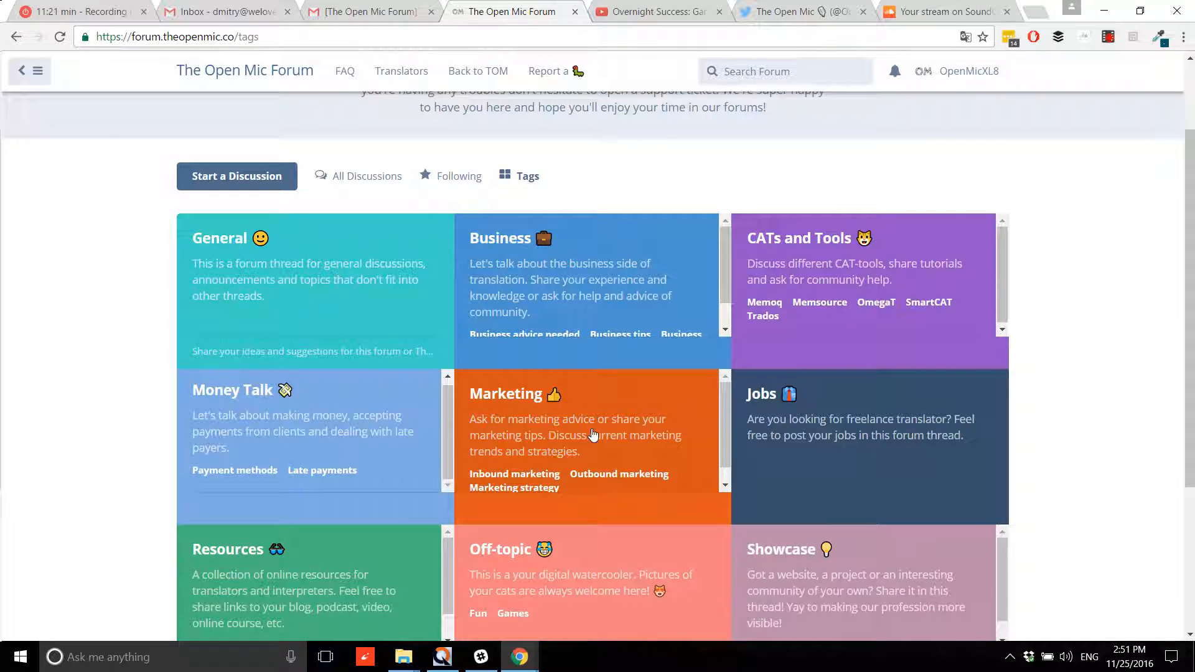
click(506, 394)
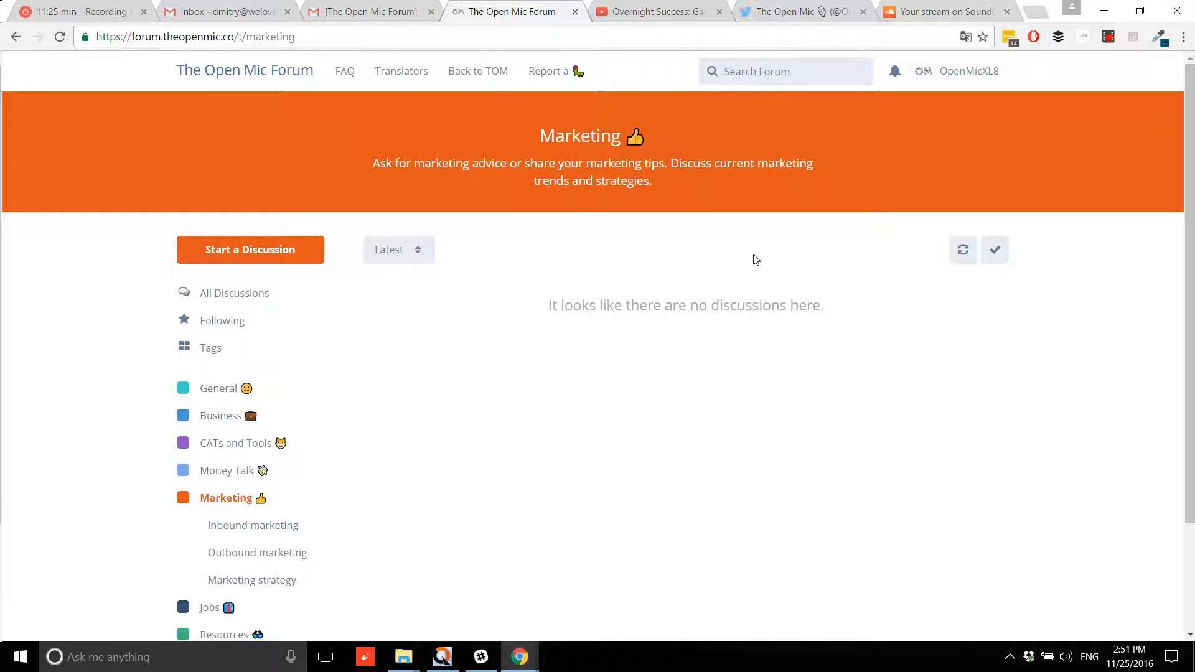
mouse_move(432, 362)
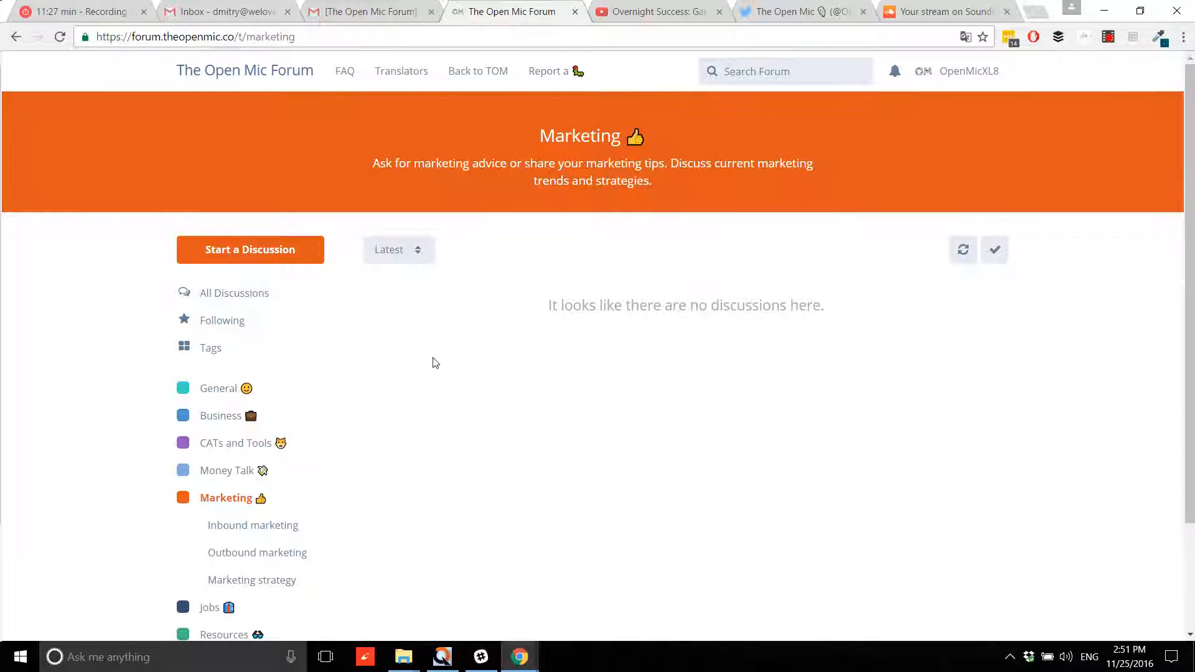
click(234, 292)
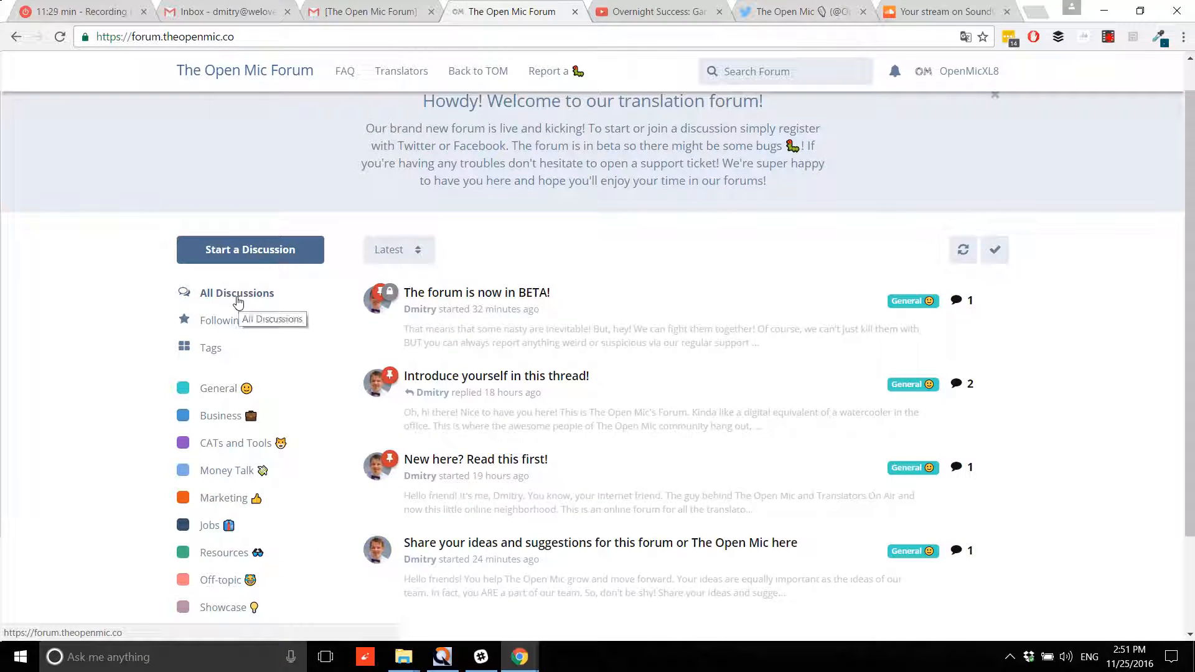
mouse_move(214, 305)
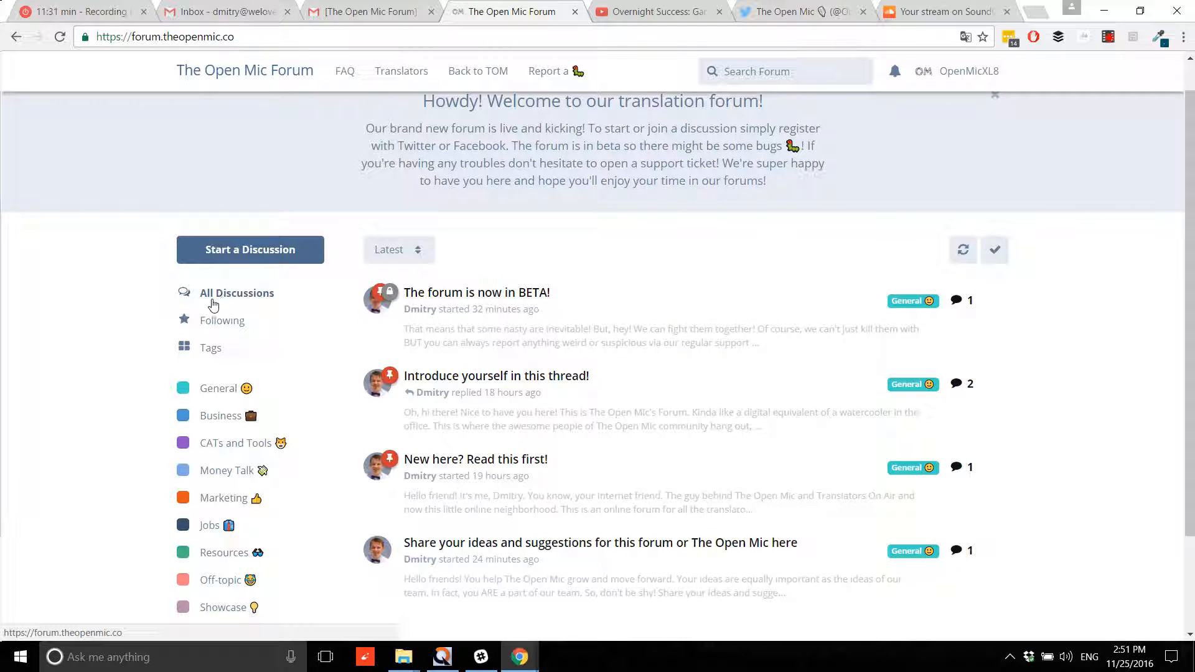
click(995, 95)
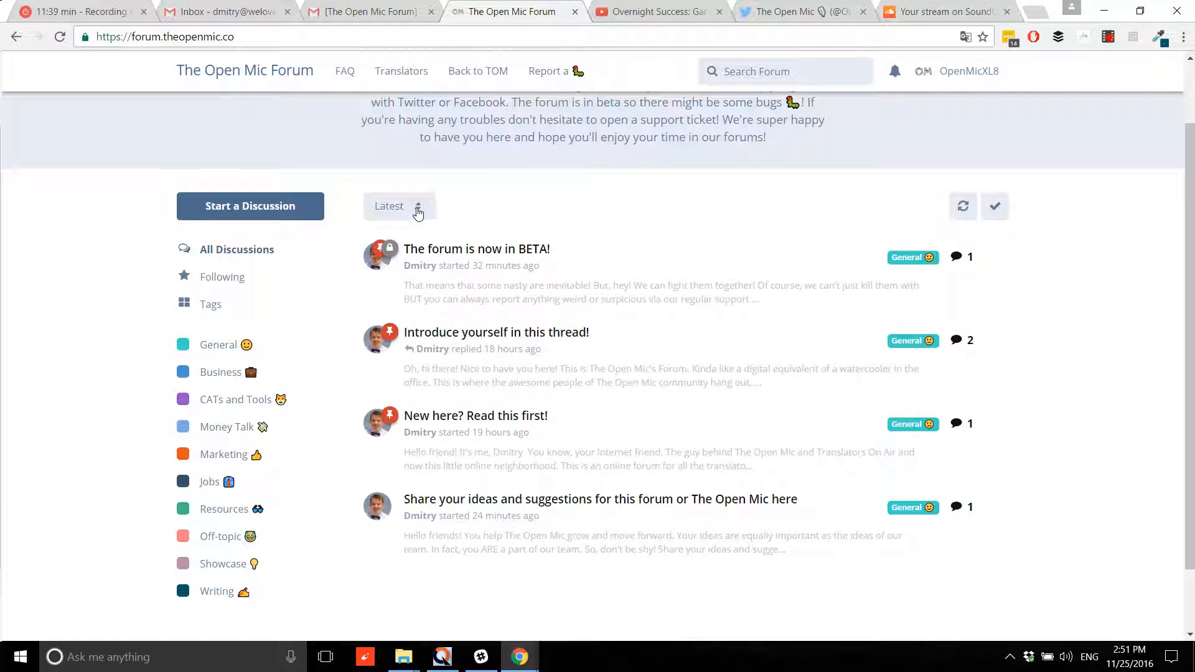
click(398, 206)
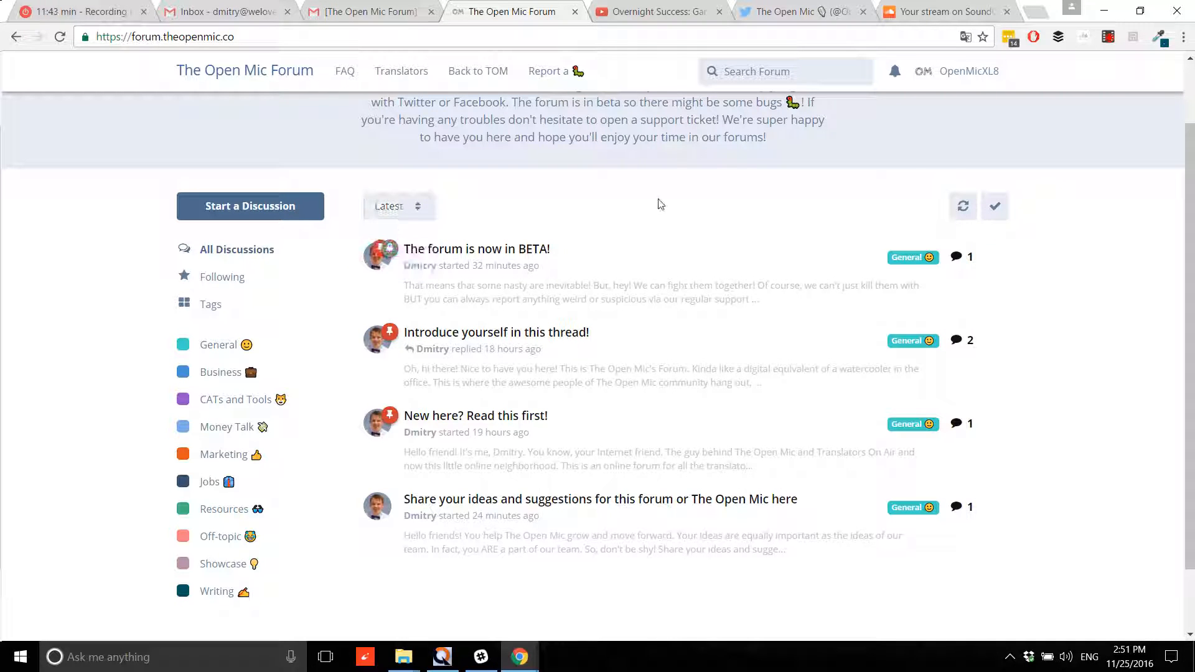
click(995, 207)
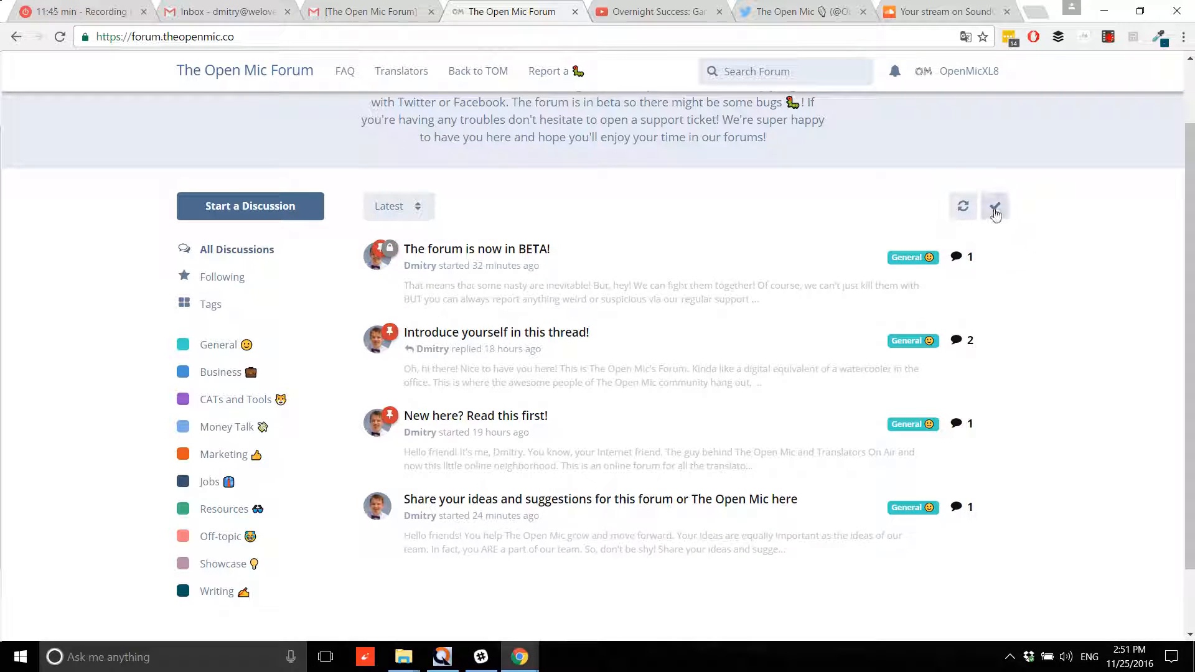
mouse_move(995, 206)
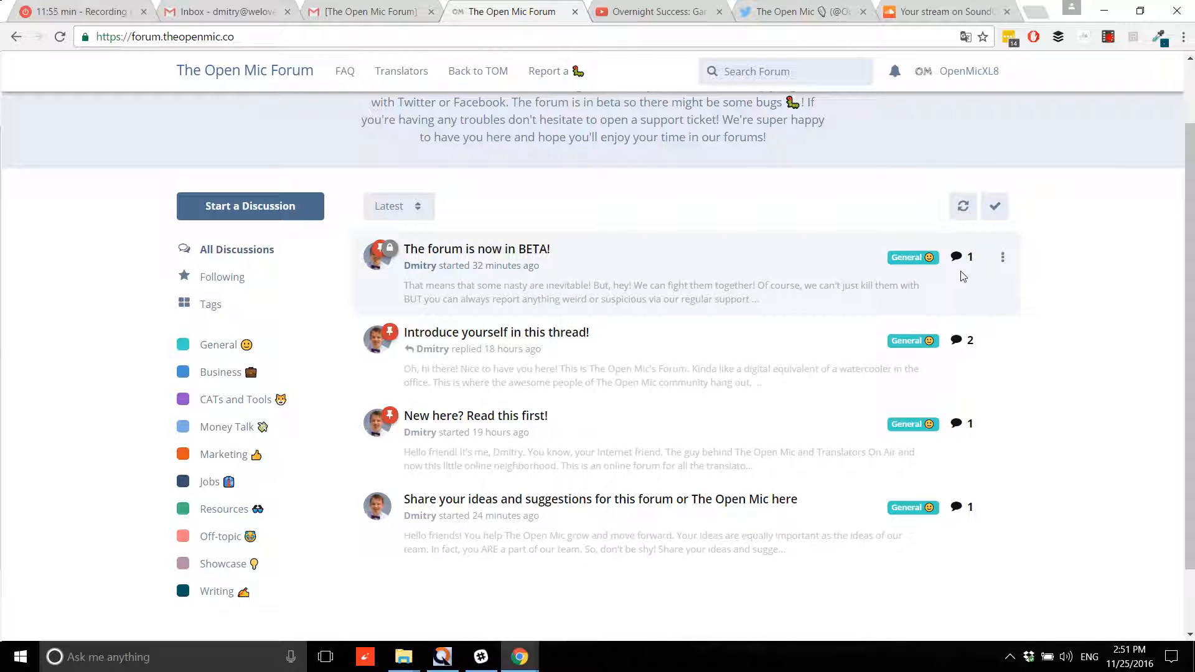
mouse_move(977, 299)
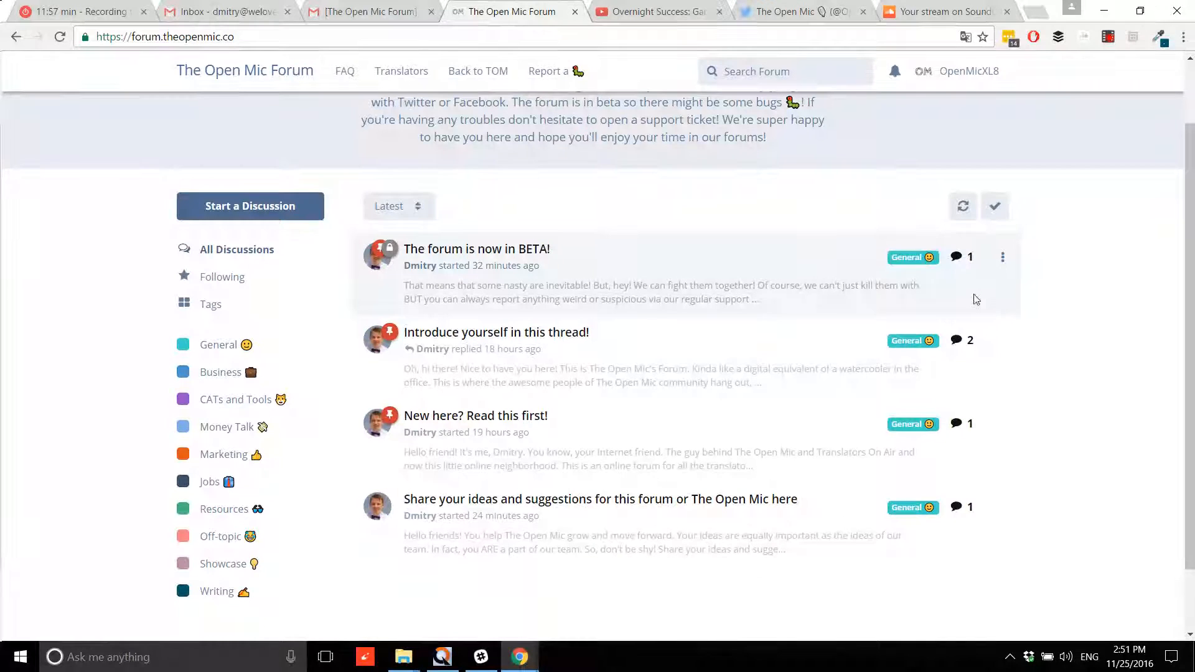
mouse_move(958, 257)
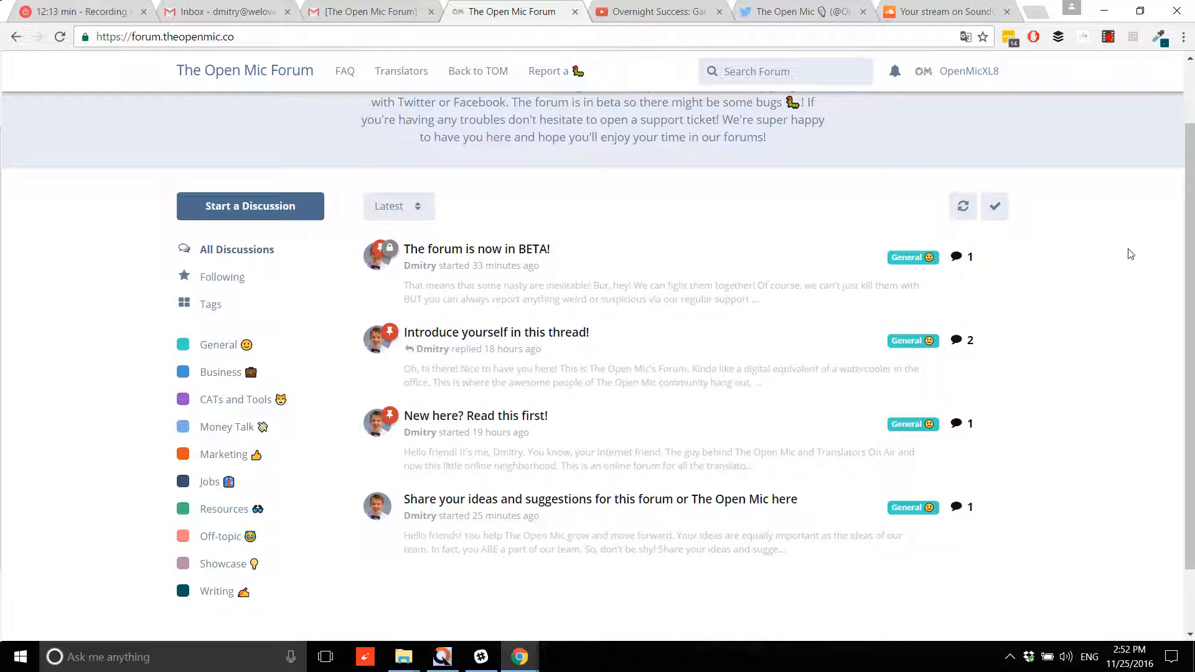
mouse_move(896, 318)
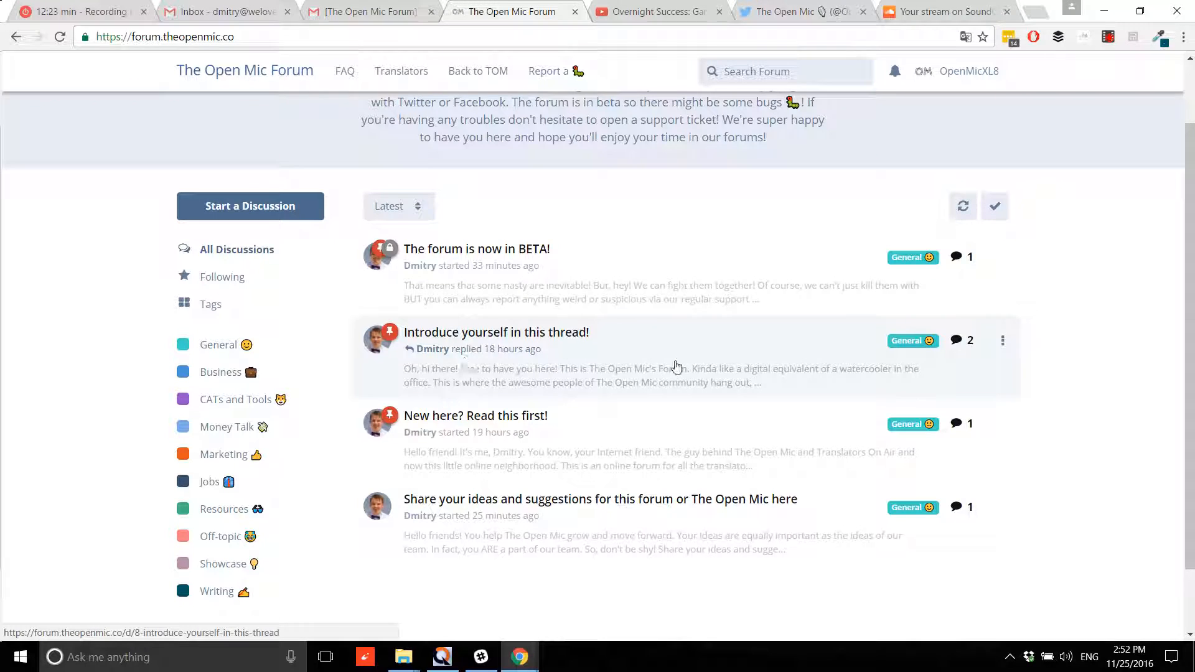
Step: Open 'Introduce yourself in this thread!', follow it, and view notification level options
click(496, 332)
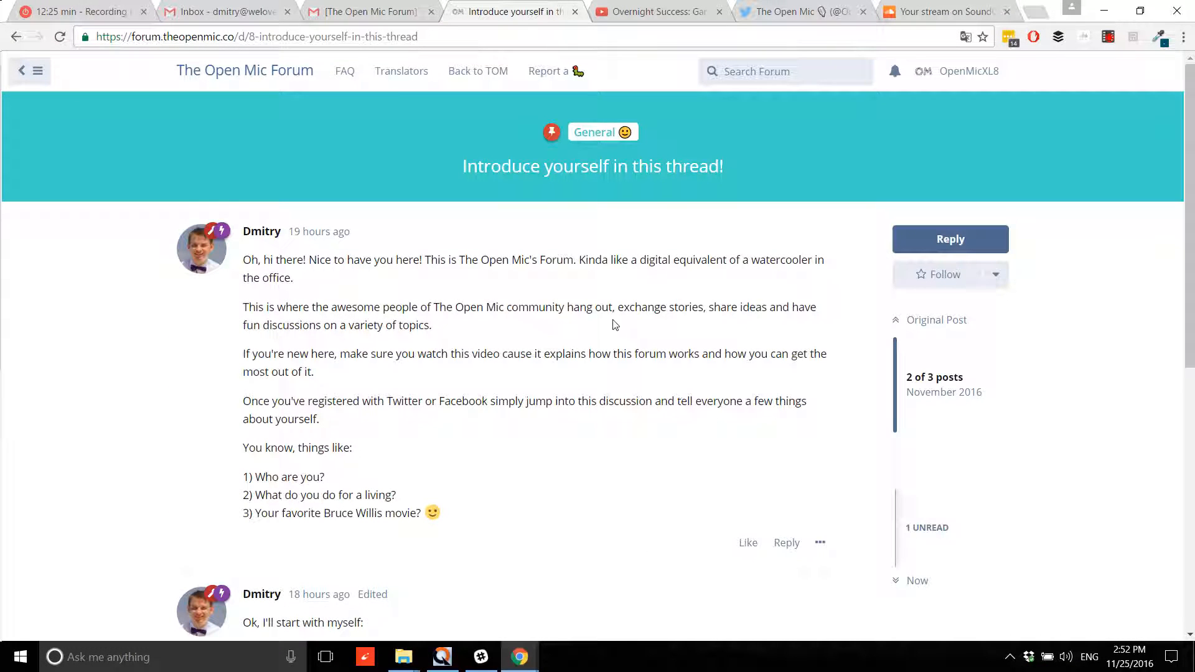
scroll(down, 3)
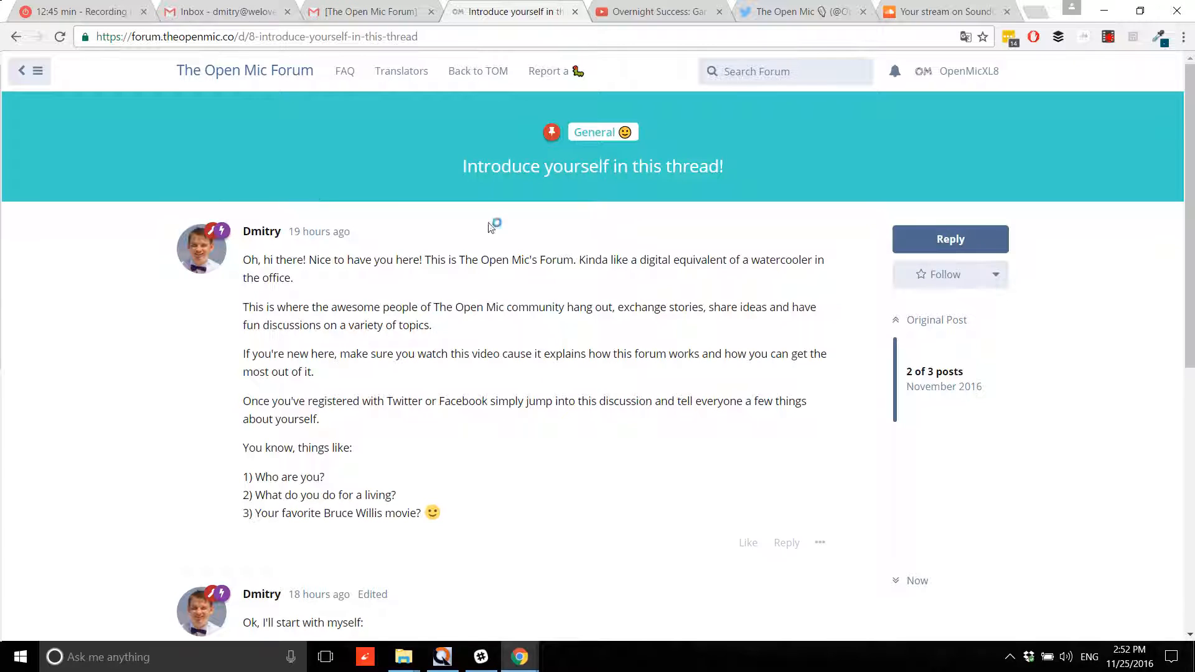
mouse_move(945, 275)
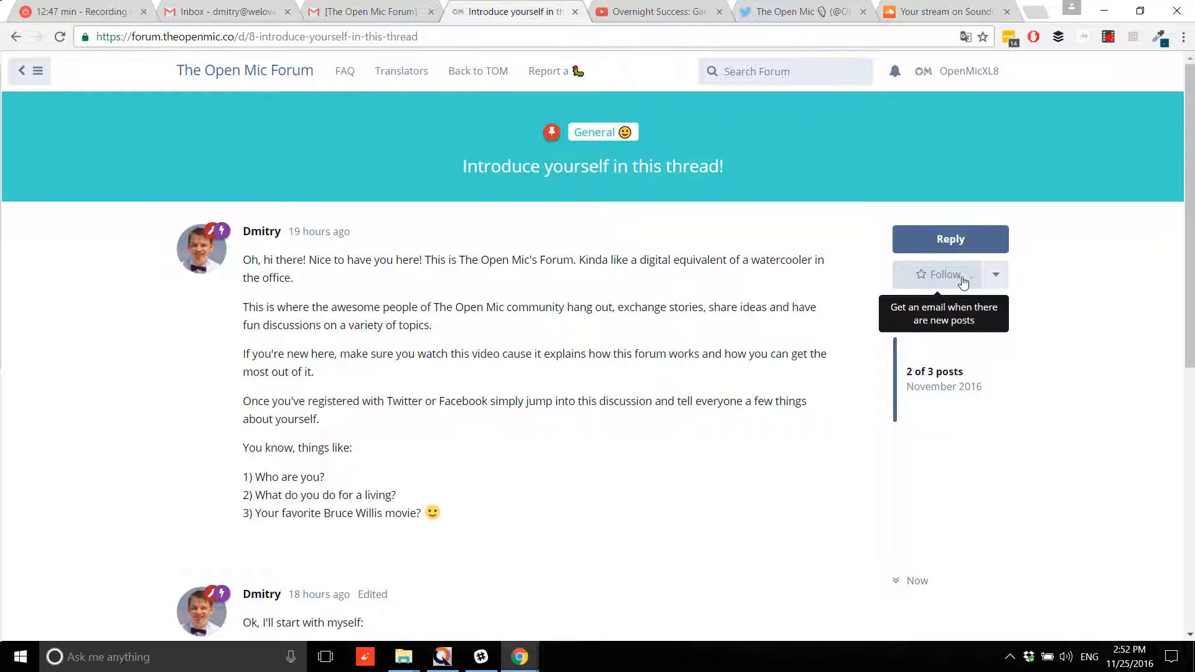
click(944, 275)
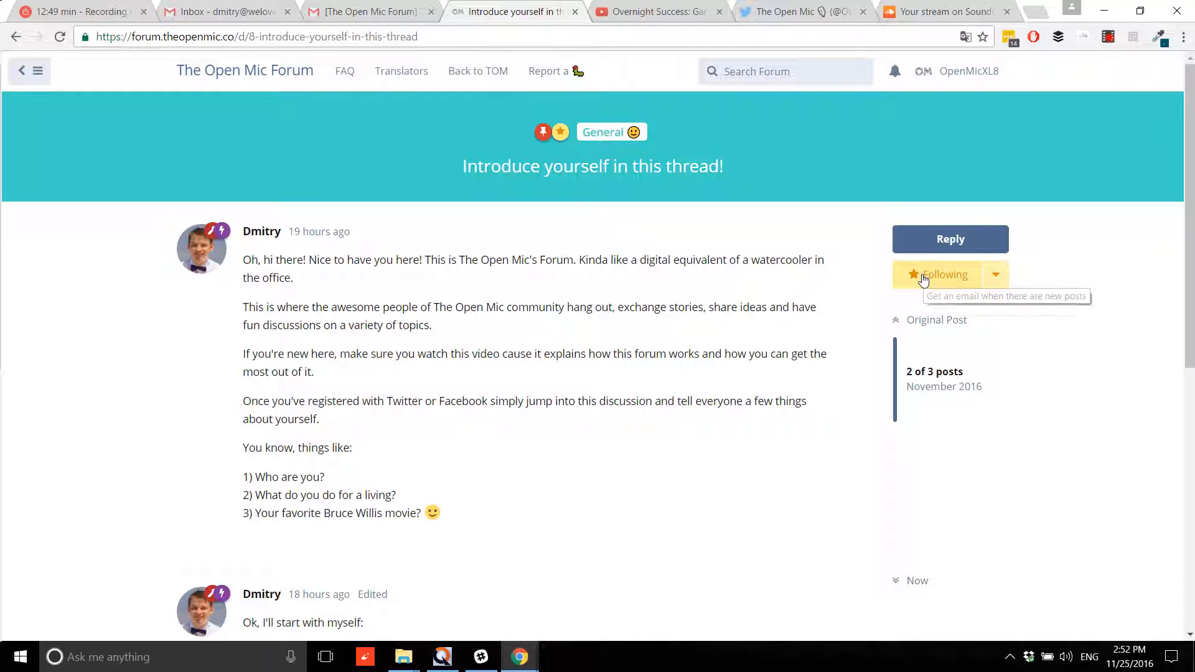
mouse_move(696, 268)
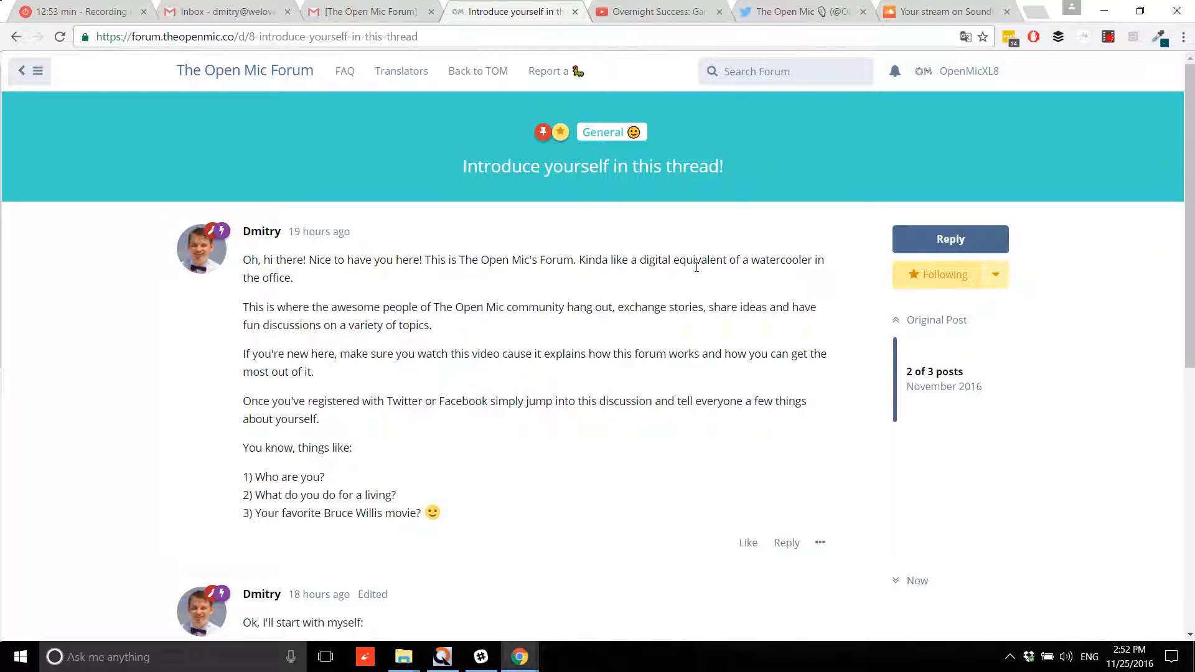
mouse_move(639, 310)
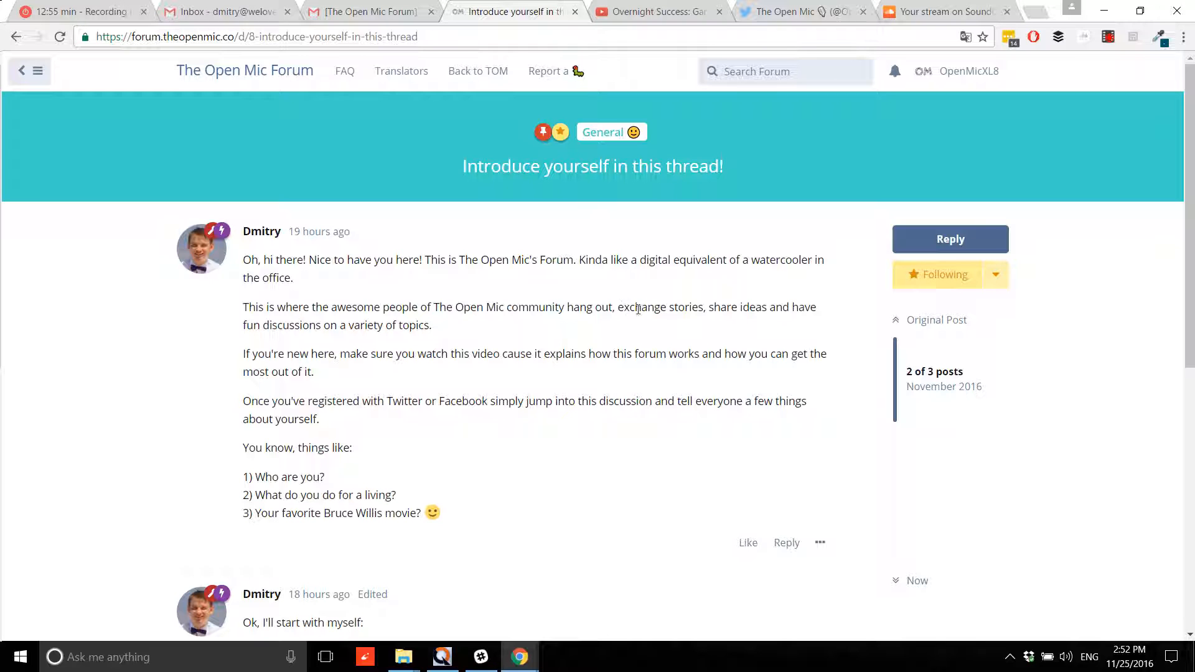
mouse_move(996, 275)
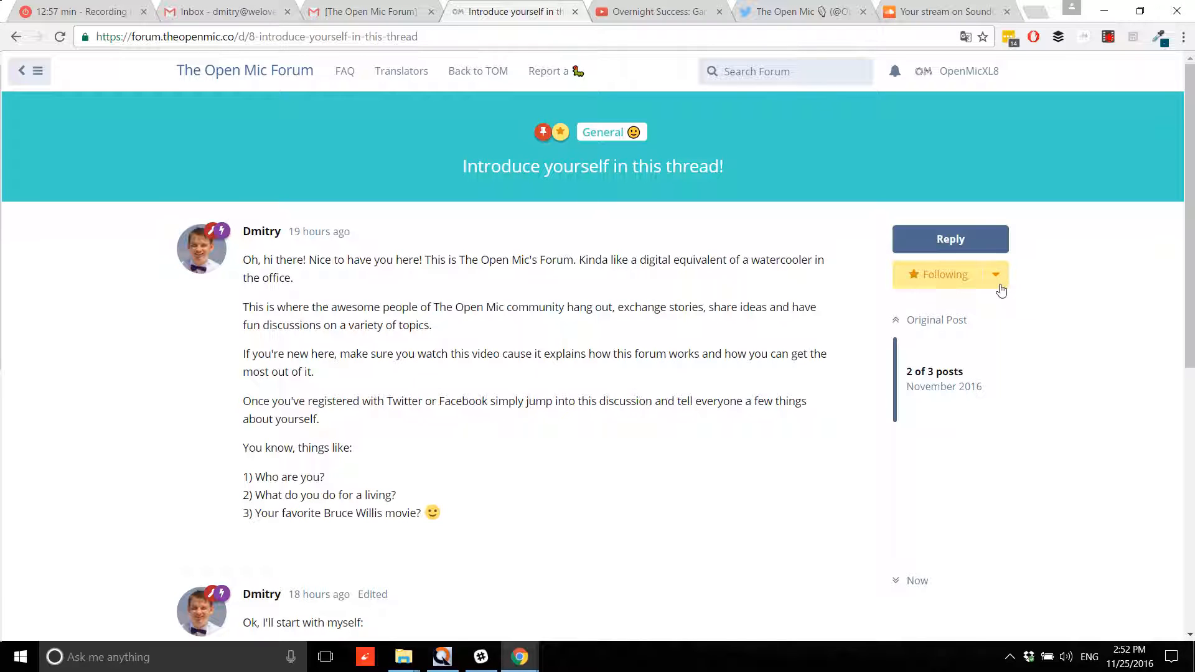
click(995, 275)
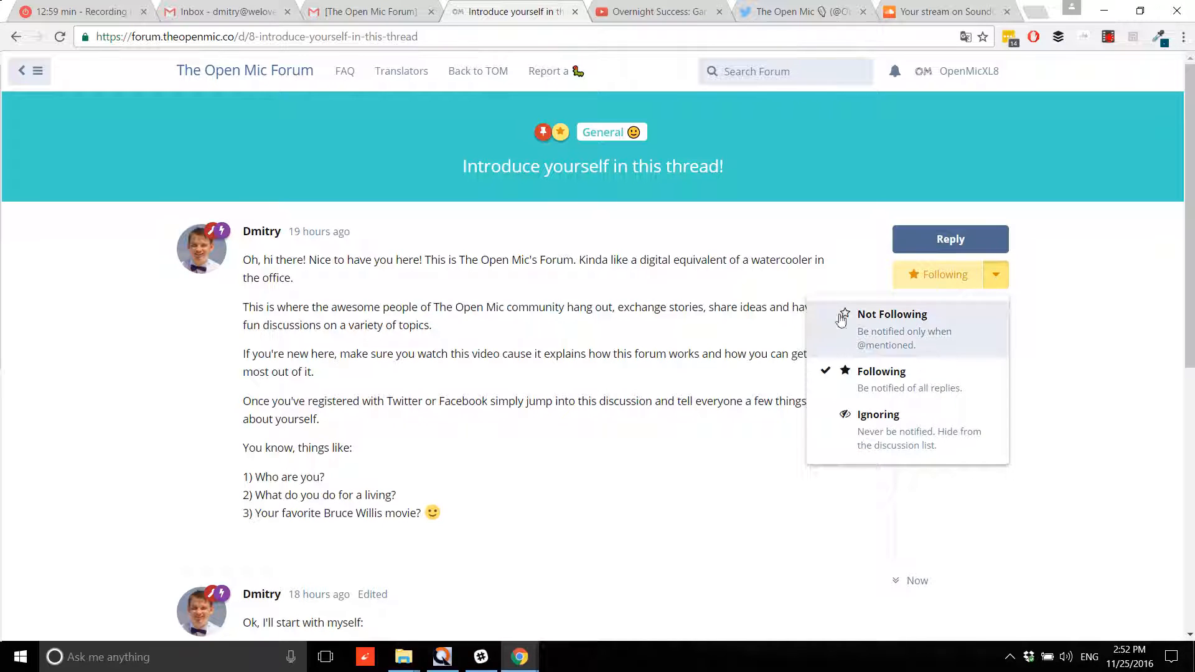
mouse_move(1081, 311)
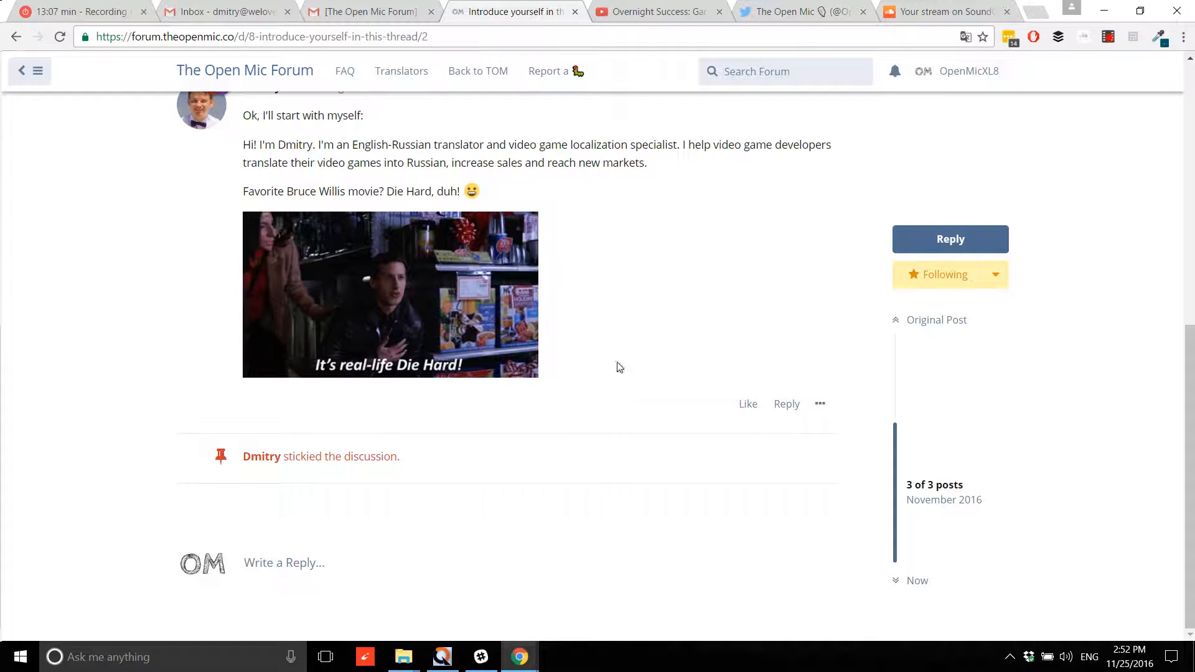
Step: Write and post the reply 'Hey there!', bringing the thread to four posts
click(284, 563)
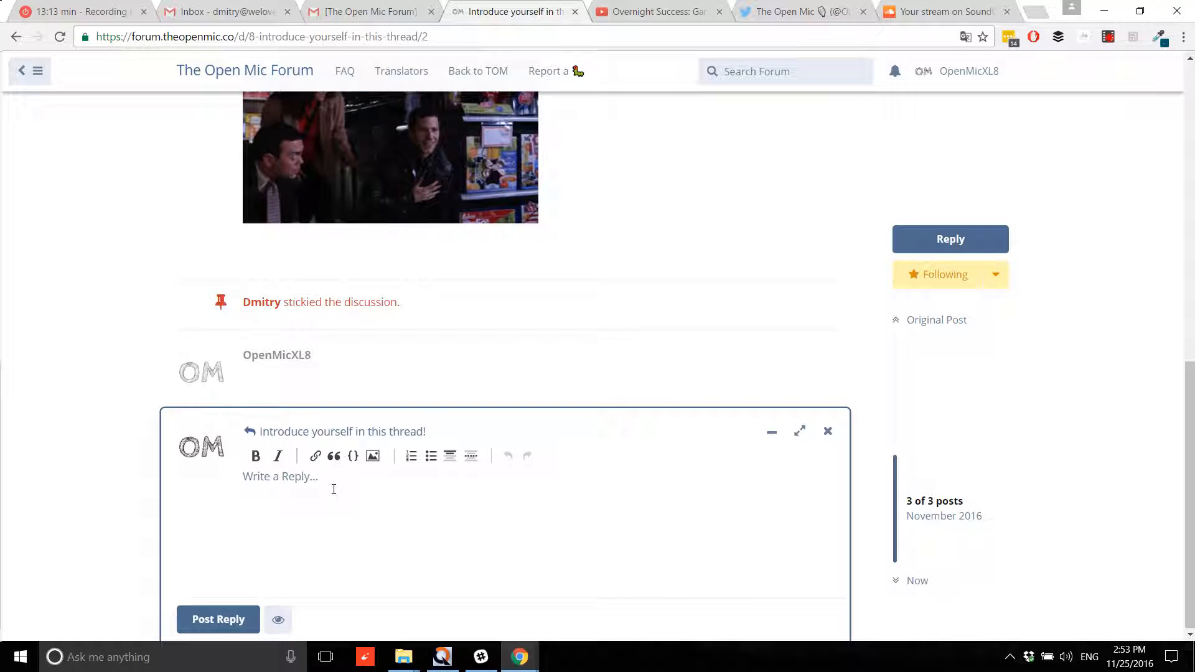
text(Hey there!)
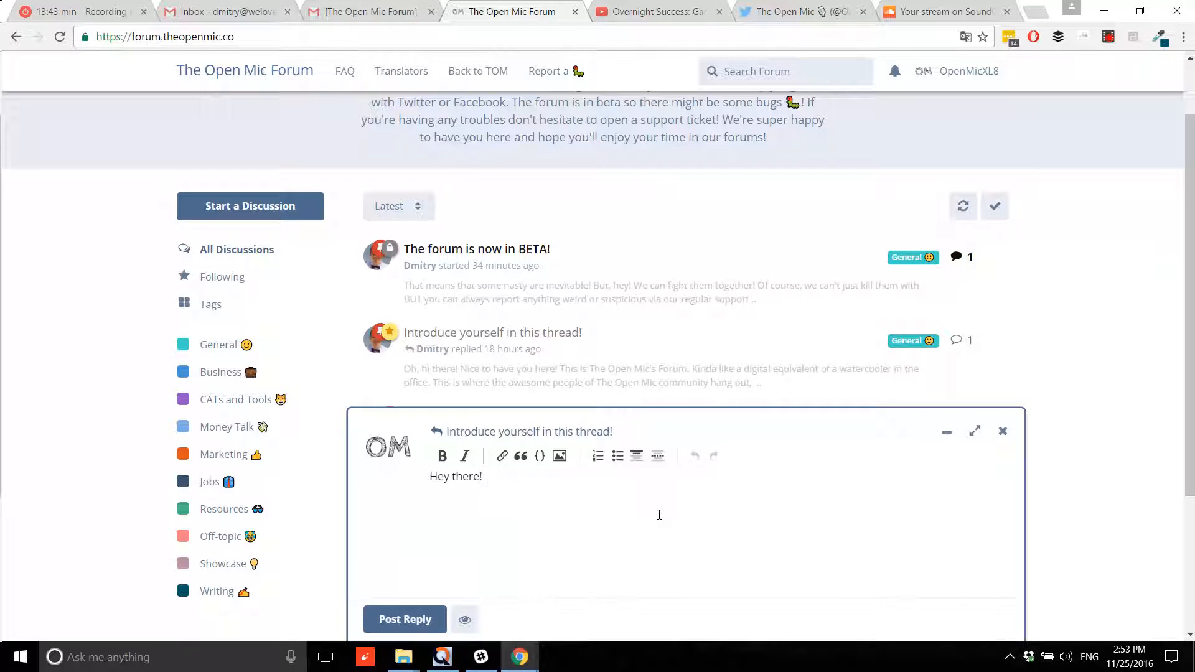
mouse_move(727, 499)
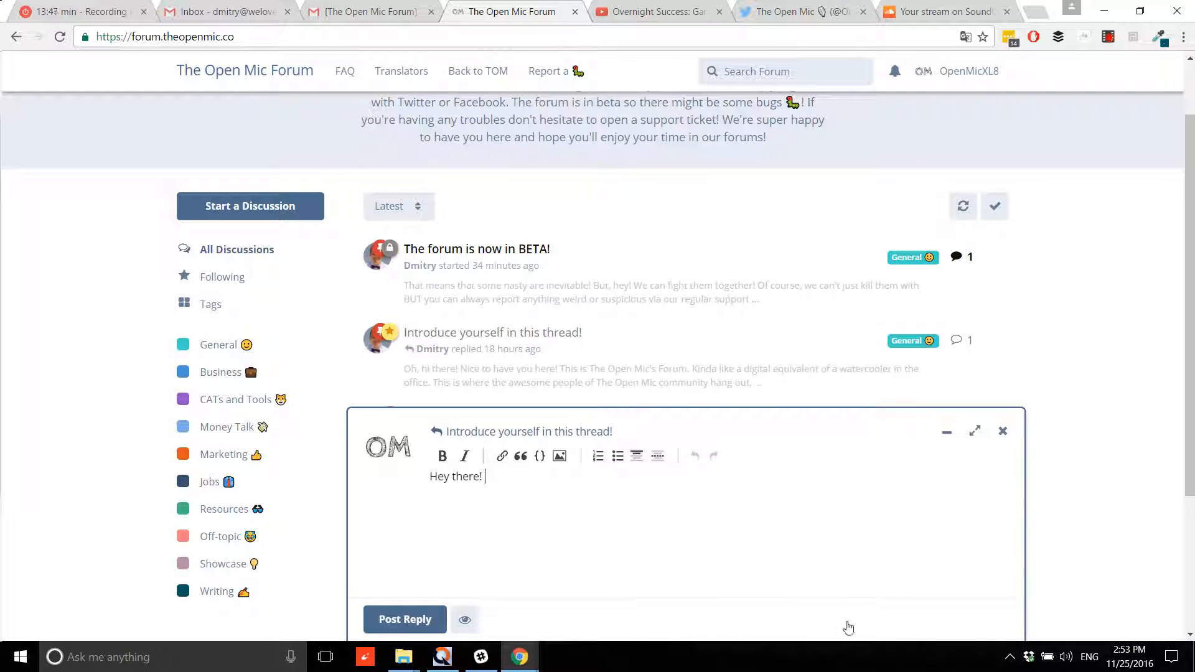
click(405, 619)
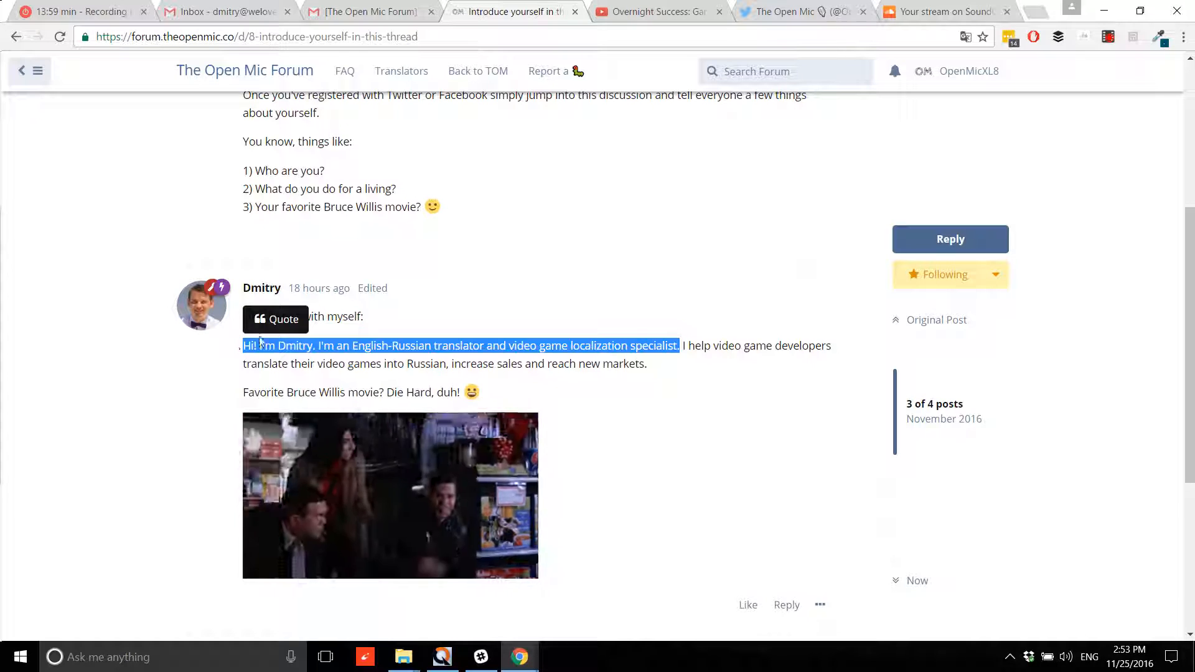
Step: Post a quote of Dmitry's English-Russian translator sentence with 'I like this!', then begin another reply
click(275, 318)
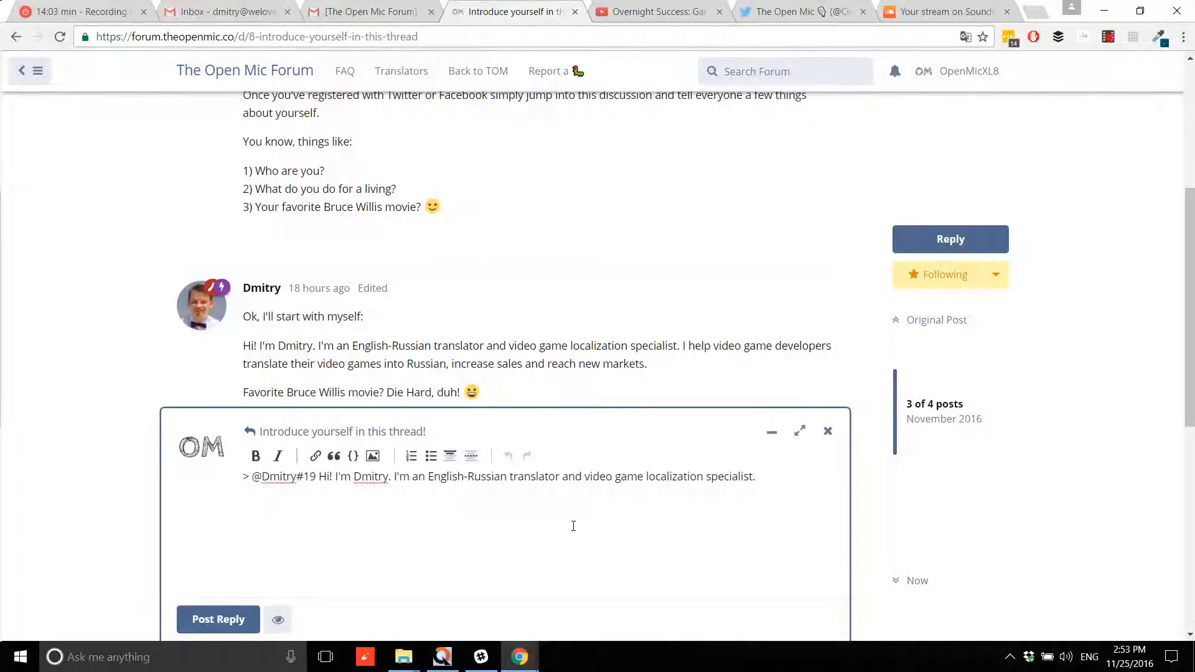
text(I like)
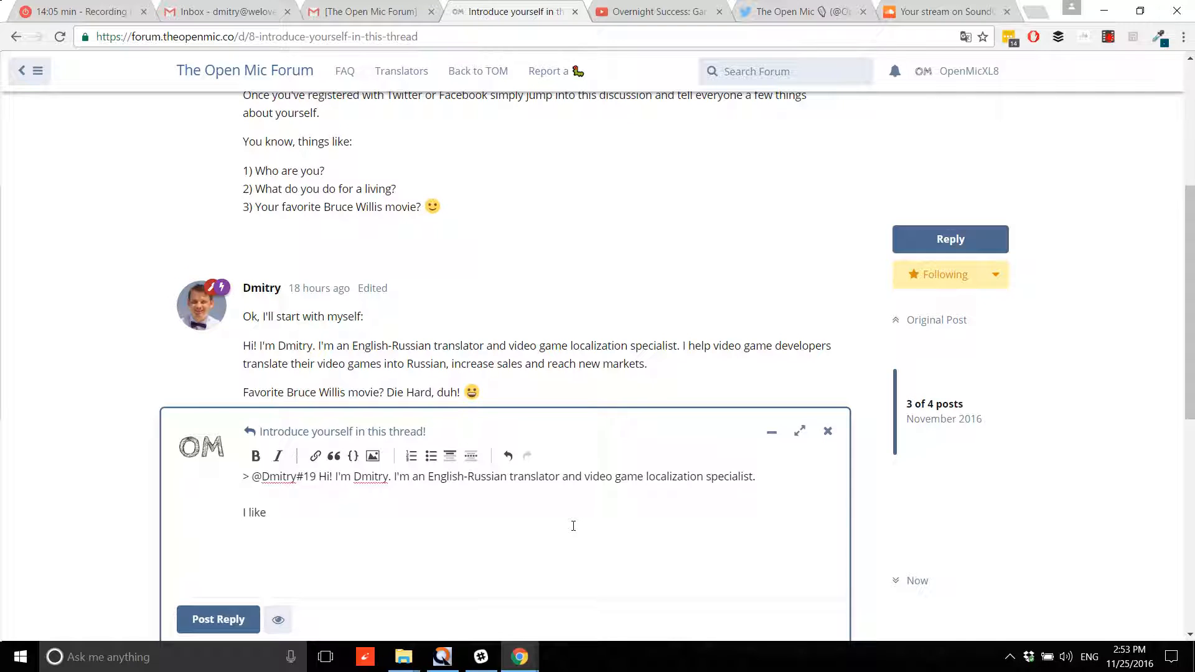
text(this!)
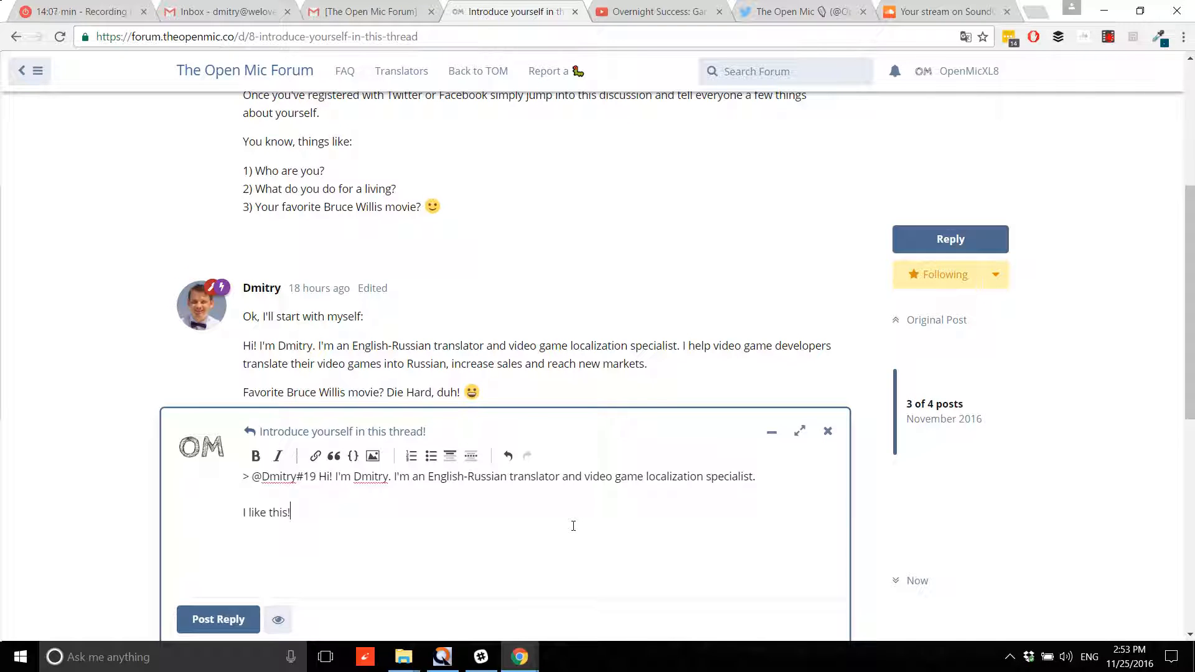
click(218, 618)
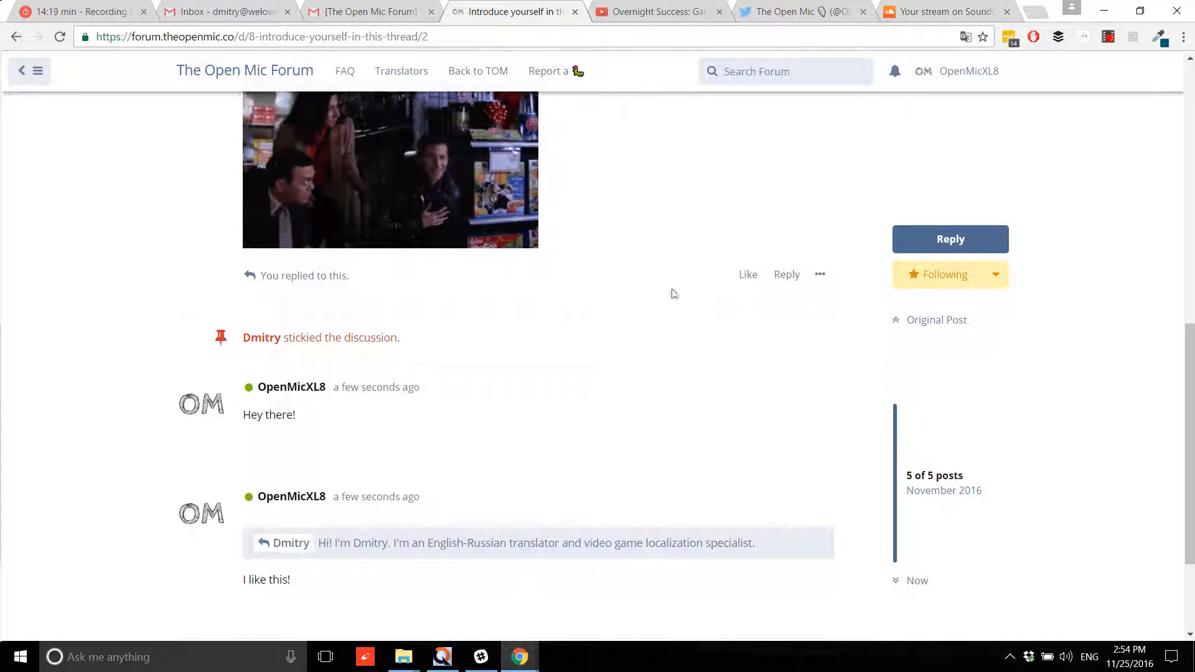
click(747, 275)
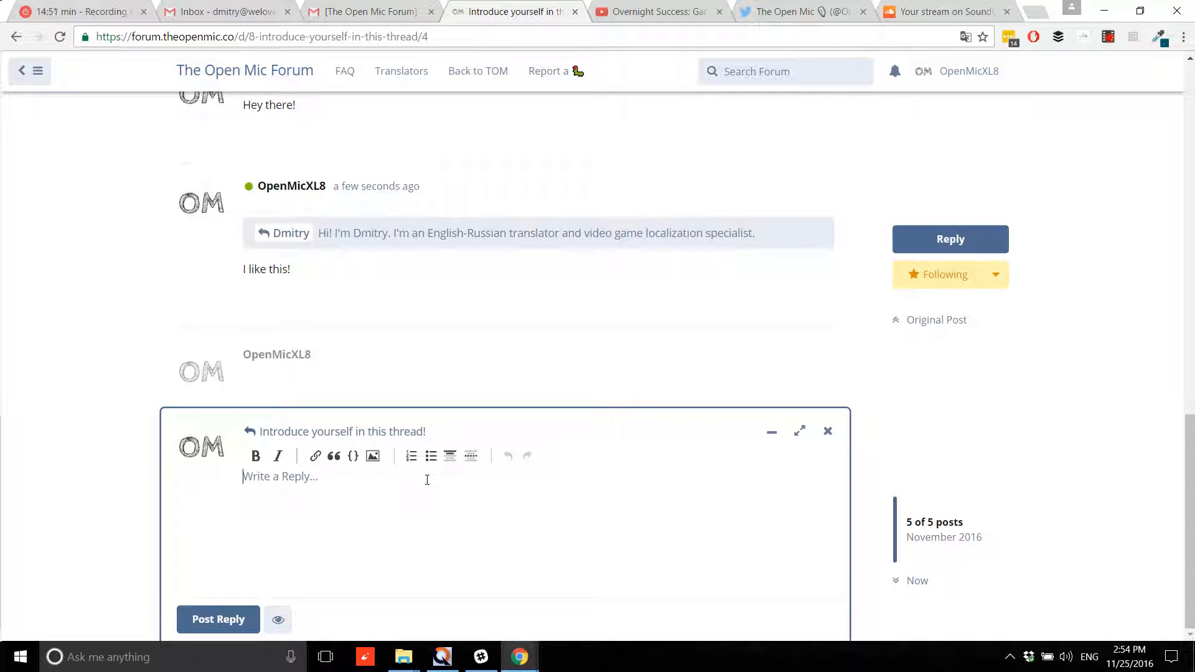
Step: Write a 'Youtube' heading with the Overnight Success video link, then a 'Twitter' heading below
text(Youtub)
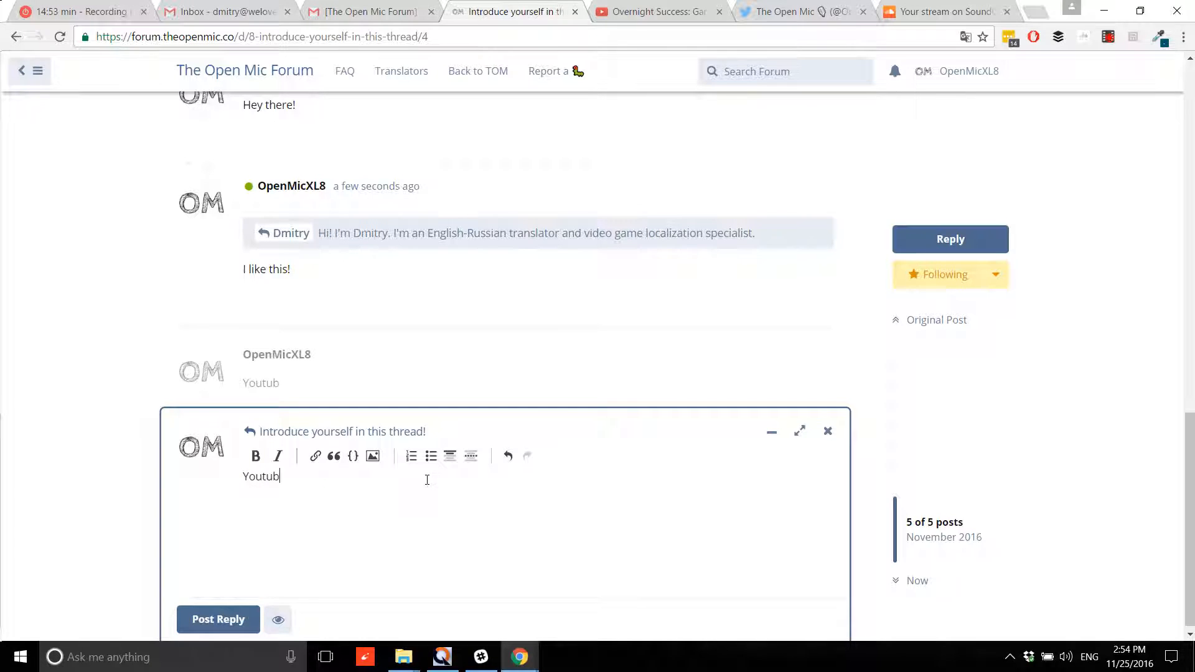
text(e)
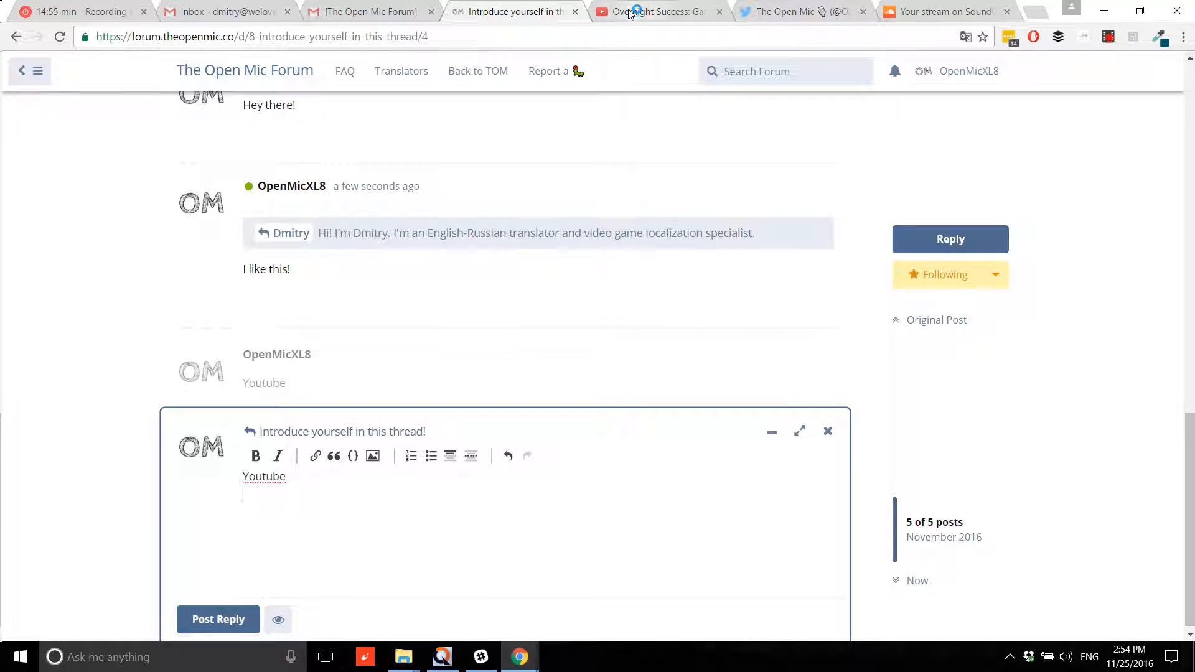
click(656, 11)
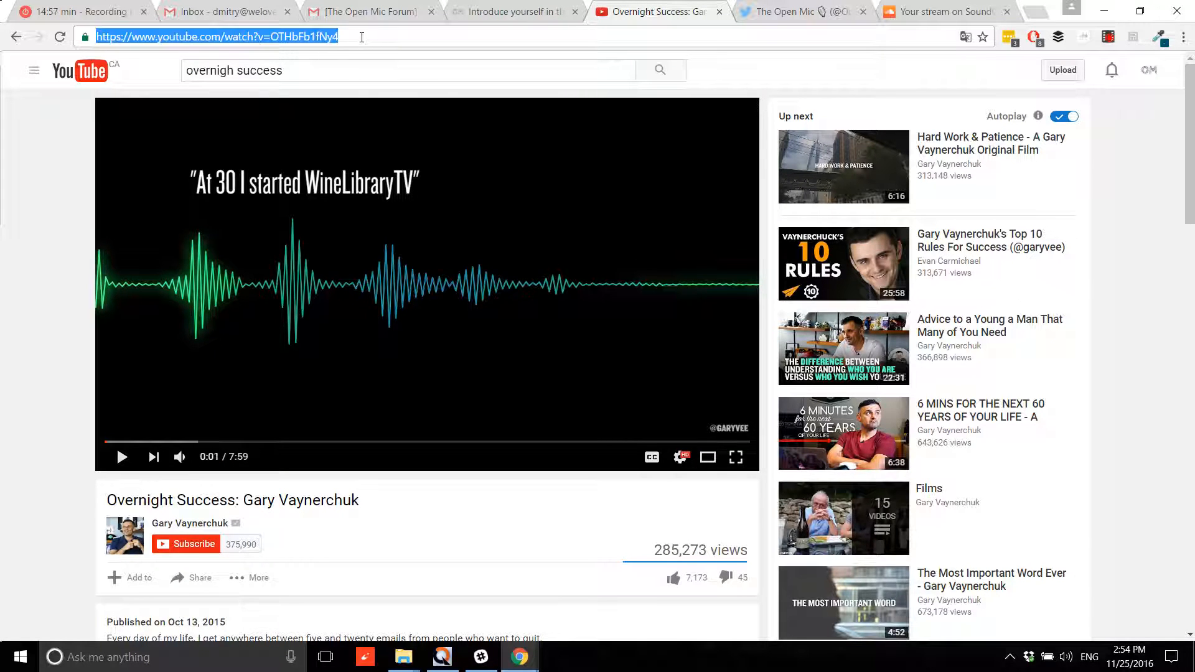
click(515, 12)
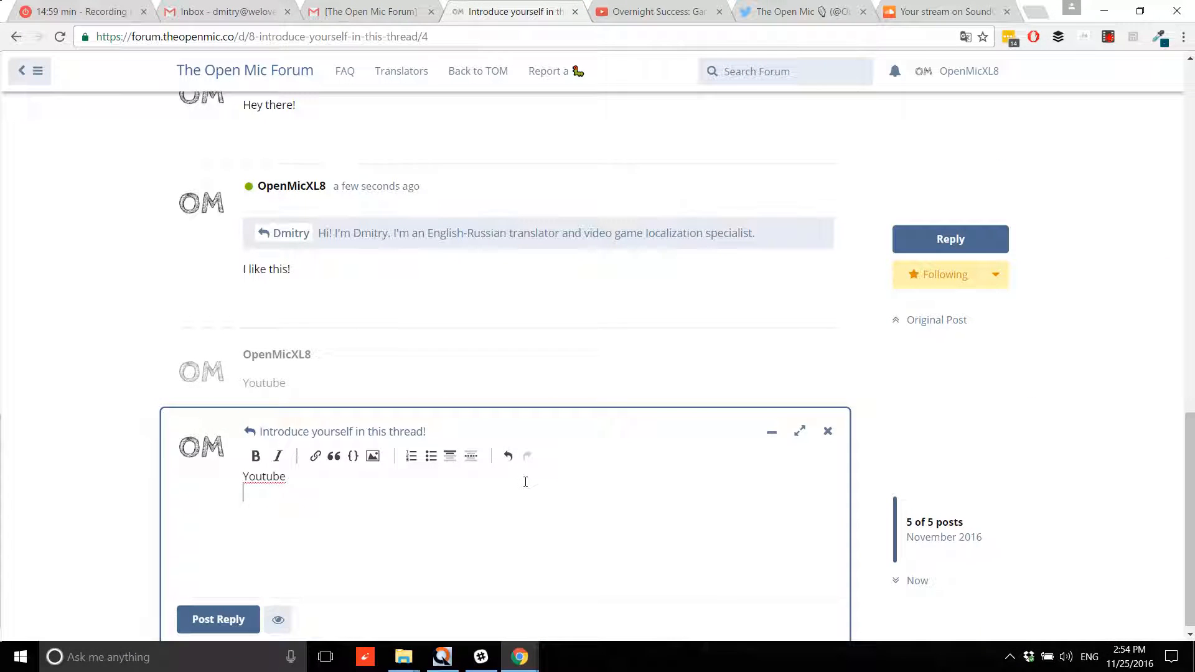
text(https://www.youtube.com/watch?v=OTHbFb1fNy4)
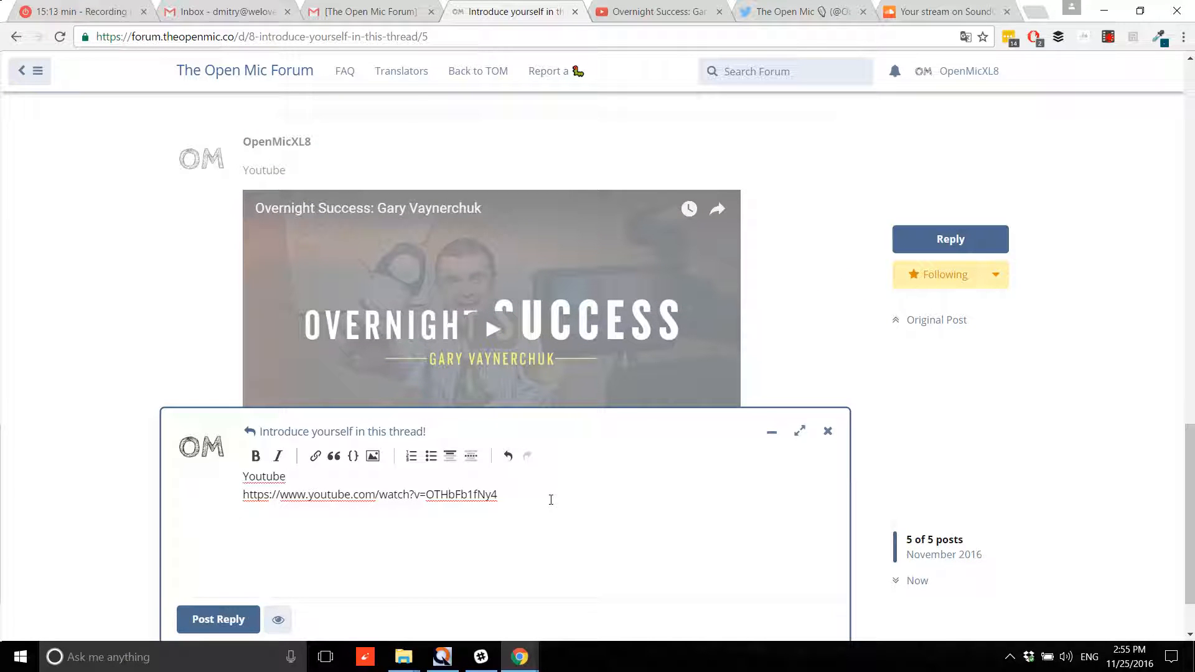
text(Twitter)
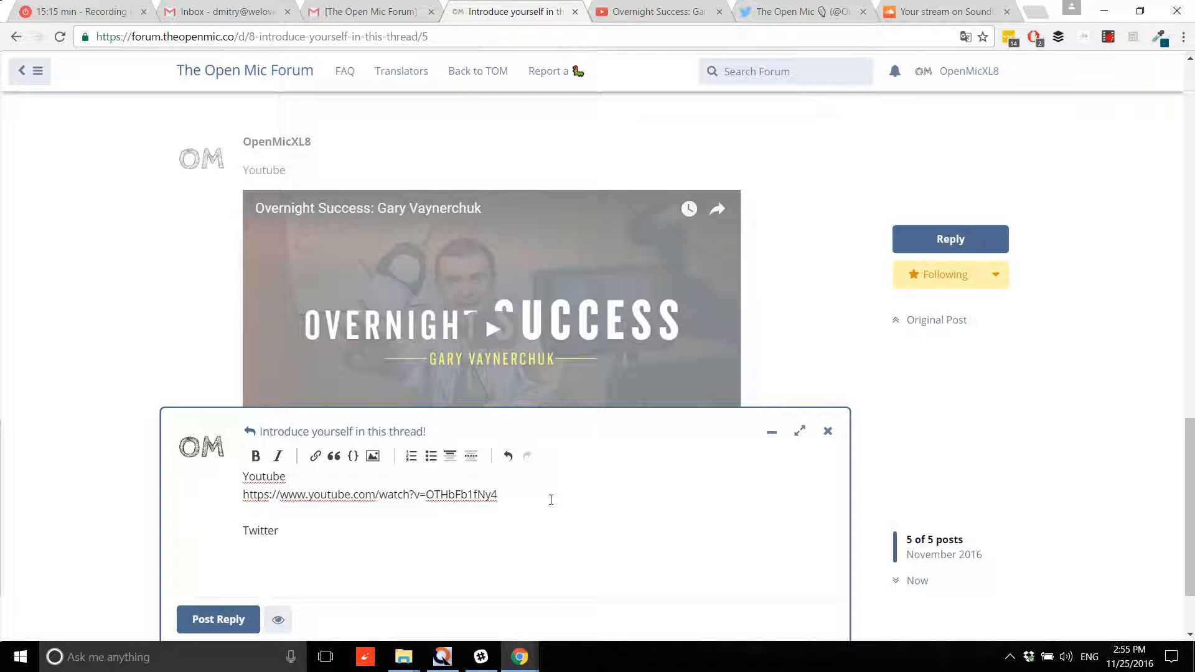
Step: Copy the pinned poll tweet's link and paste it under the Twitter heading
click(801, 11)
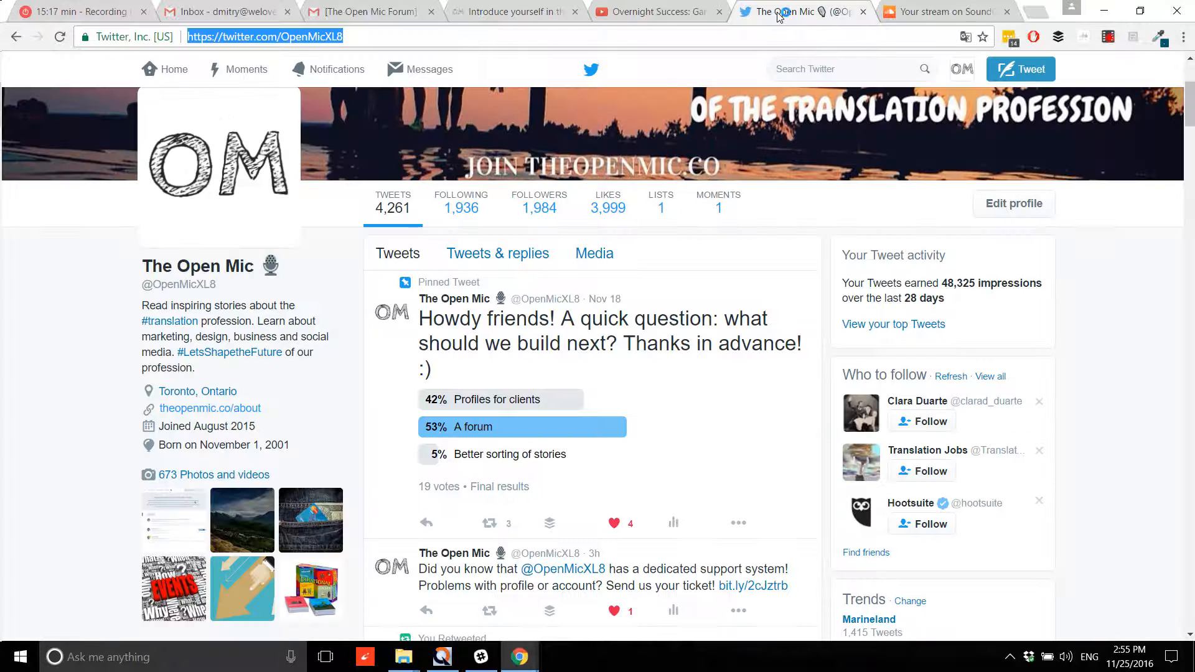
scroll(down, 3)
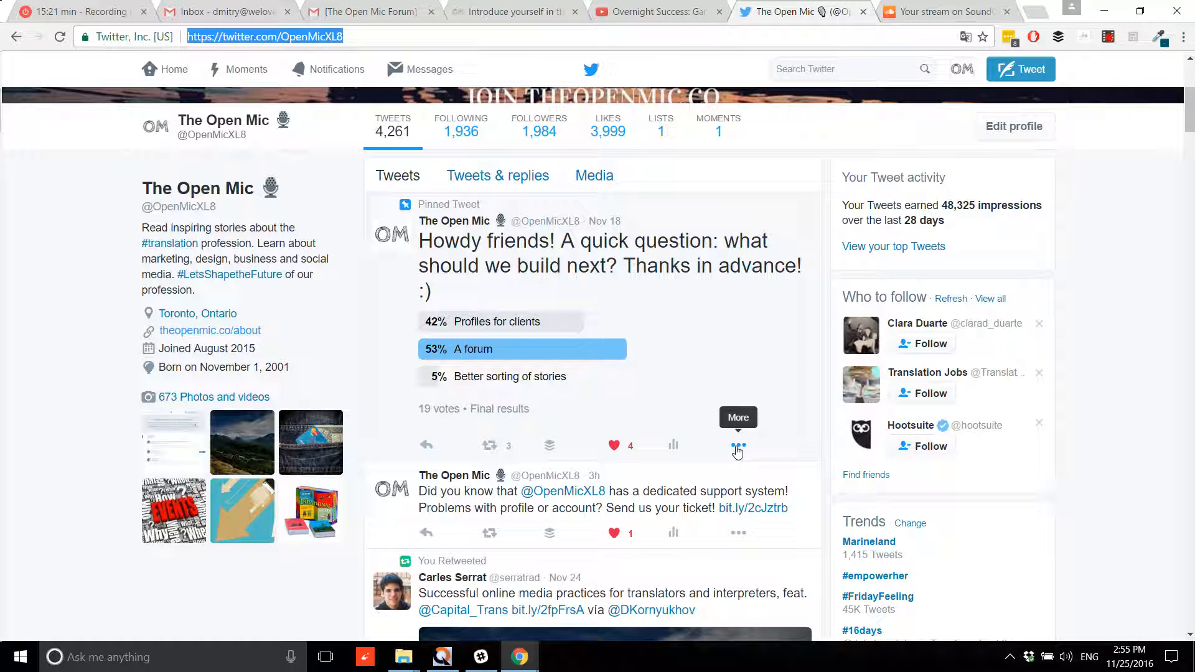
click(737, 445)
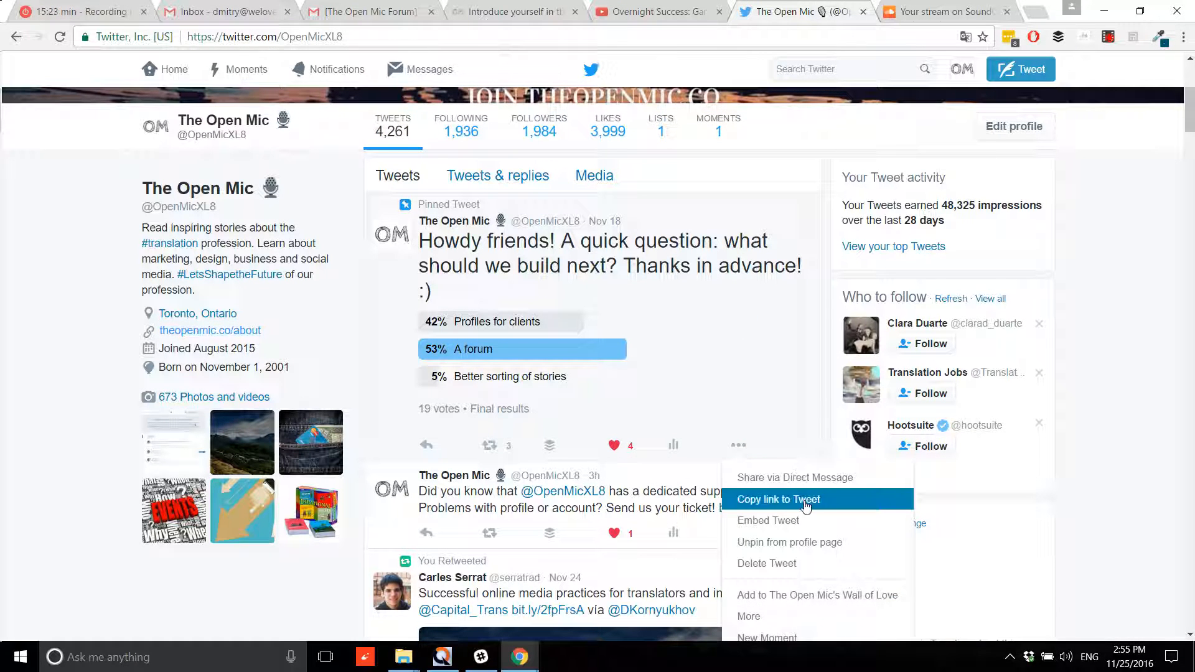
click(778, 500)
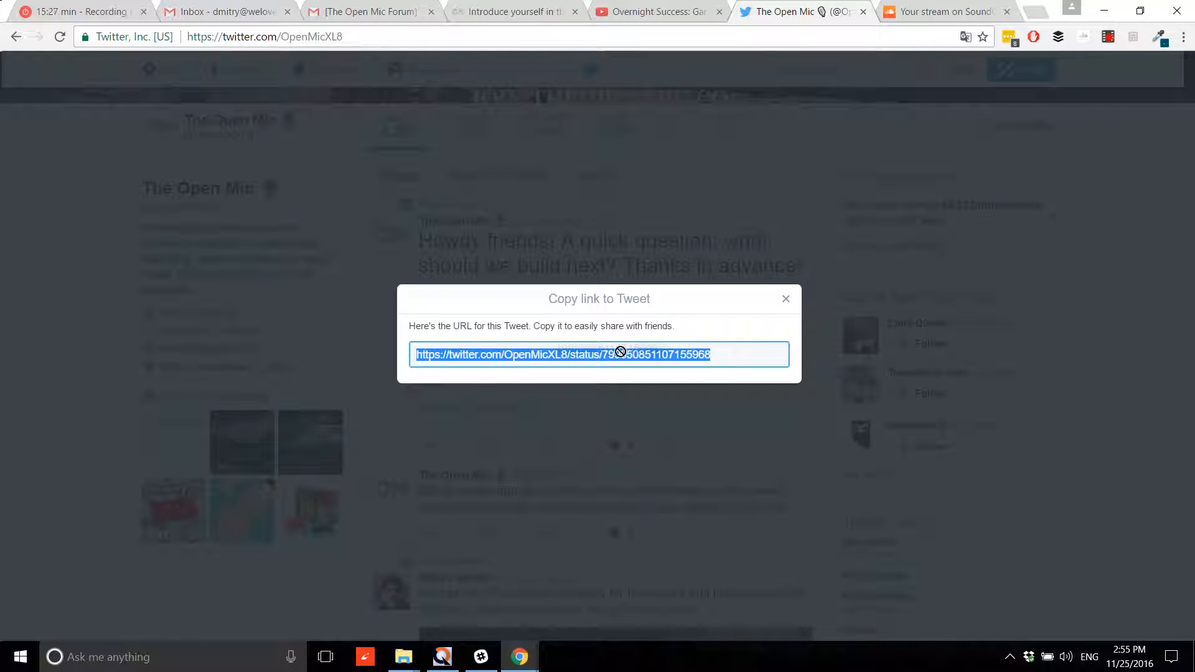
click(515, 11)
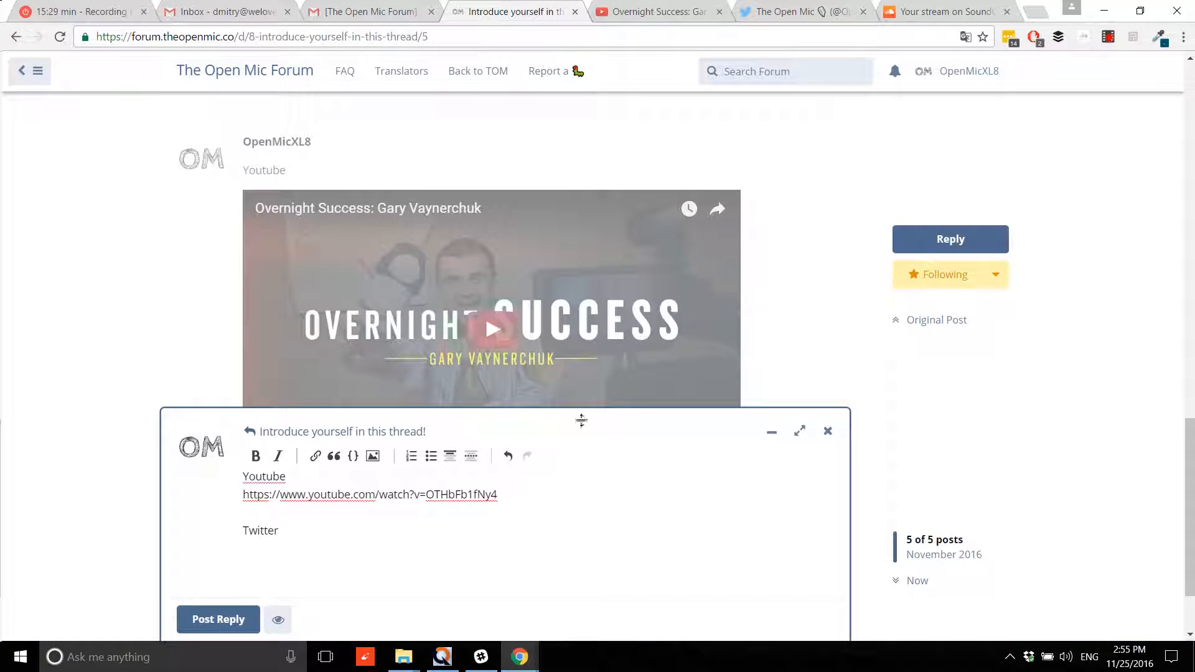
text(https://twitter.com/OpenMicXL8/status/799650851107155968)
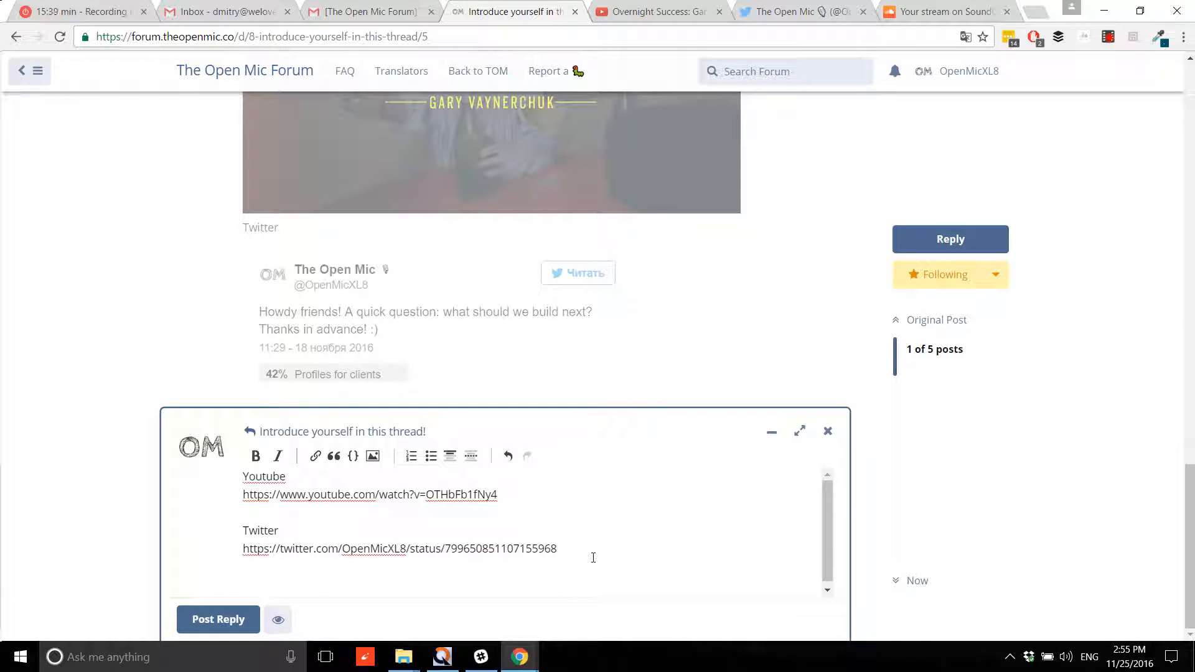
Step: Add a 'Soundcloud' heading with the AA051 - A wake up call track link, and post
text(Sou)
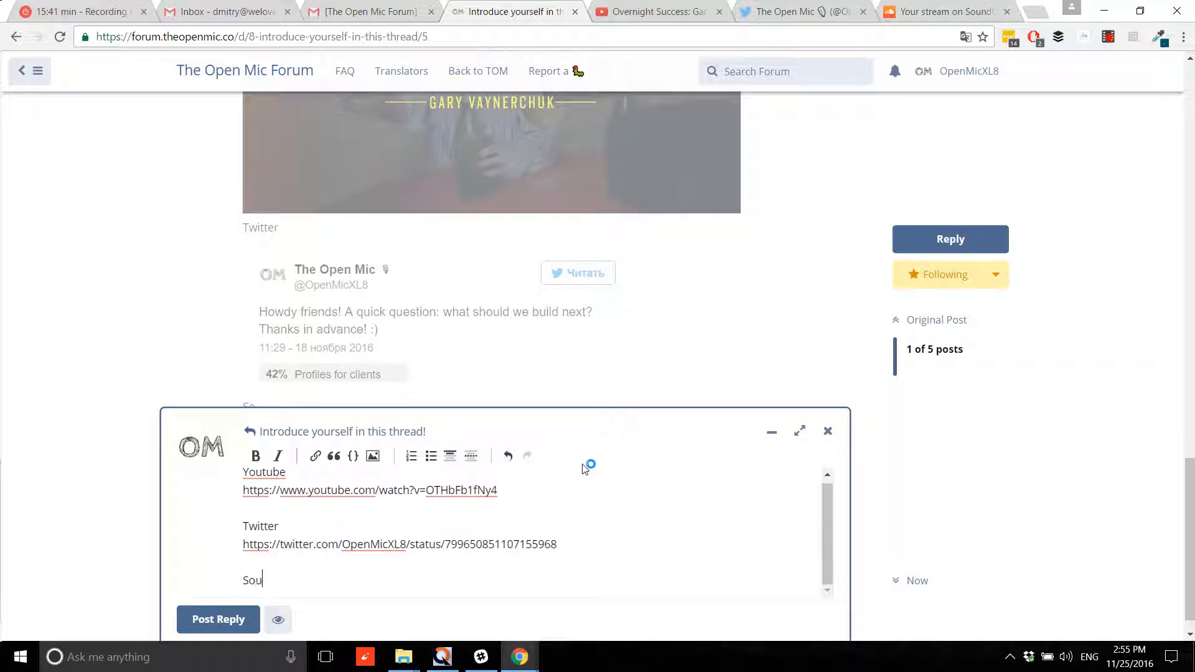
text(ndcloud)
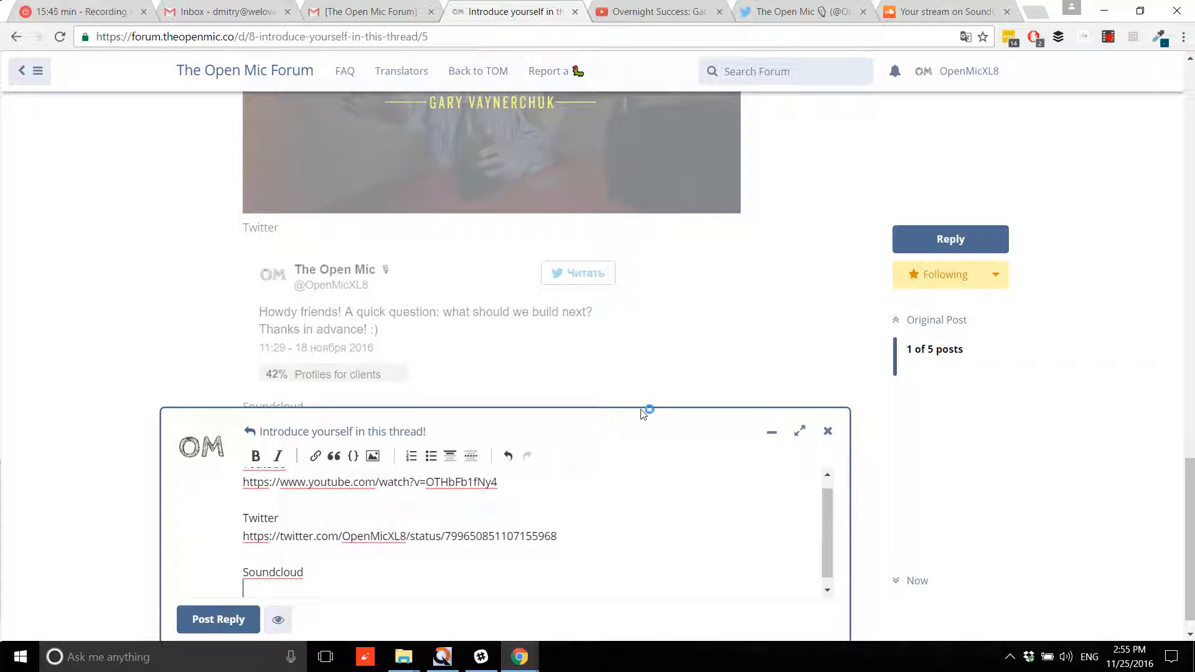
mouse_move(751, 327)
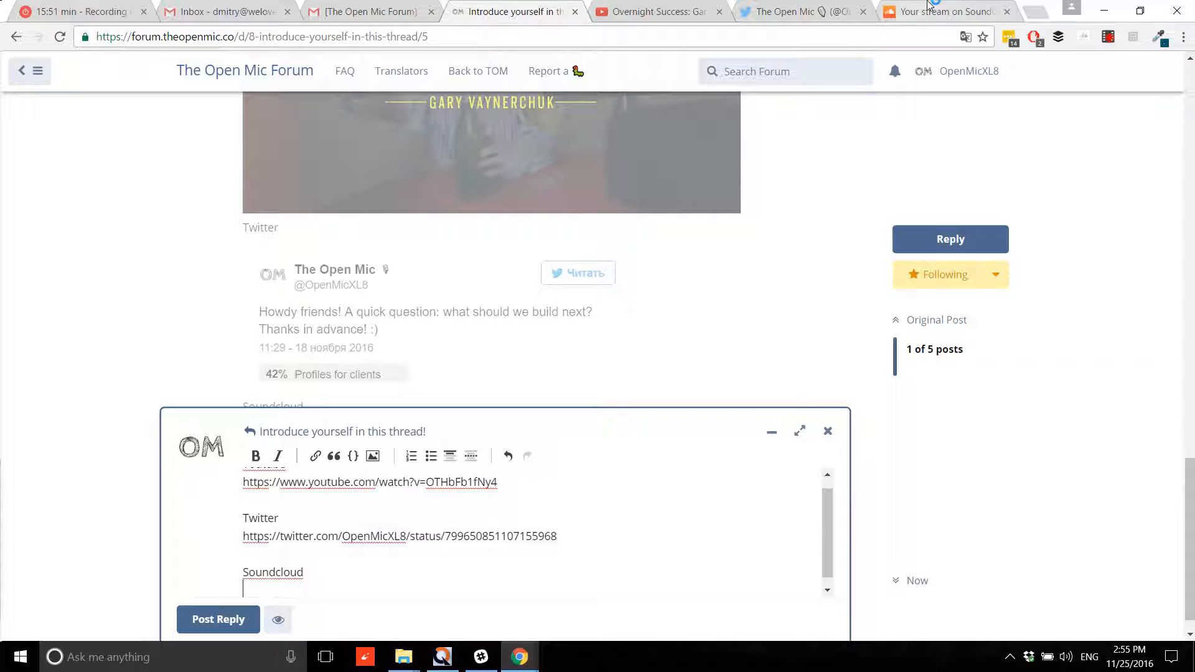
click(945, 12)
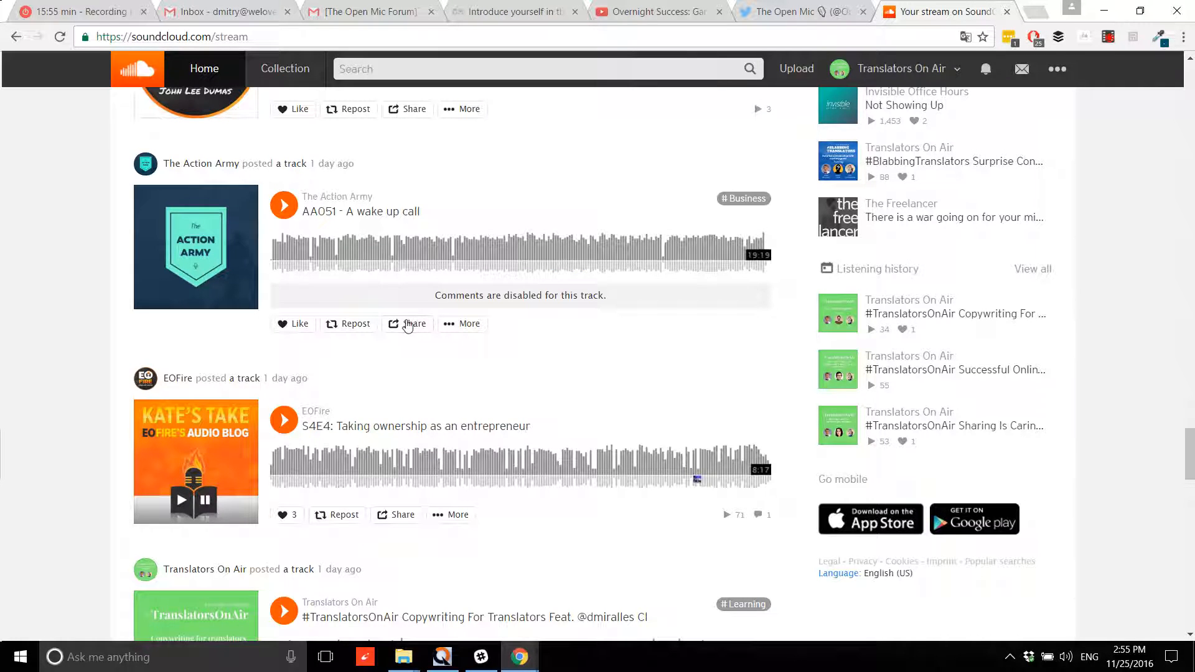
click(414, 323)
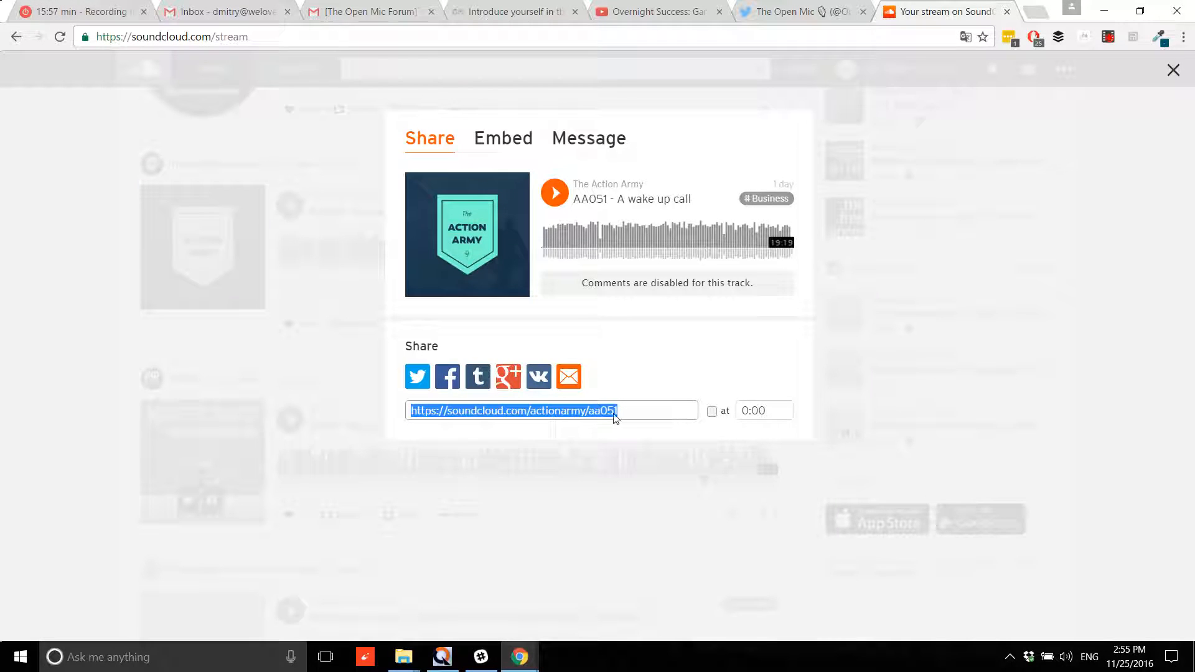
click(515, 11)
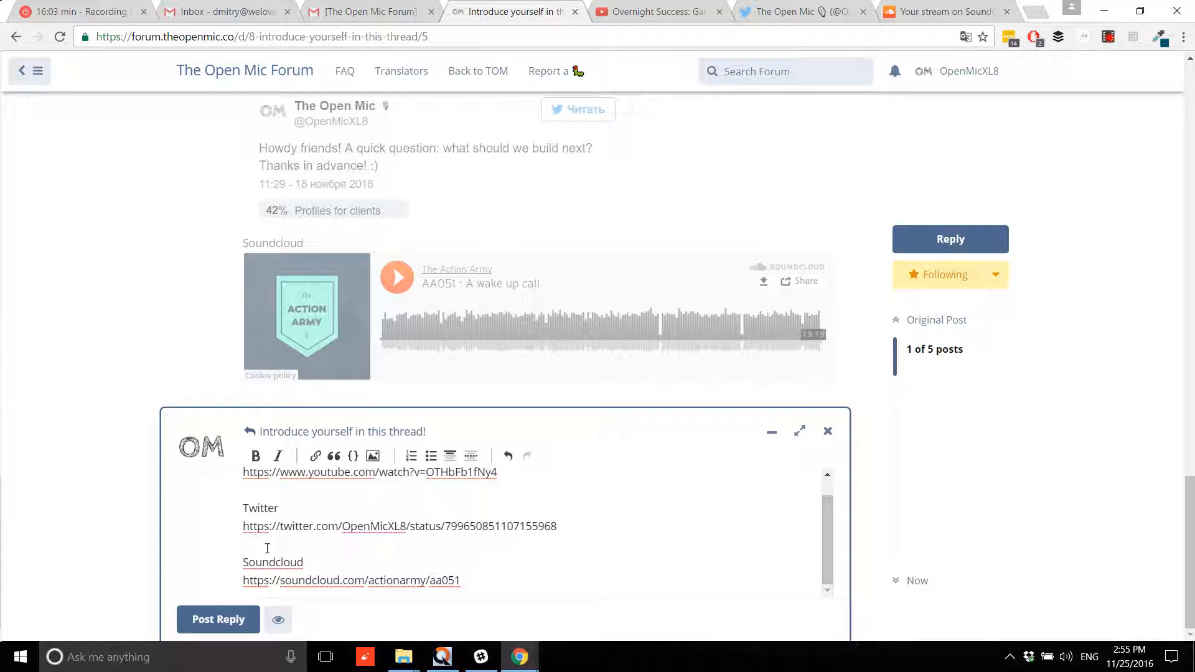
click(217, 619)
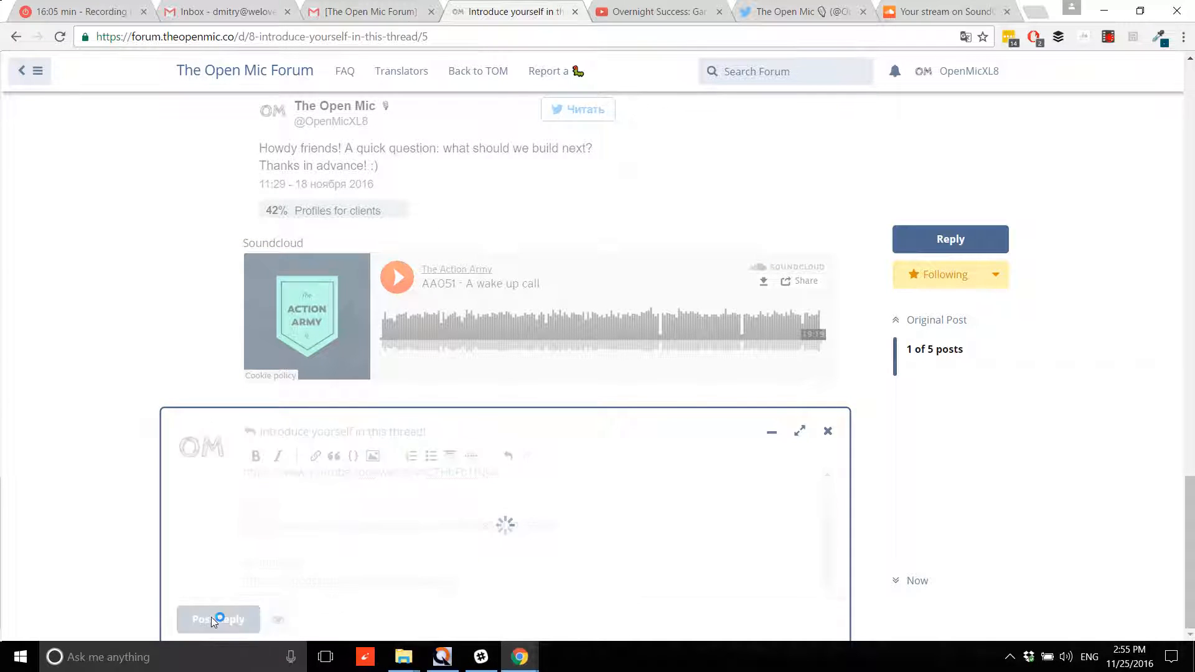
click(217, 619)
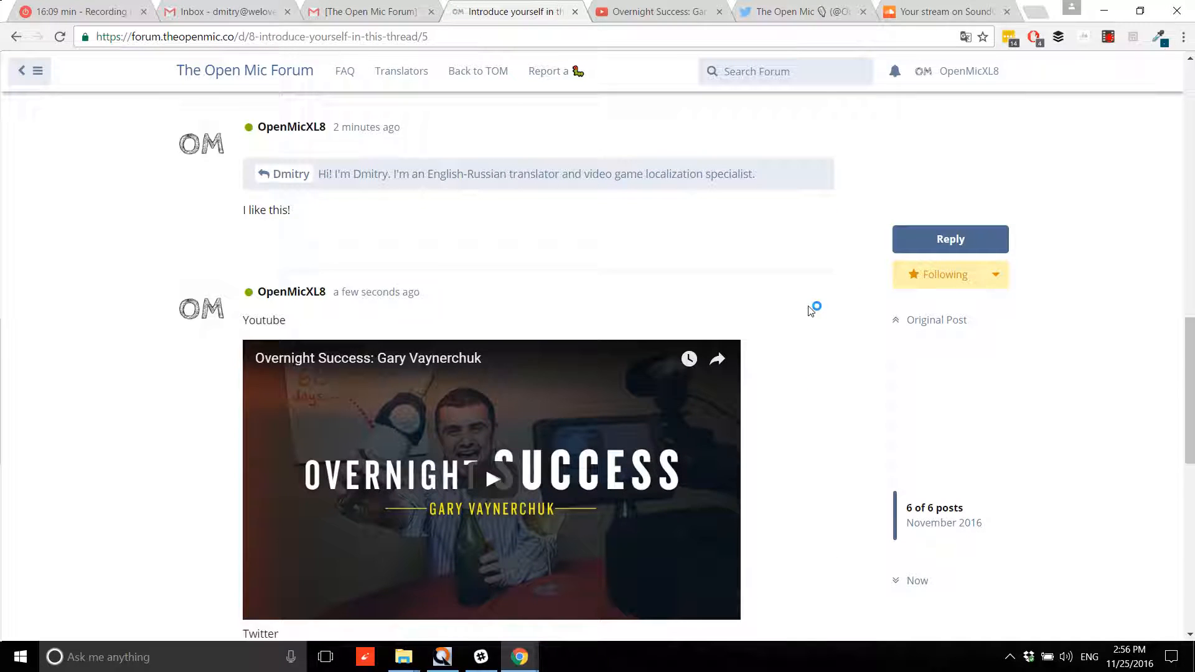
Step: Scroll past the embedded Twitter poll and SoundCloud track, then begin a blank reply
scroll(down, 3)
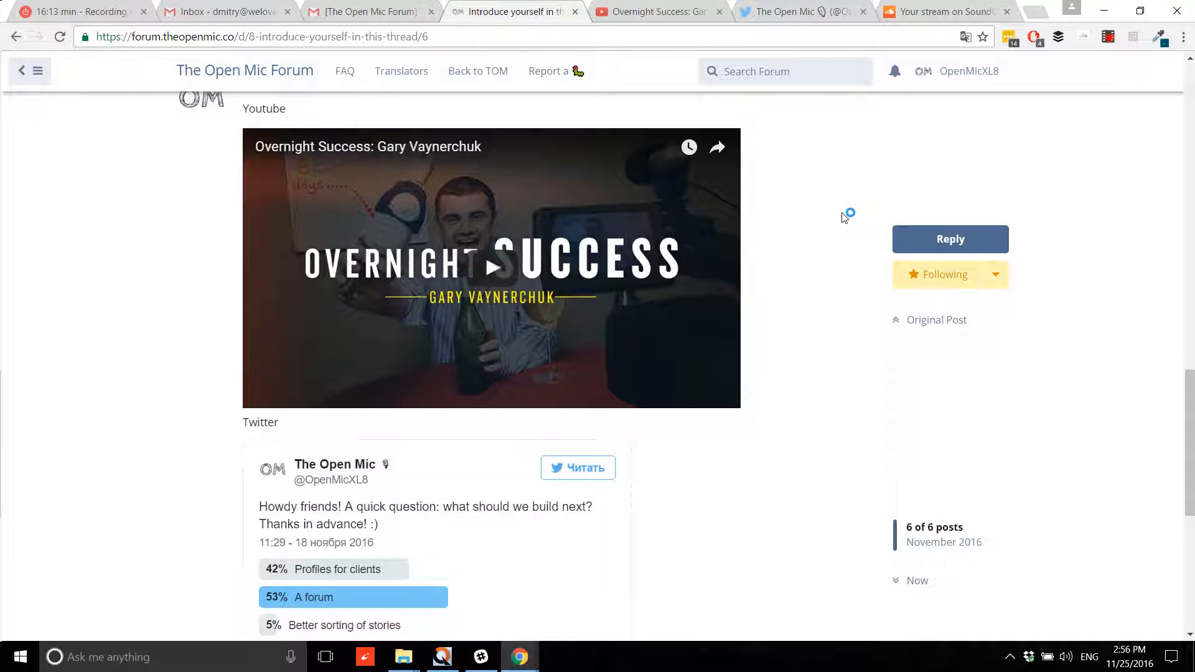
scroll(down, 3)
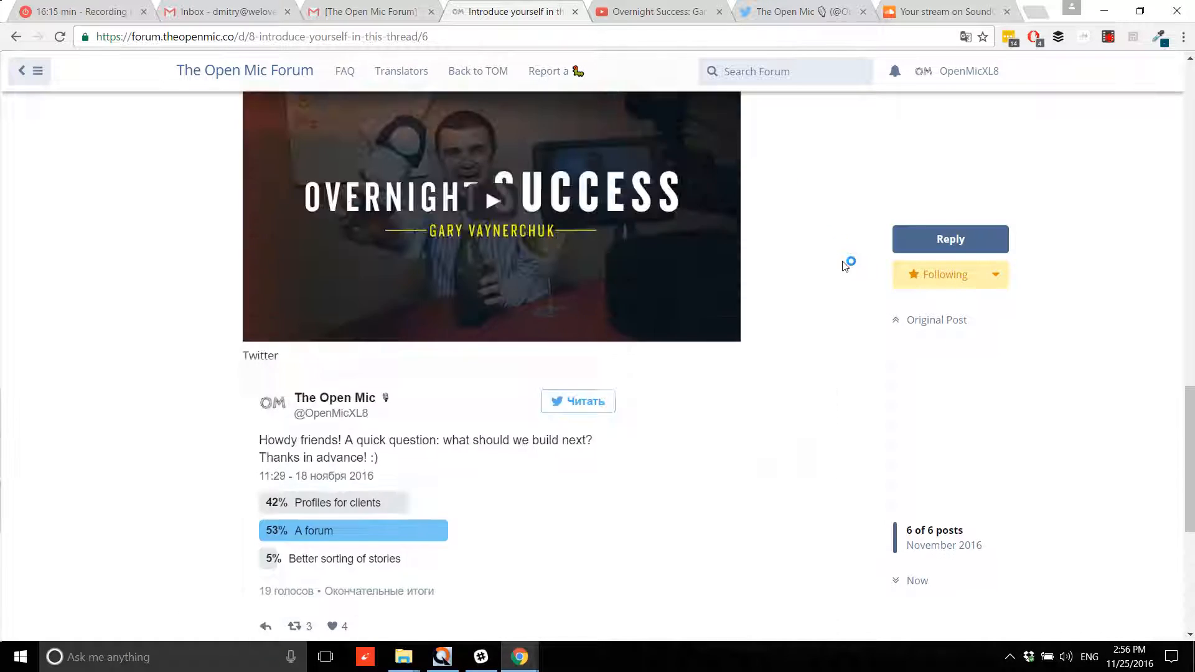
scroll(down, 3)
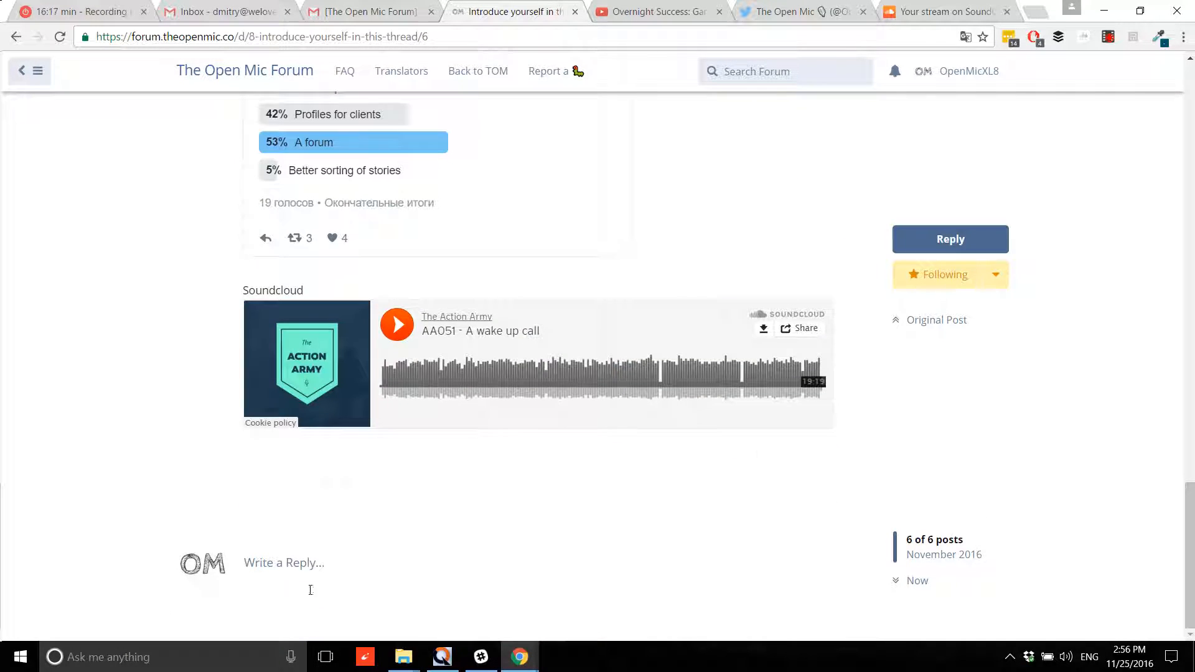
click(284, 562)
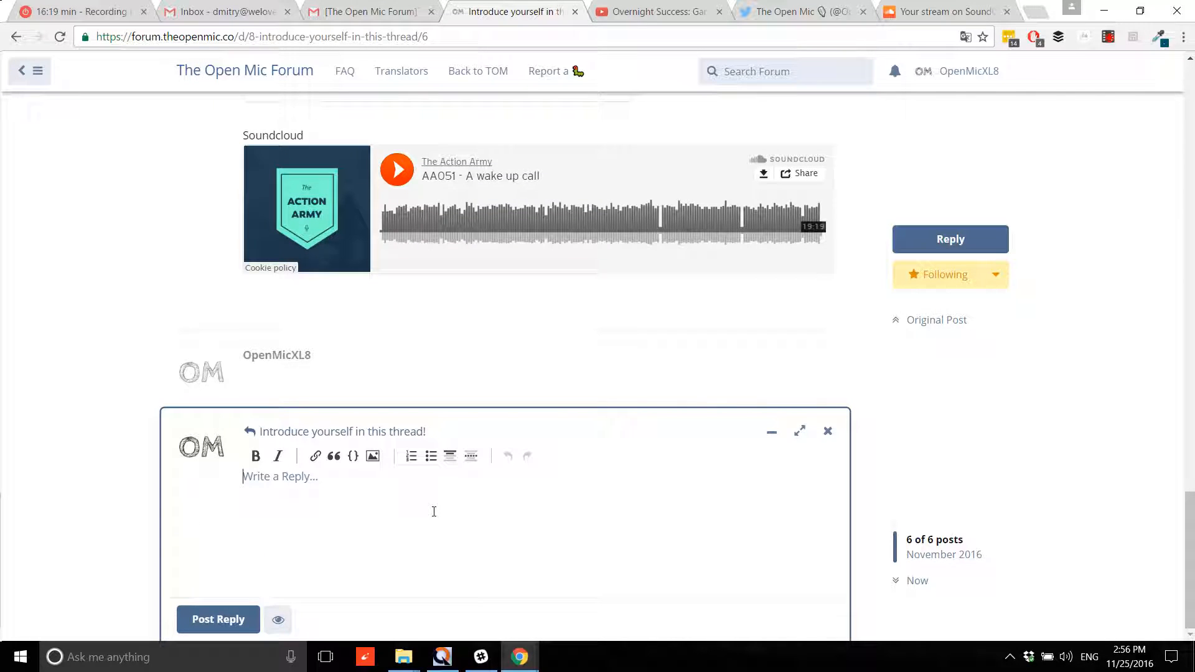
mouse_move(372, 455)
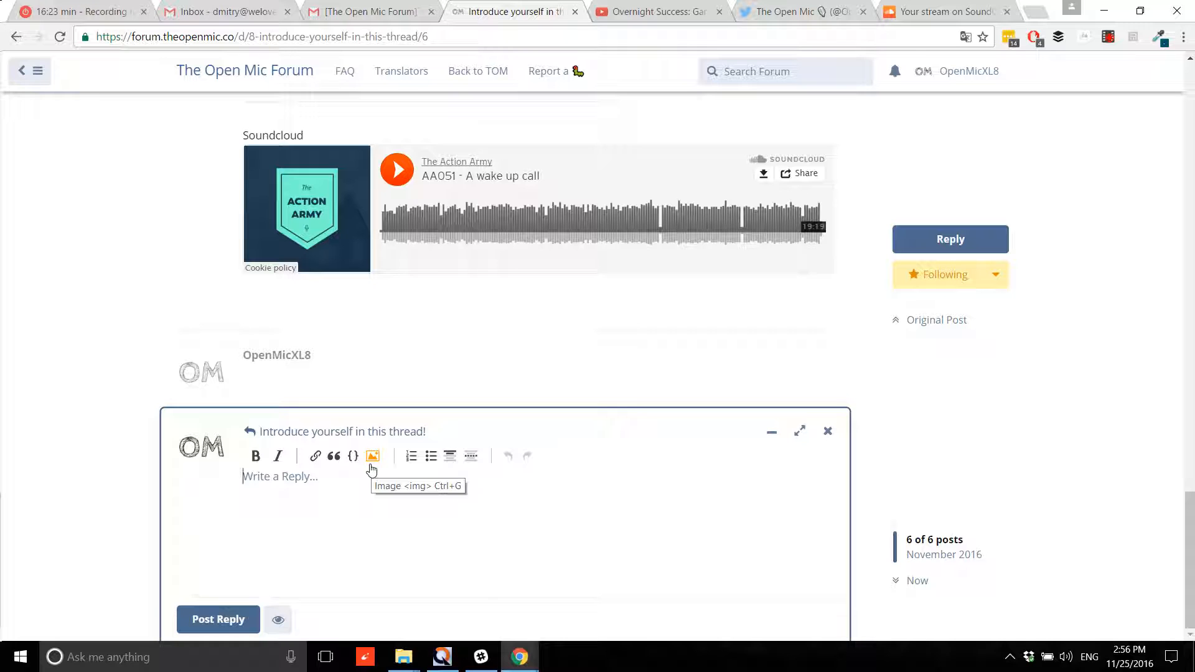
mouse_move(359, 471)
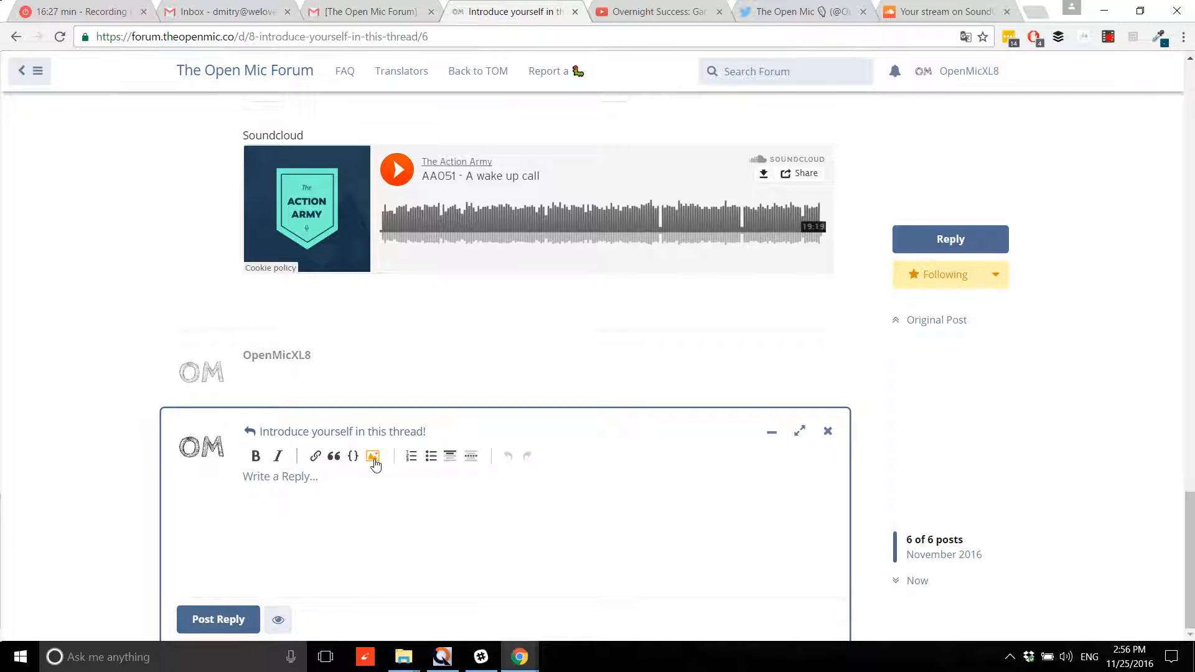
Step: Use the composer's Image button to bring up the Insert Image prompt
click(372, 455)
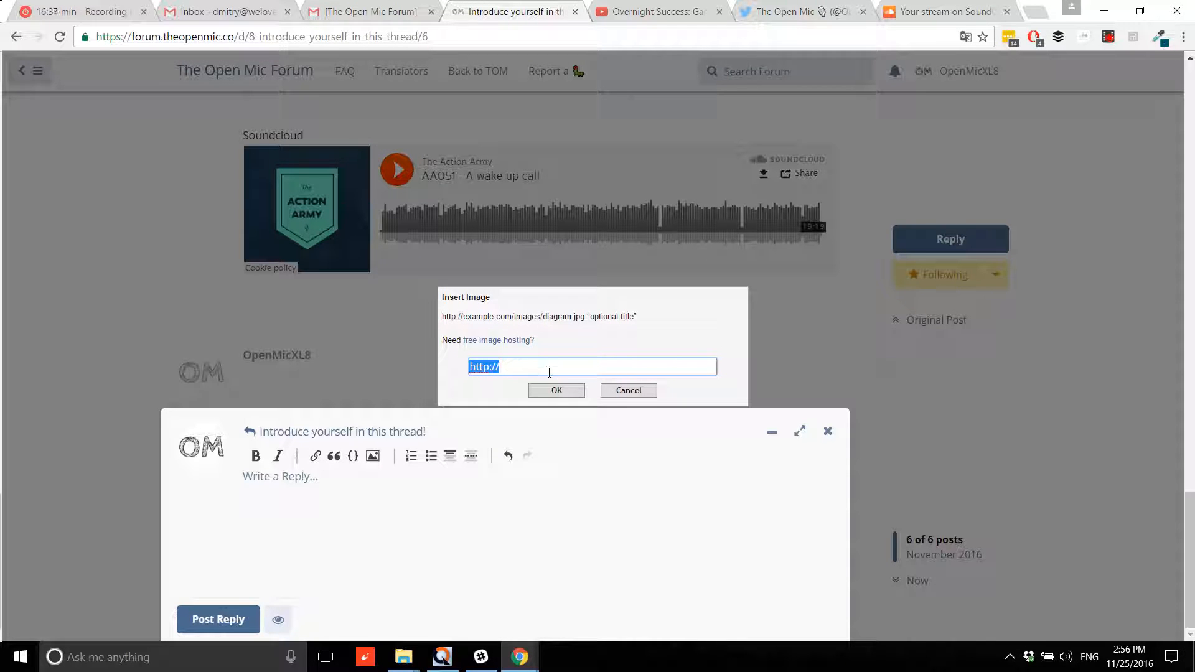
click(556, 390)
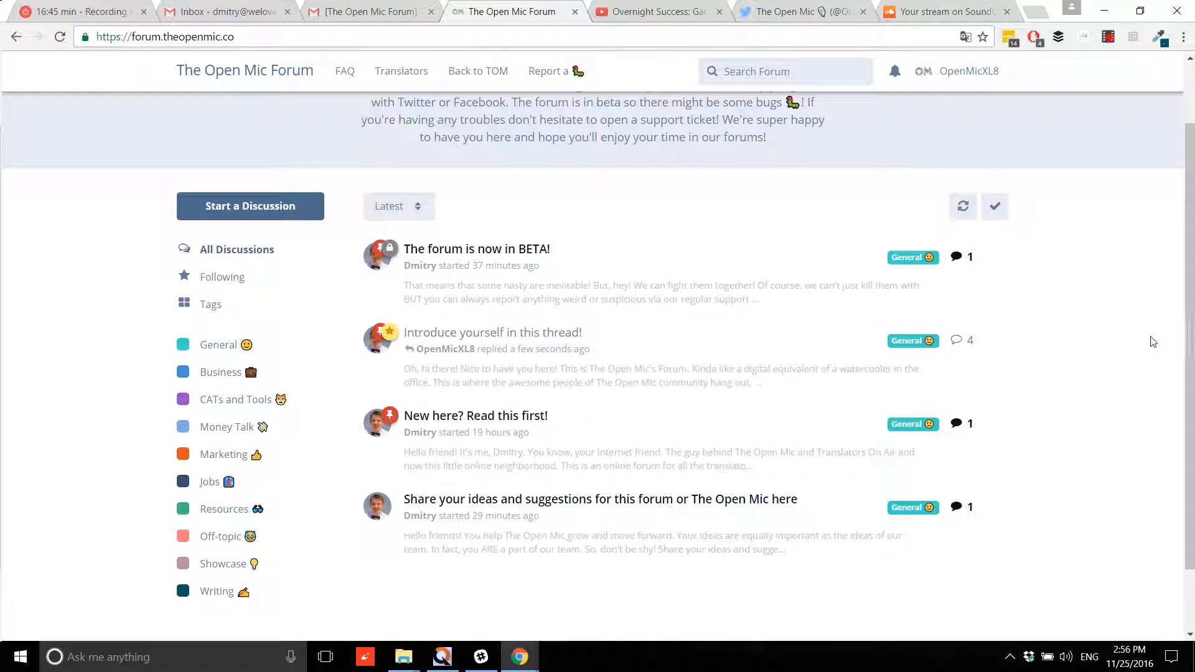
mouse_move(1136, 340)
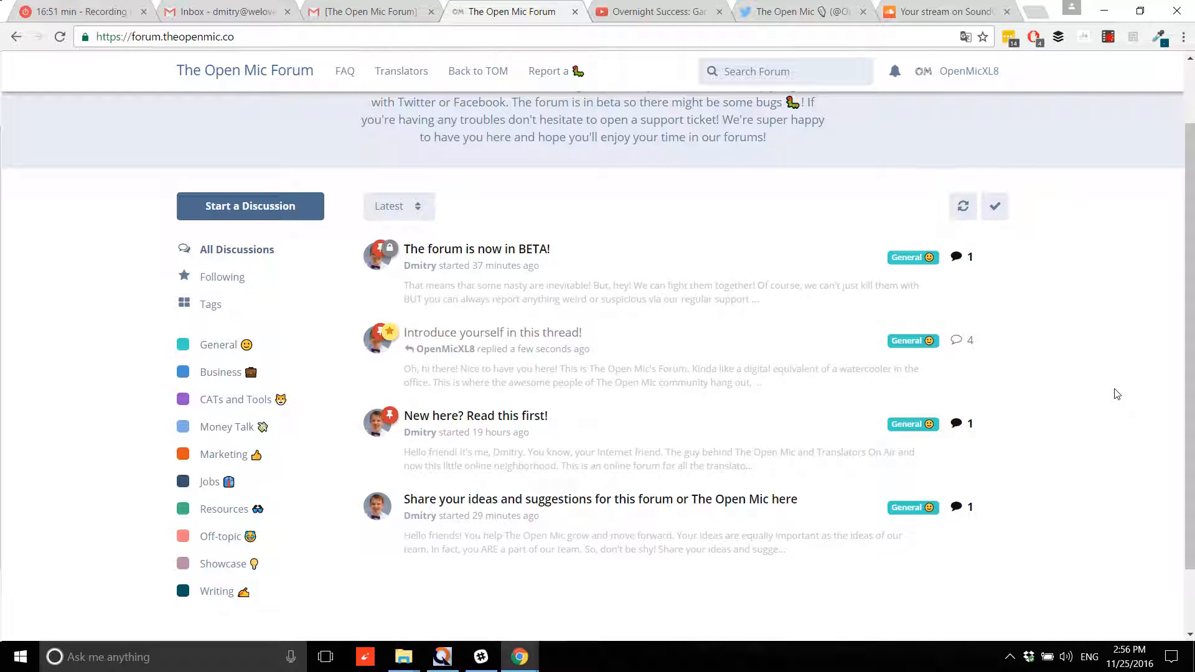
mouse_move(1167, 410)
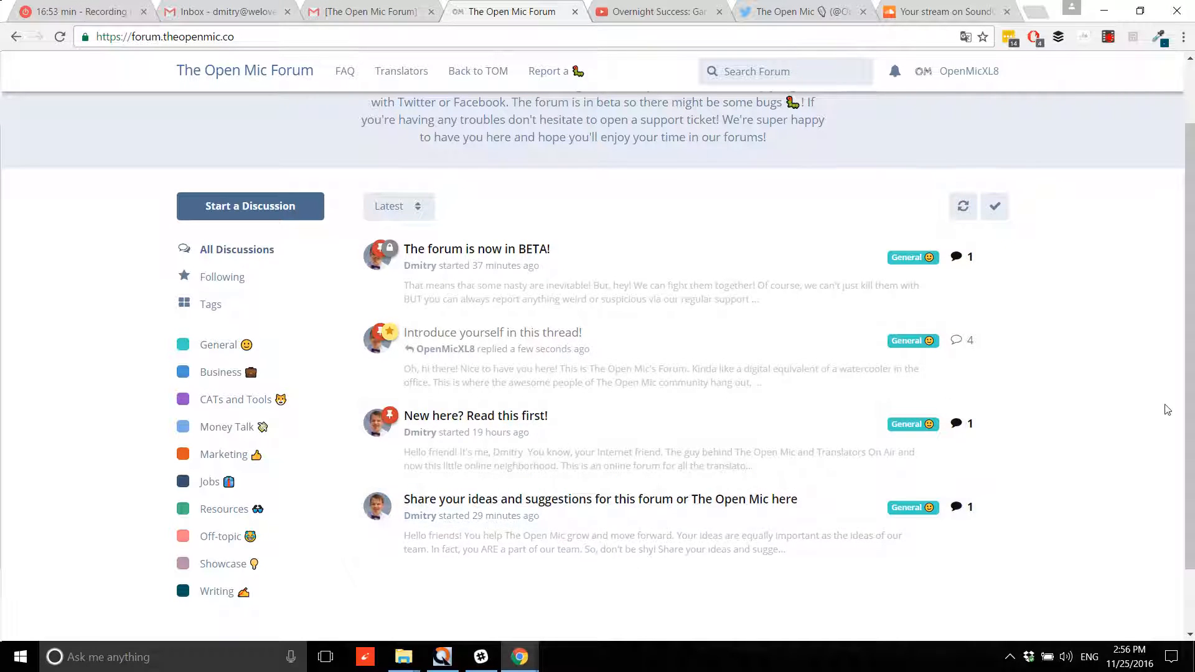